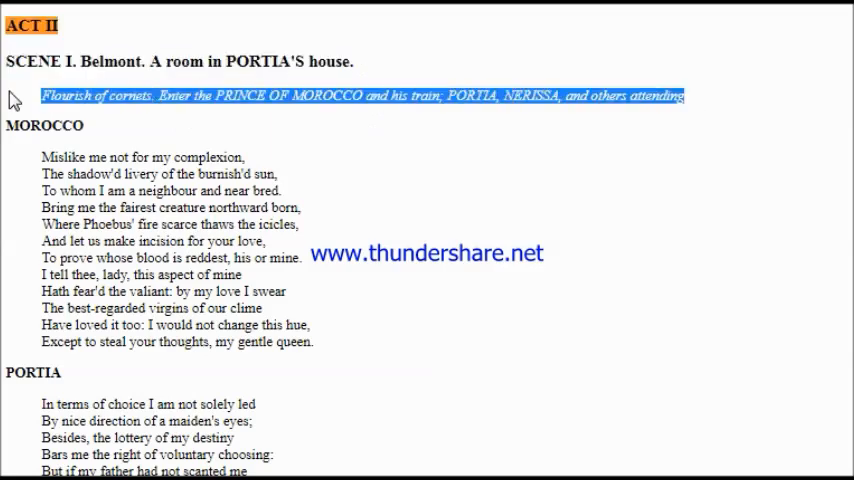
mouse_move(172, 135)
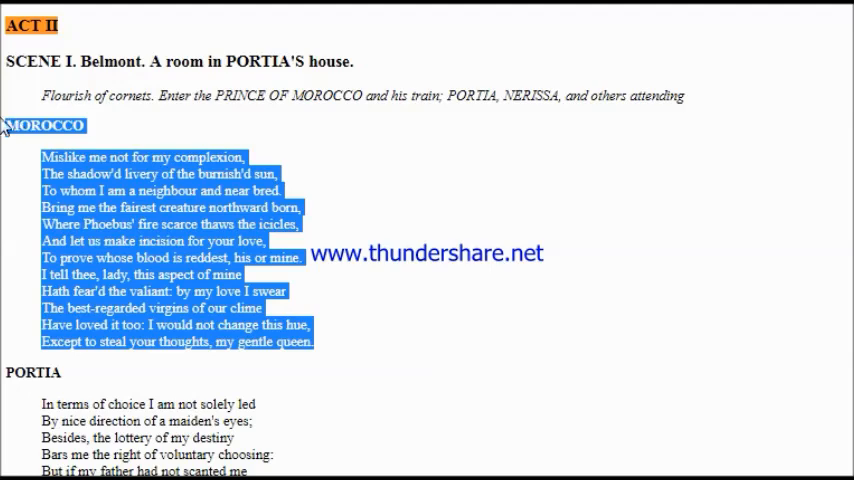
Follow the read-aloud down through Portia's reply and Morocco's 'Even for that I thank you' speech
scroll("down", 3)
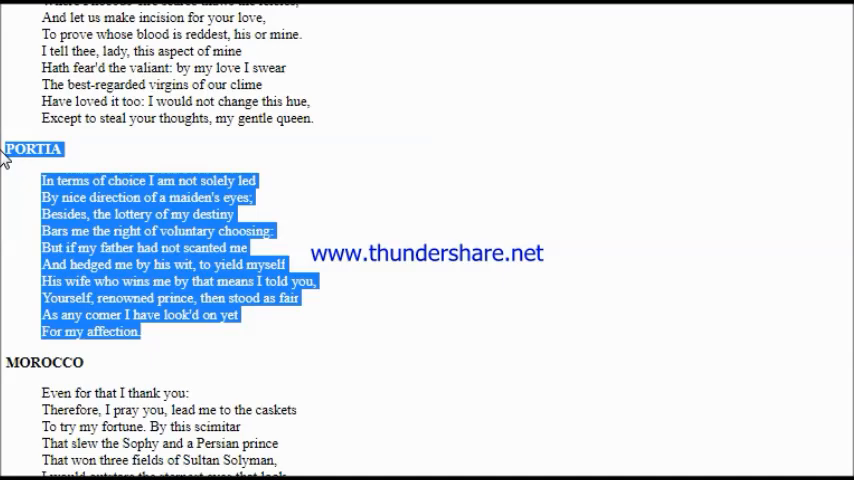
scroll("down", 3)
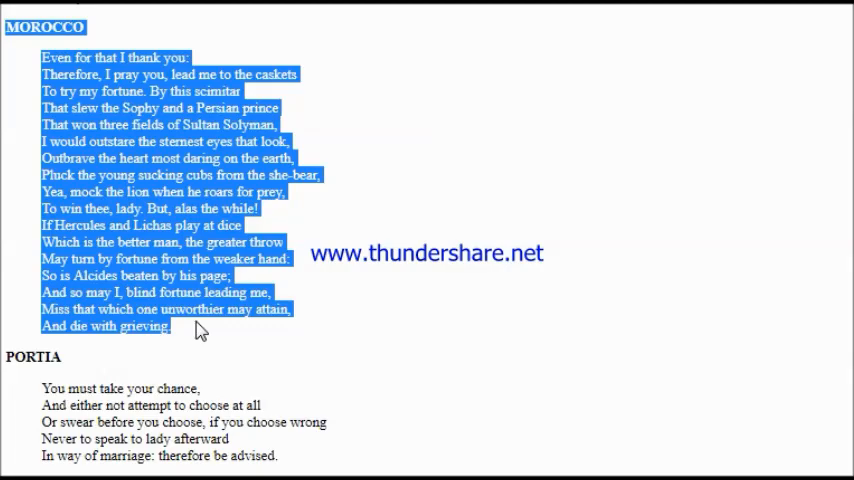
Clear the old highlight and mark Portia's temple speech, following Scene I to 'Cornets, and exeunt'
scroll("down", 3)
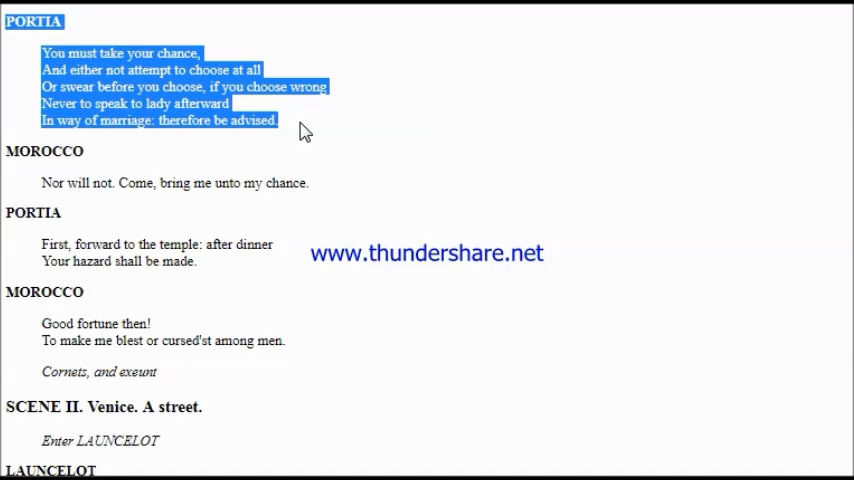
left_click(333, 194)
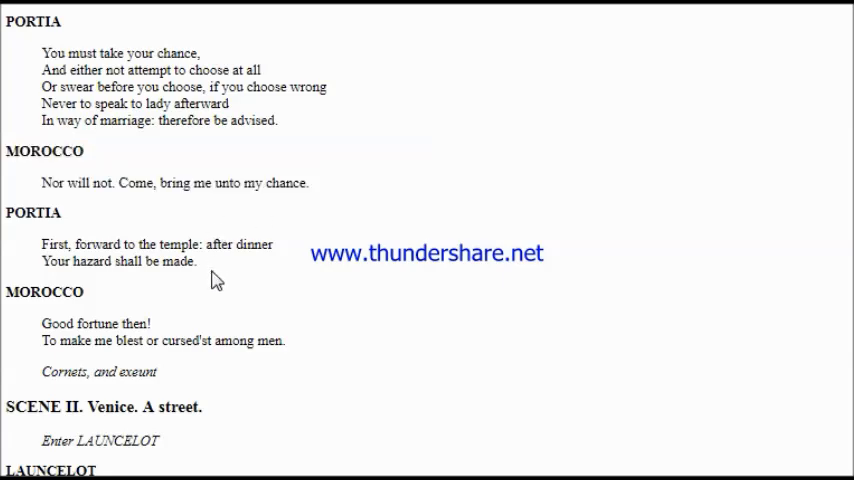
left_click_drag(8, 212, 200, 261)
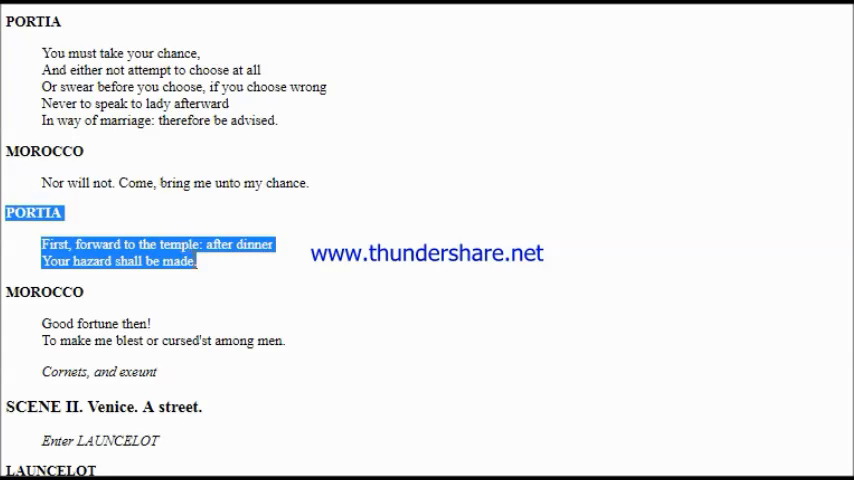
scroll("down", 3)
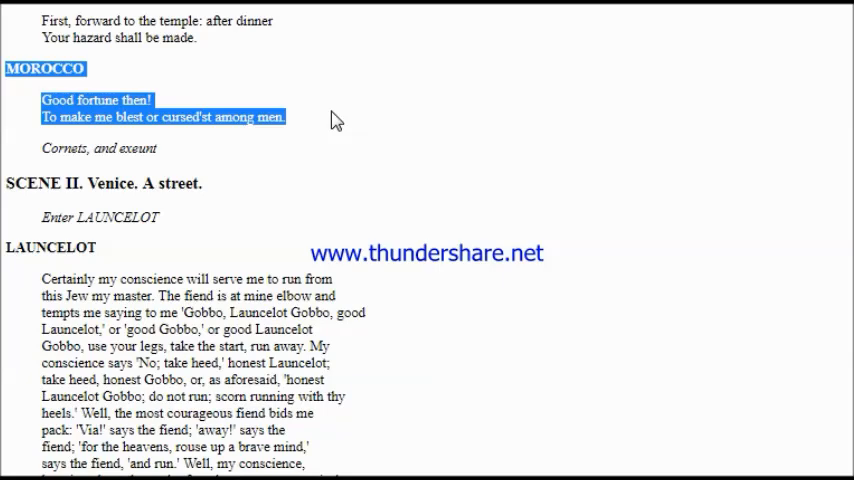
mouse_move(328, 120)
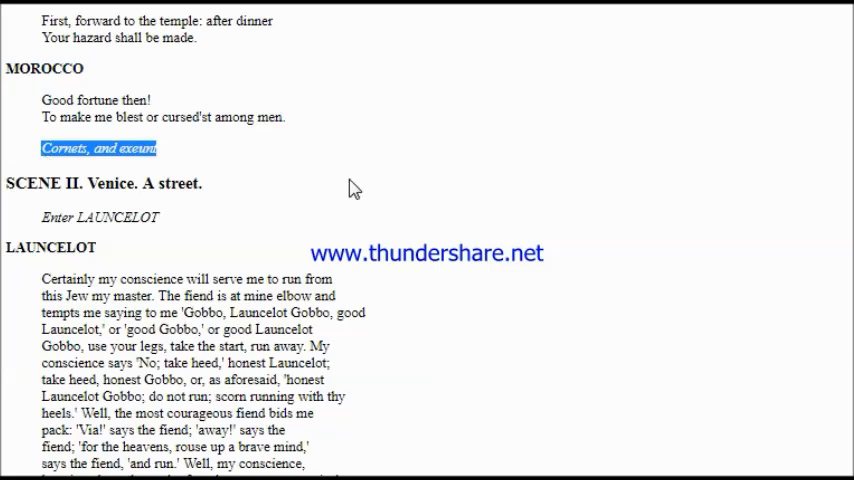
mouse_move(358, 188)
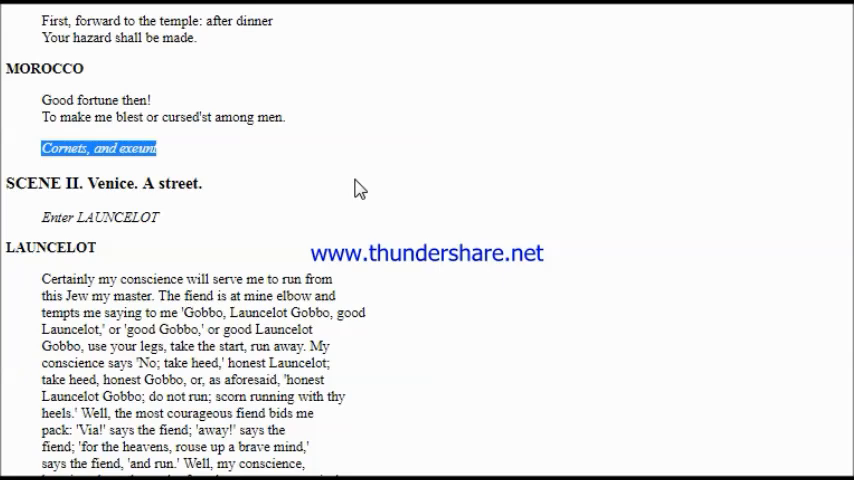
mouse_move(18, 182)
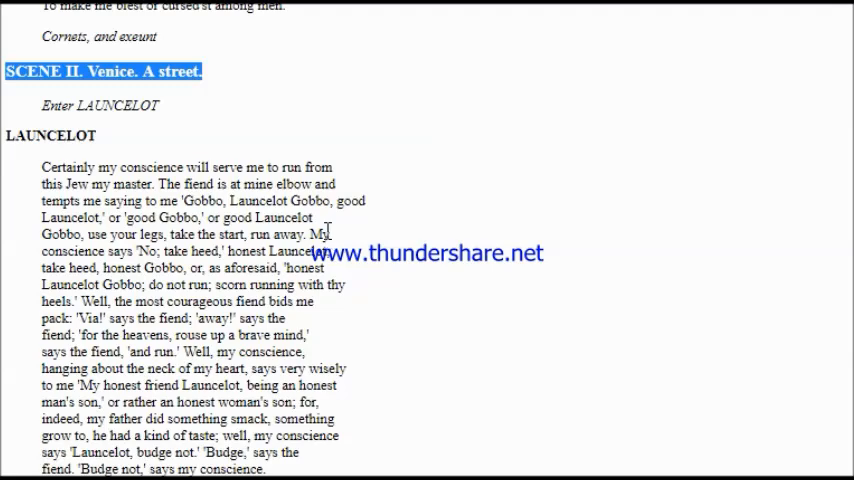
mouse_move(168, 113)
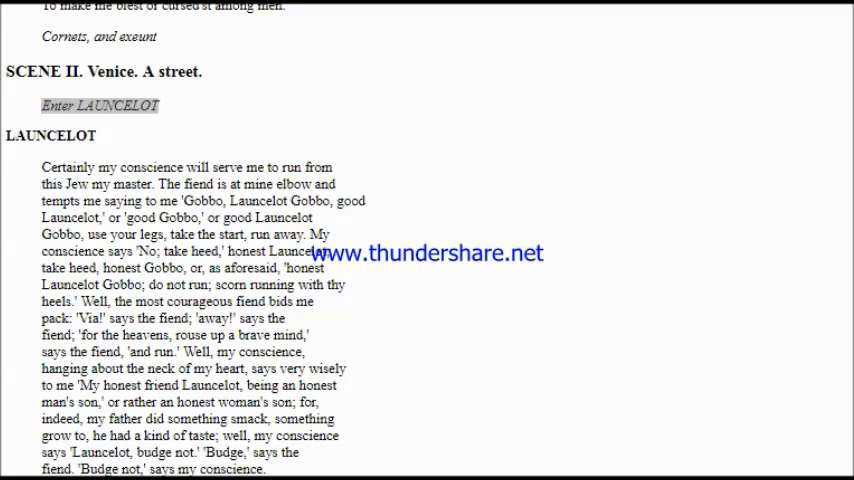
Highlight the Enter LAUNCELOT direction and the first part of his monologue as they are read
double_click(98, 106)
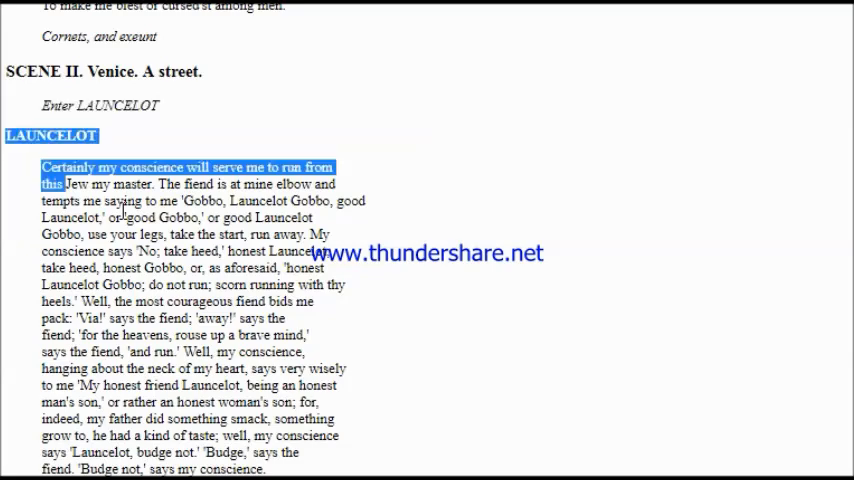
left_click_drag(40, 168, 320, 468)
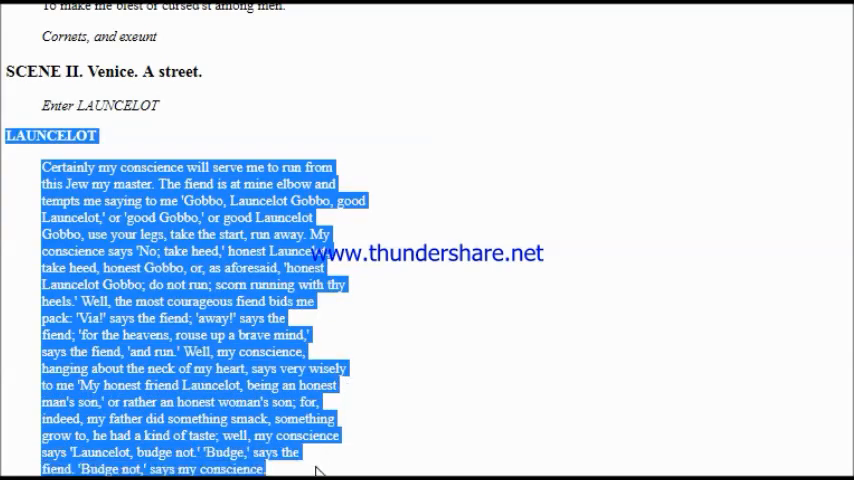
mouse_move(437, 405)
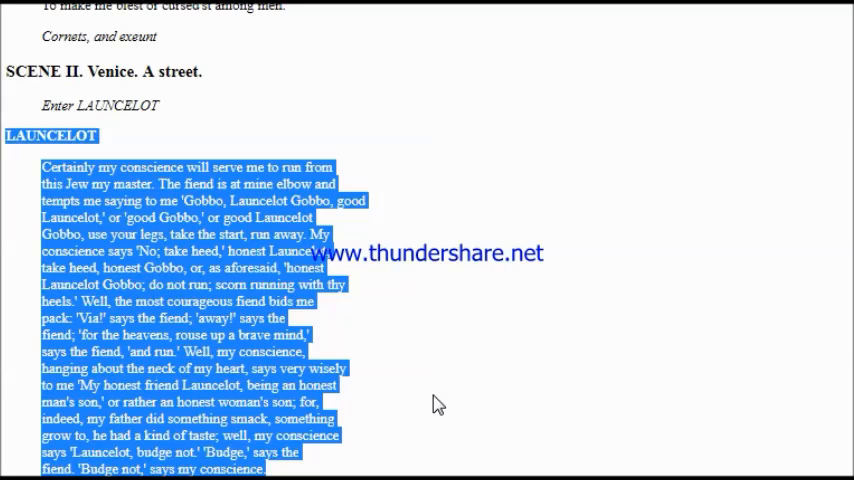
mouse_move(407, 401)
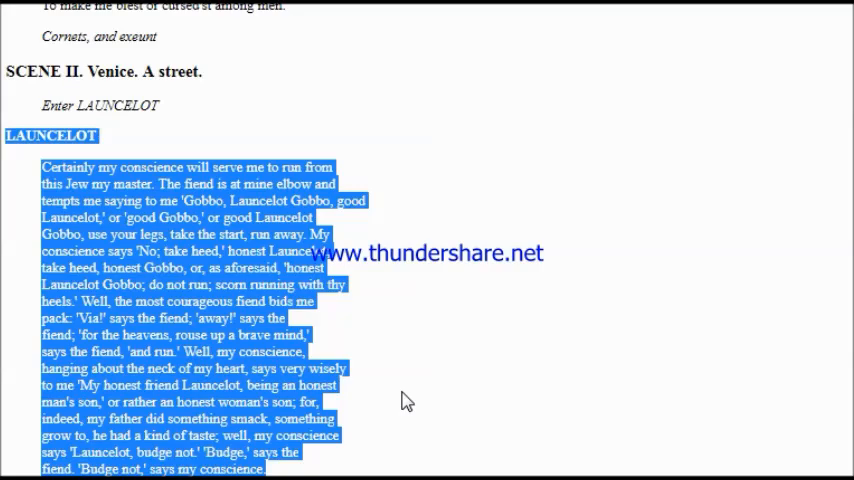
Scroll with the read-aloud down to Launcelot's 'Turn up on your right hand' directions to the Jew's house
scroll("down", 3)
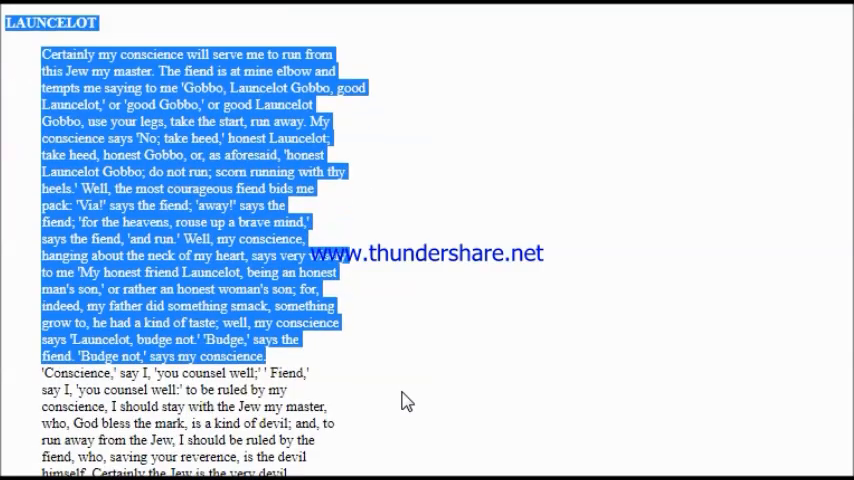
scroll("down", 3)
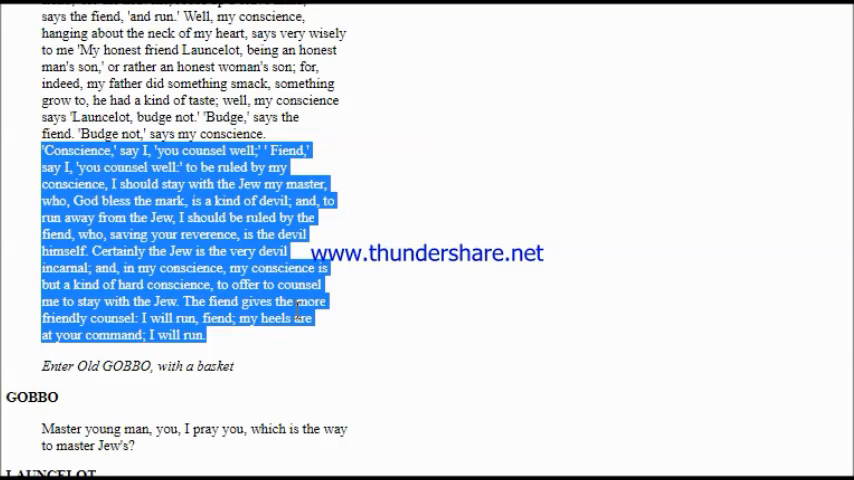
scroll("down", 3)
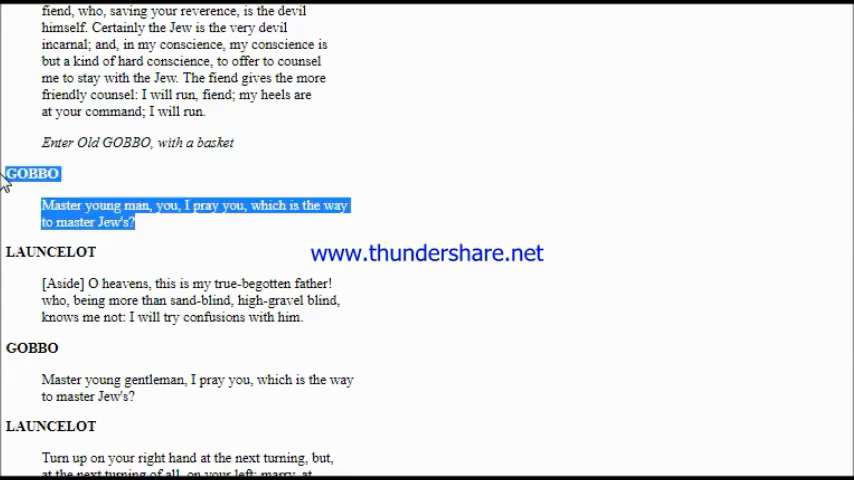
mouse_move(565, 347)
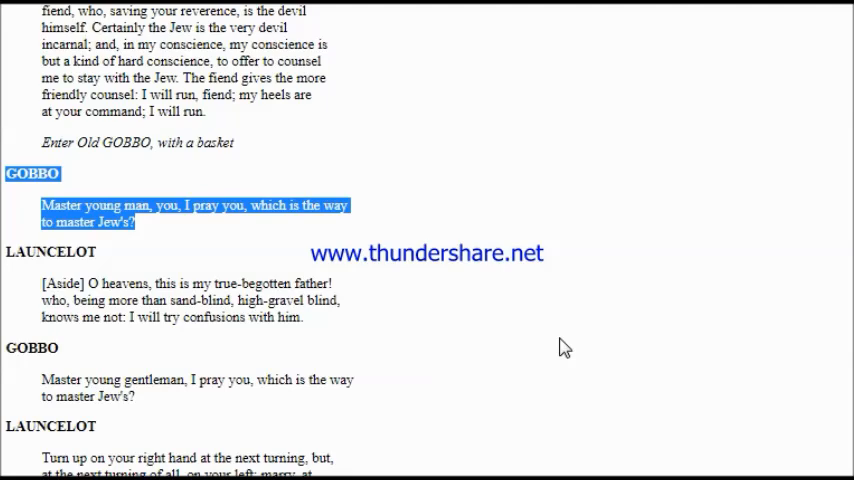
mouse_move(374, 329)
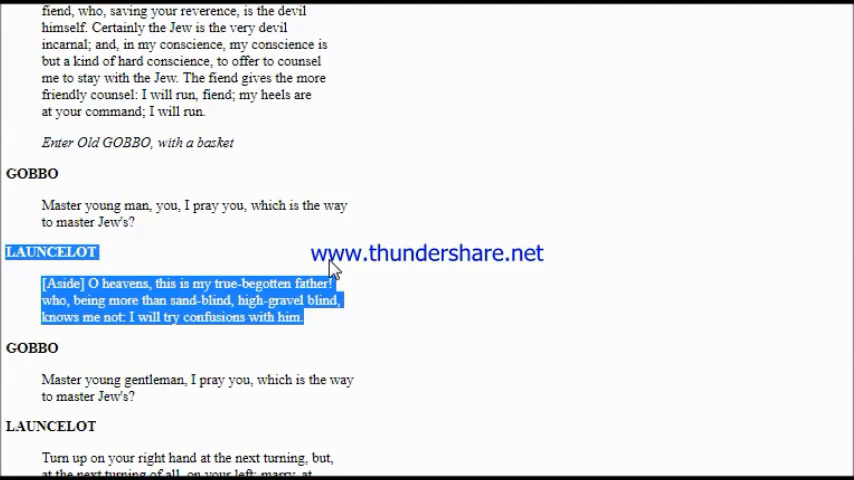
scroll("down", 3)
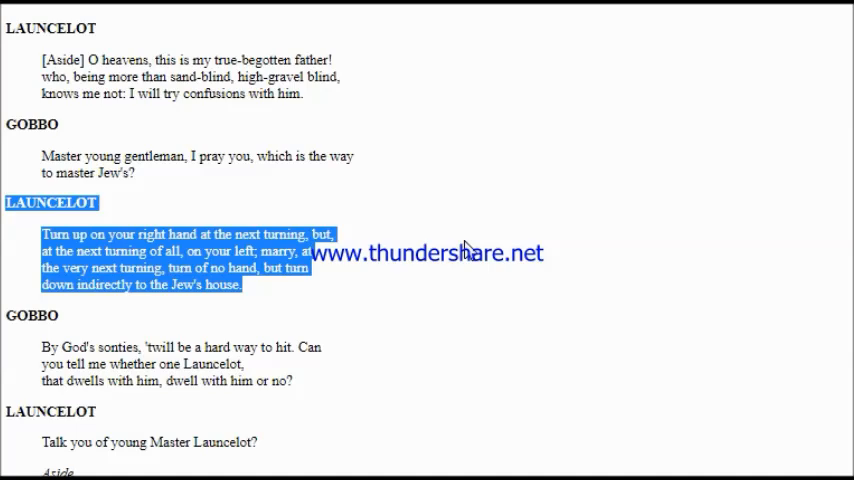
Follow the reading past Launcelot's 'raise the waters' aside to Gobbo's 'No master, sir' reply
scroll("down", 3)
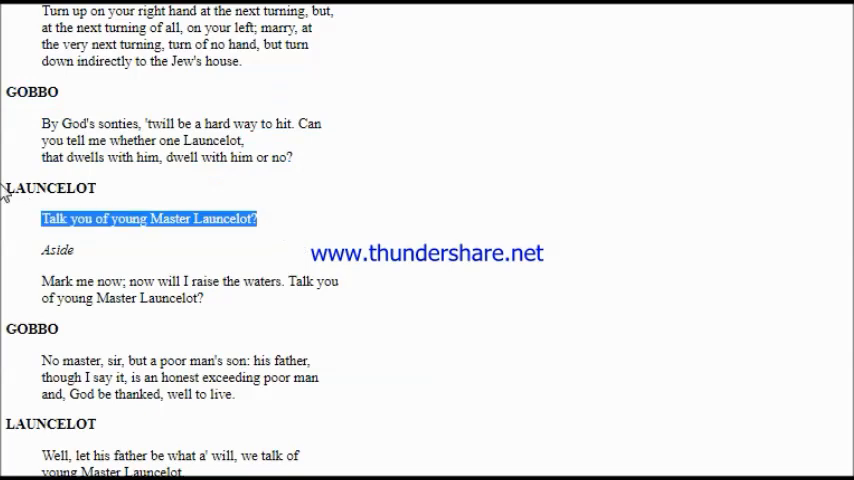
double_click(49, 188)
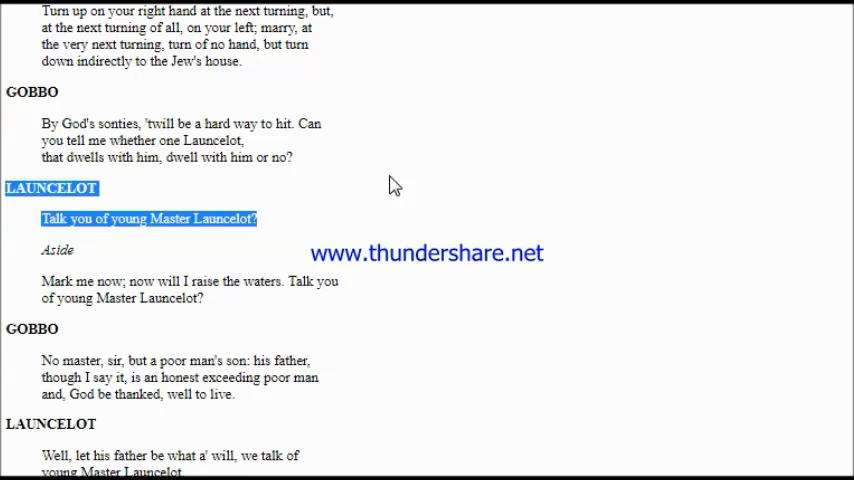
mouse_move(350, 285)
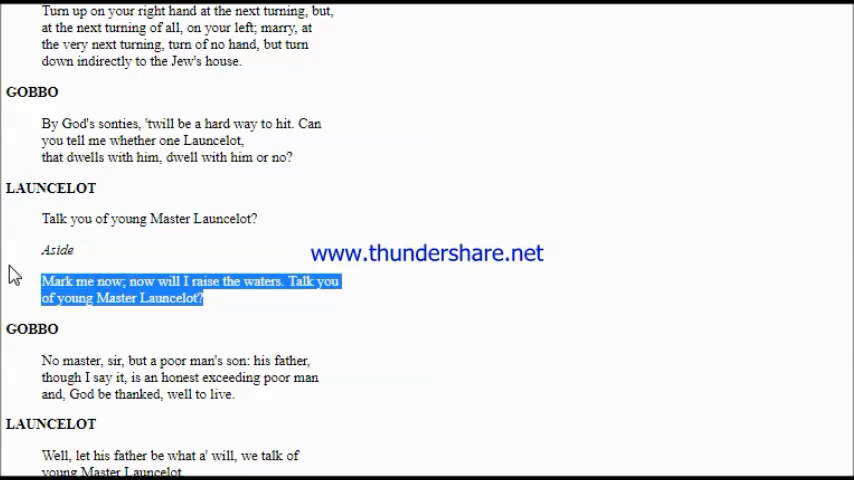
scroll("down", 3)
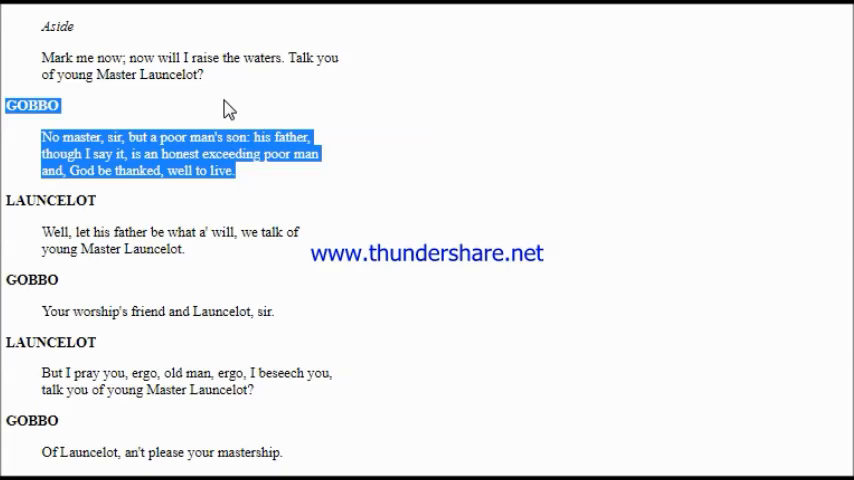
Scroll with the reading from 'let his father be what a' will' through Gobbo's sand-blind reply
scroll("down", 3)
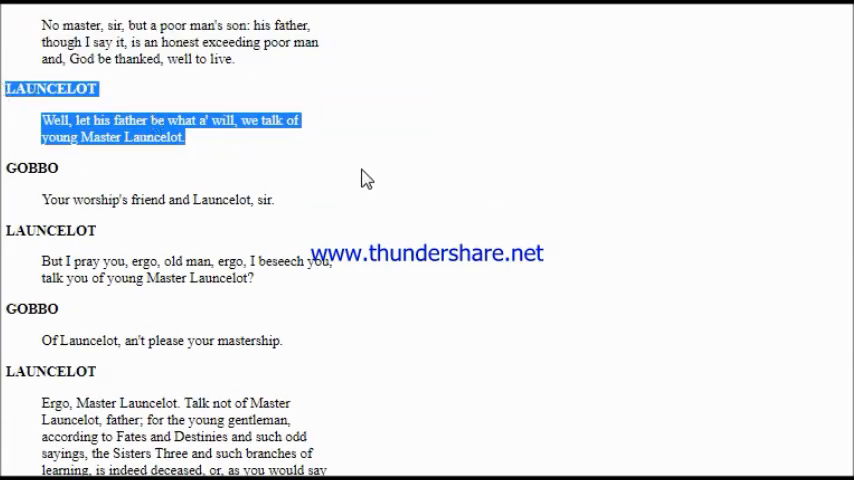
mouse_move(576, 336)
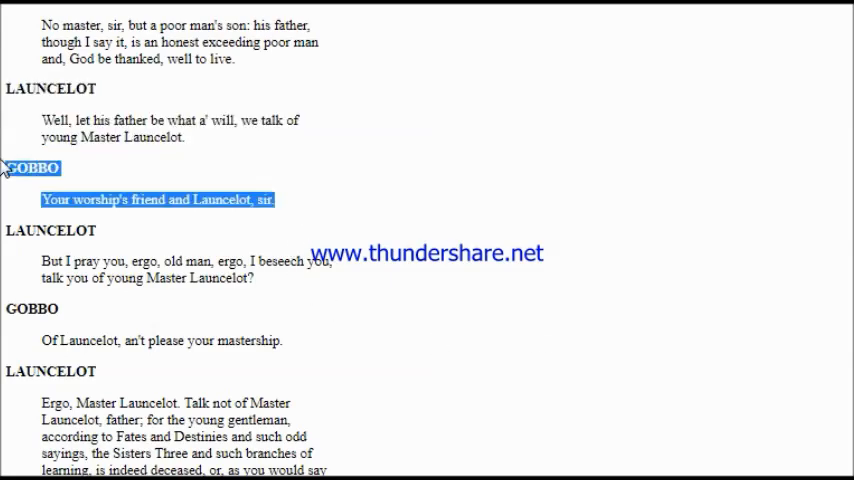
mouse_move(300, 167)
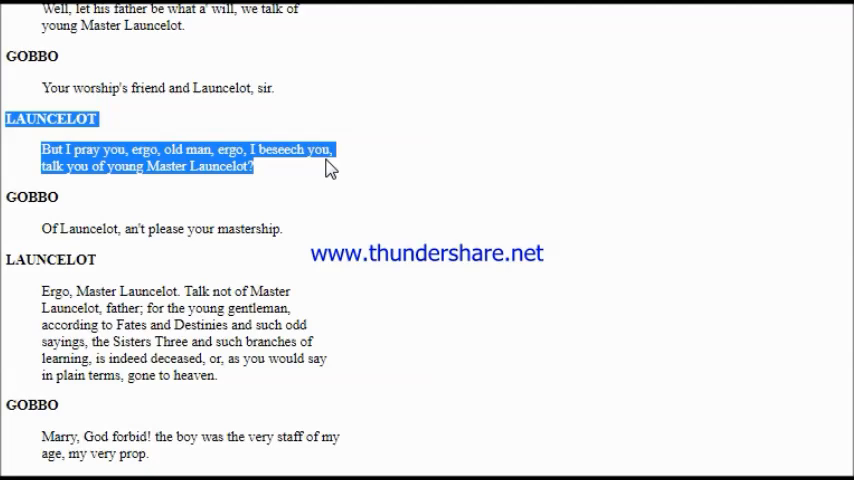
mouse_move(318, 218)
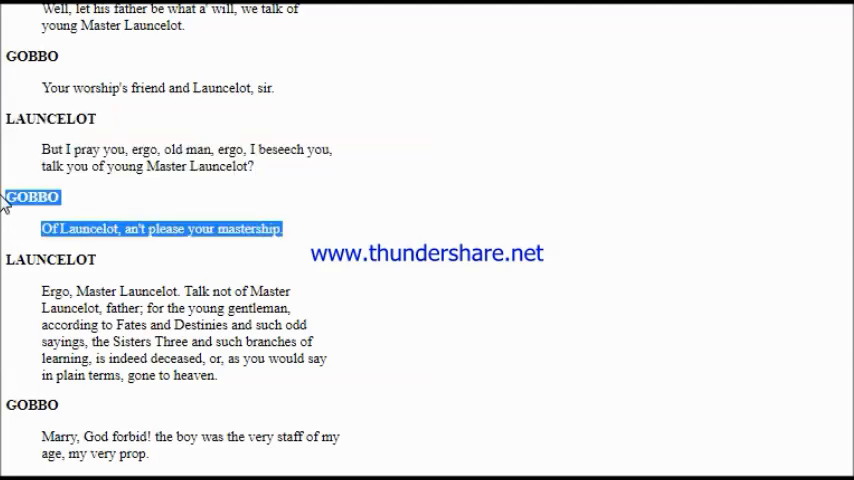
mouse_move(222, 390)
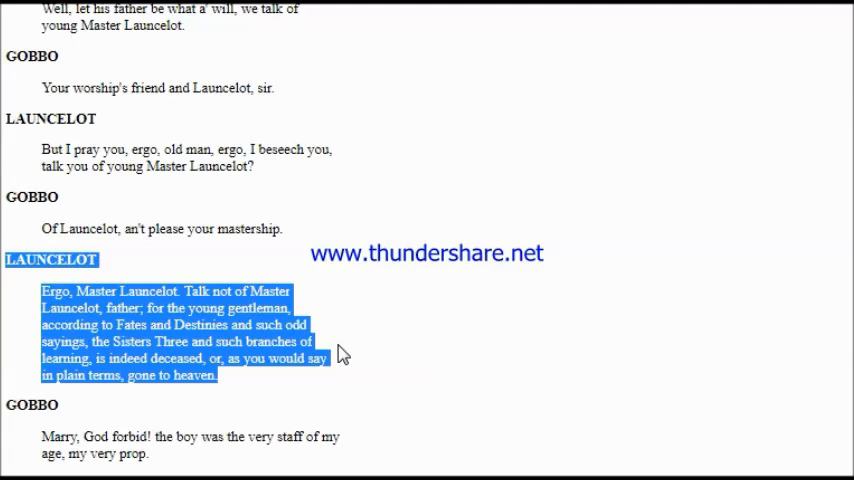
scroll("down", 3)
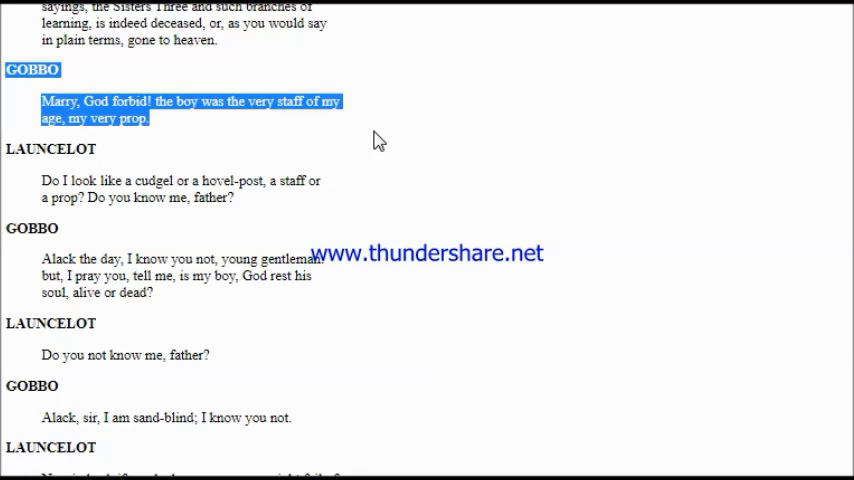
mouse_move(278, 205)
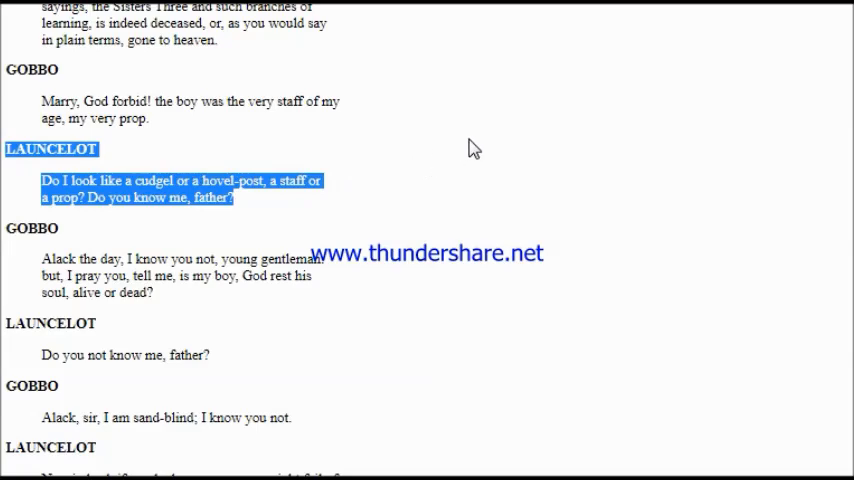
mouse_move(555, 247)
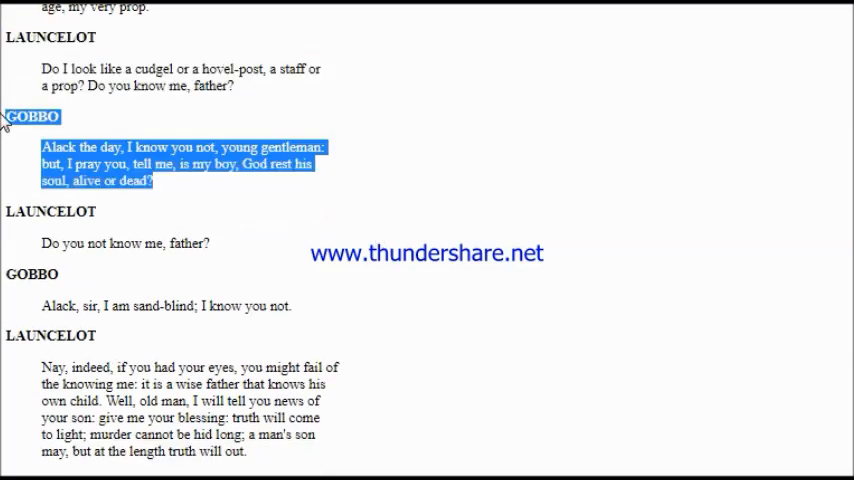
mouse_move(250, 118)
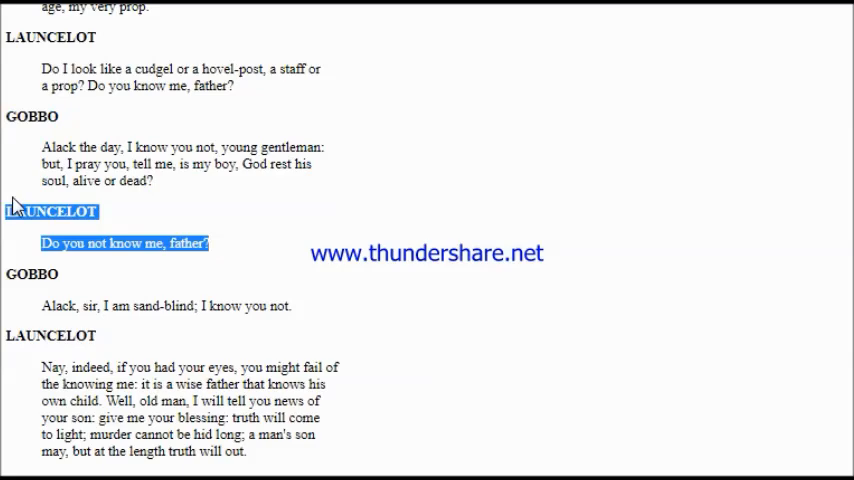
mouse_move(222, 311)
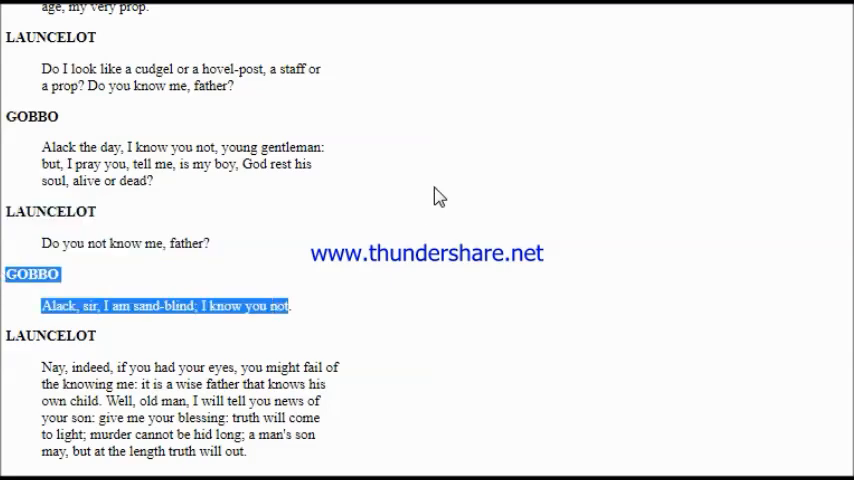
Follow the reading from 'Nay, indeed' and highlight Launcelot's 'Margery your wife is my mother' line
scroll("down", 3)
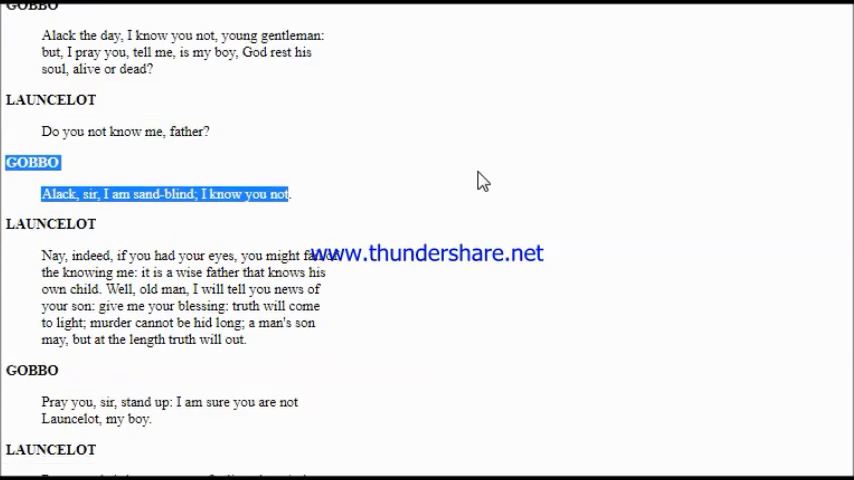
scroll("down", 3)
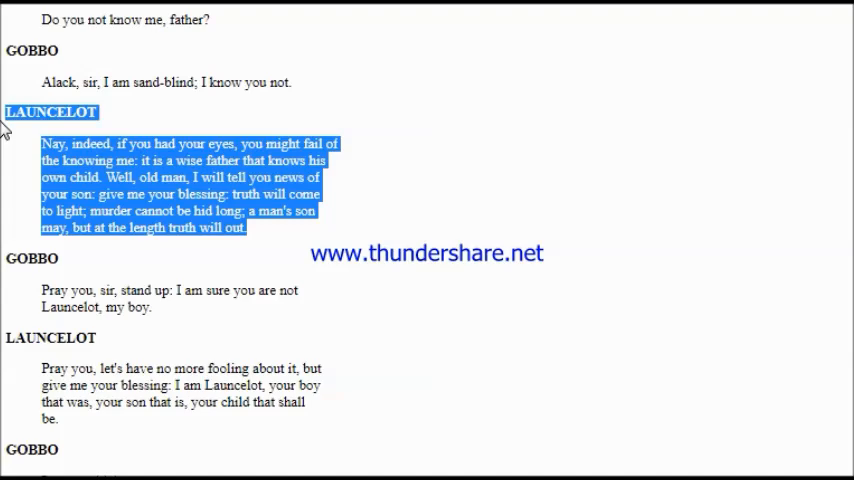
mouse_move(155, 313)
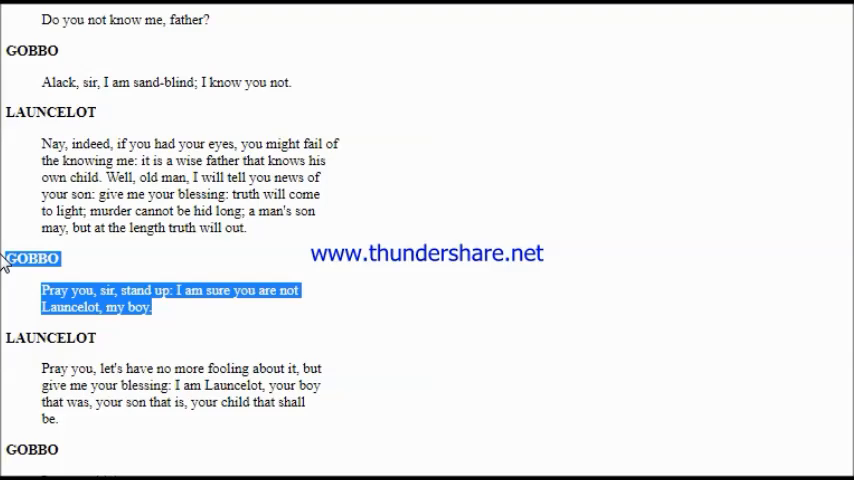
scroll("down", 3)
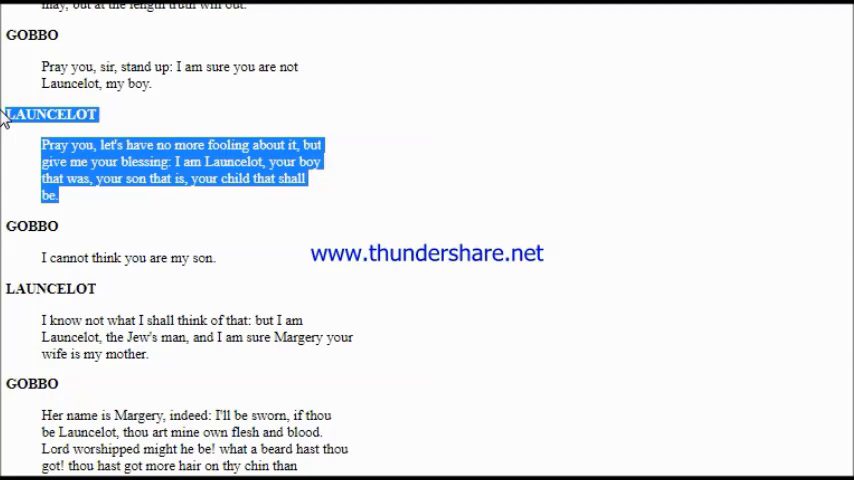
scroll("down", 3)
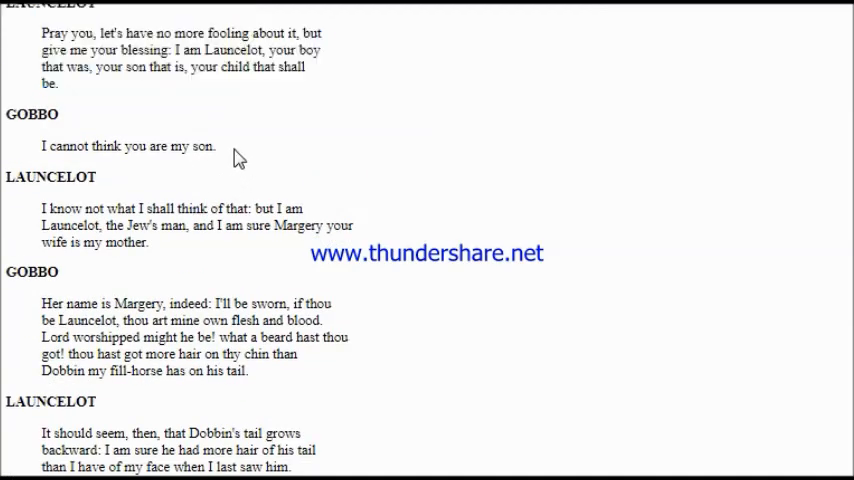
left_click_drag(9, 114, 215, 146)
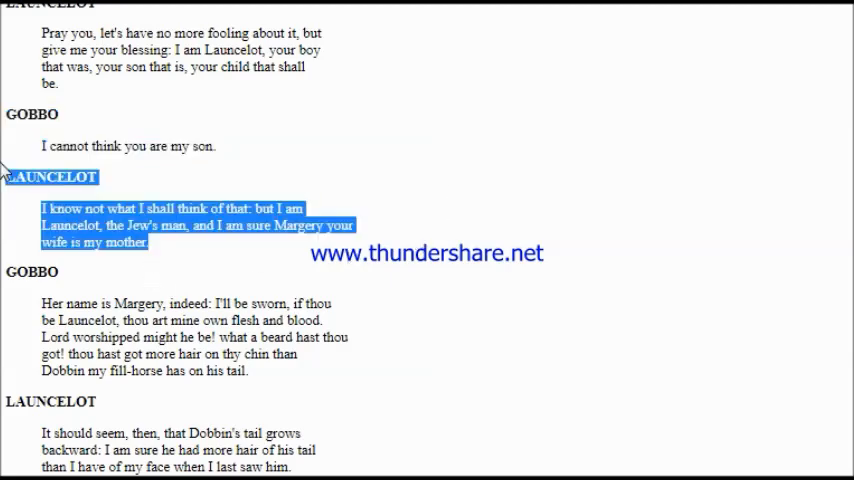
mouse_move(459, 154)
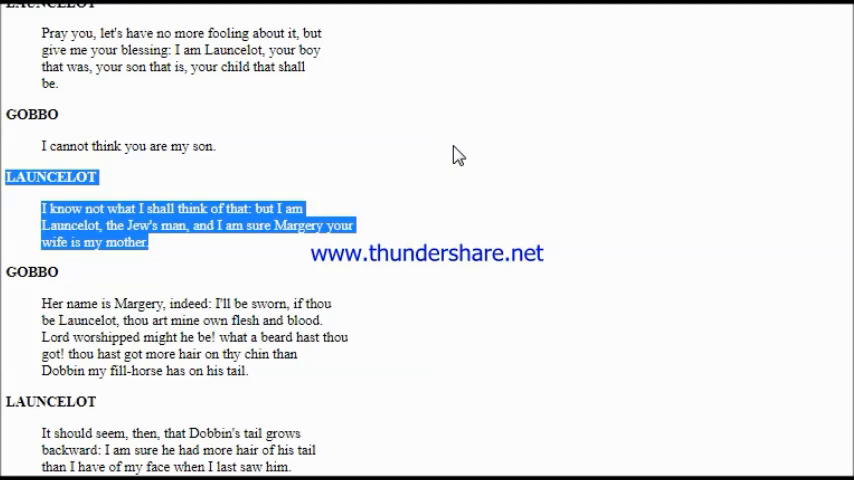
Scroll with the reading from 'Her name is Margery' through Launcelot's 'for mine own part' speech
scroll("down", 3)
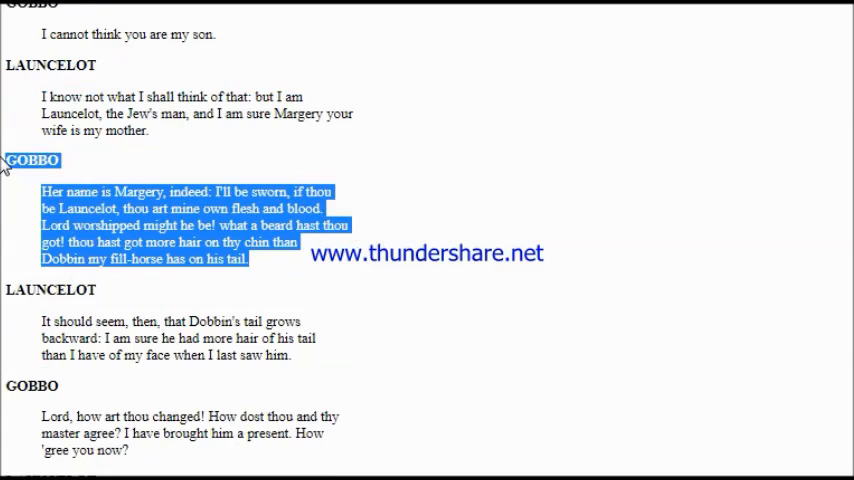
mouse_move(383, 157)
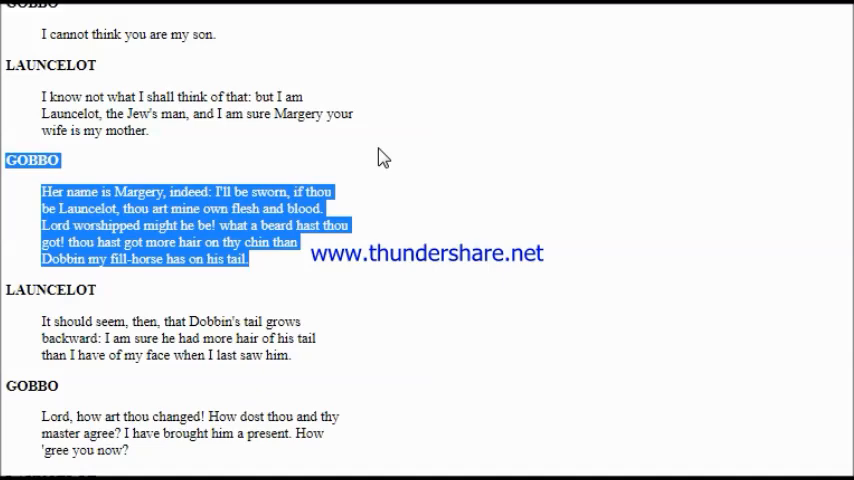
scroll("down", 3)
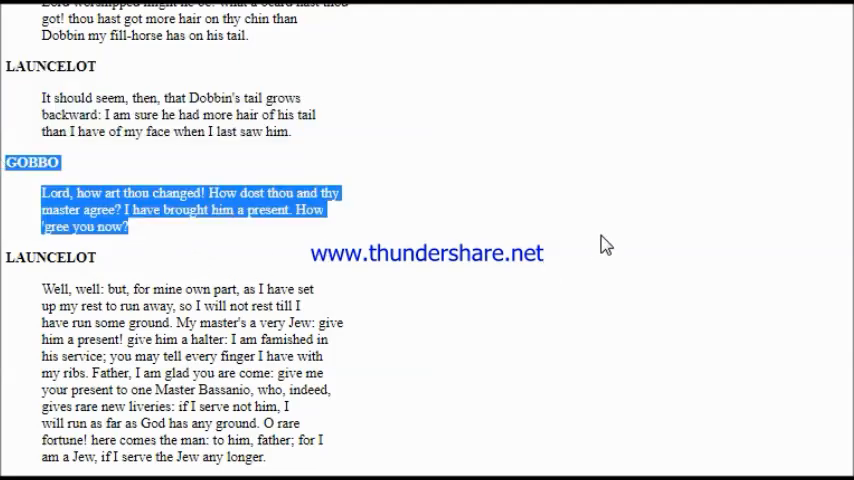
mouse_move(611, 236)
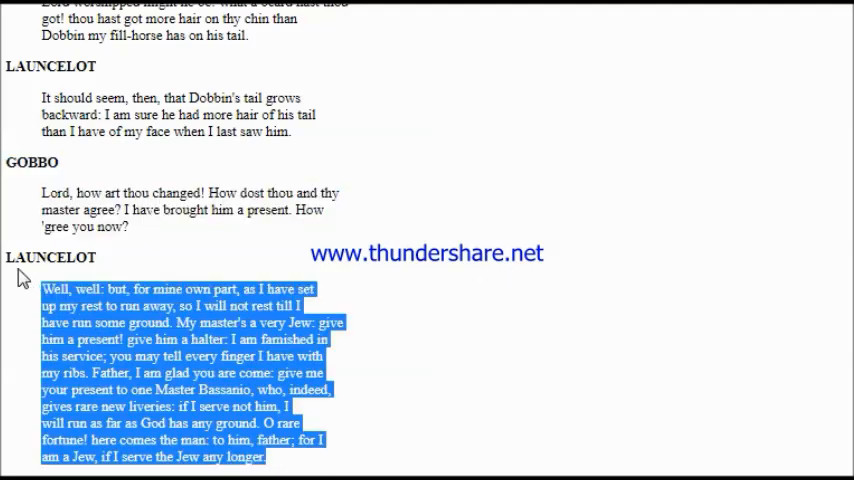
scroll("down", 3)
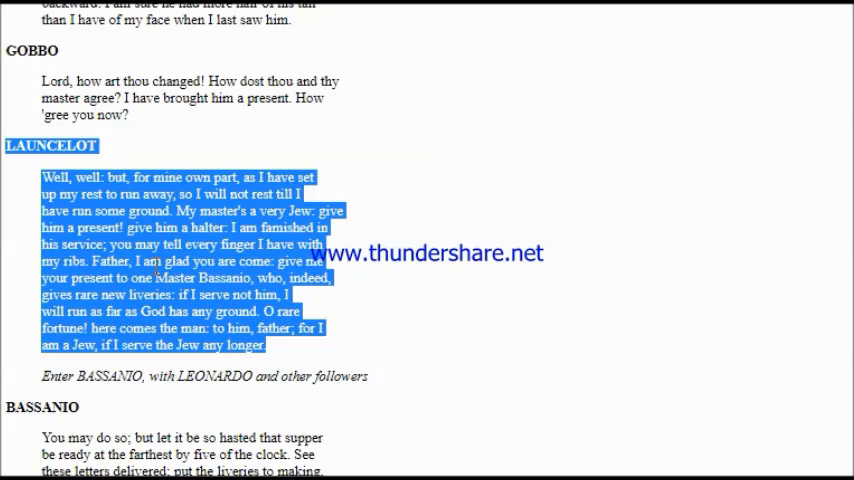
Scroll down as Launcelot's speech ends and Bassanio's entrance with Leonardo is read
scroll("down", 3)
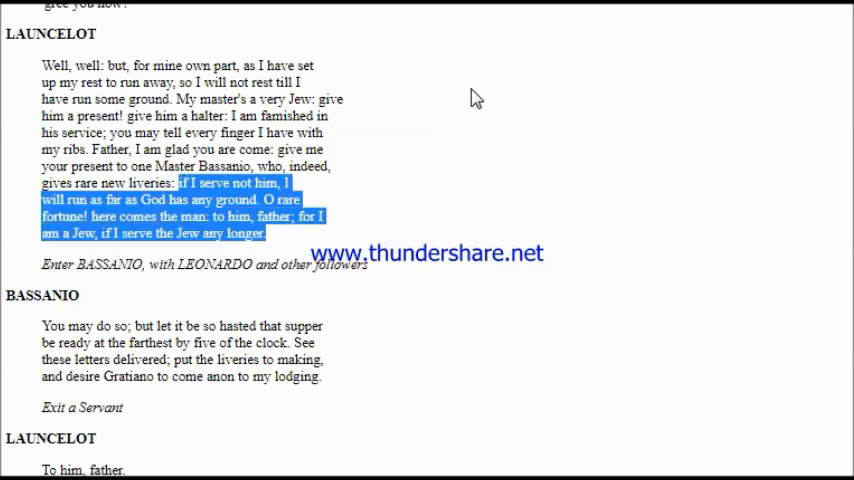
mouse_move(519, 105)
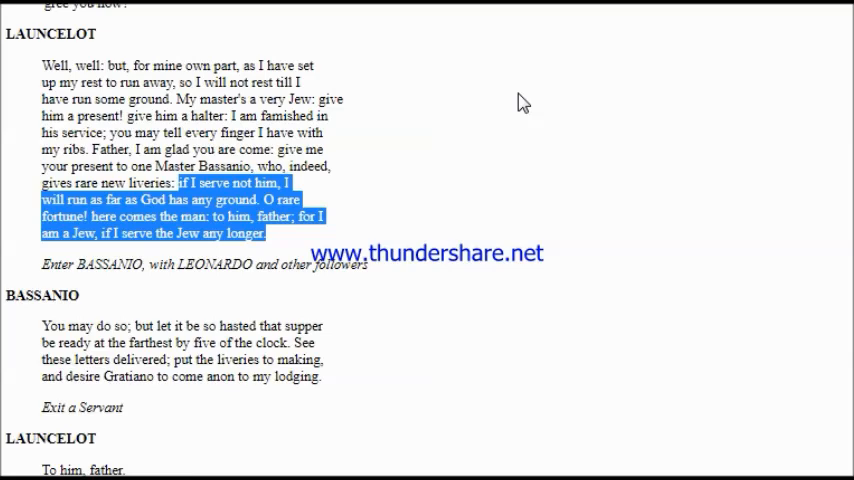
mouse_move(358, 263)
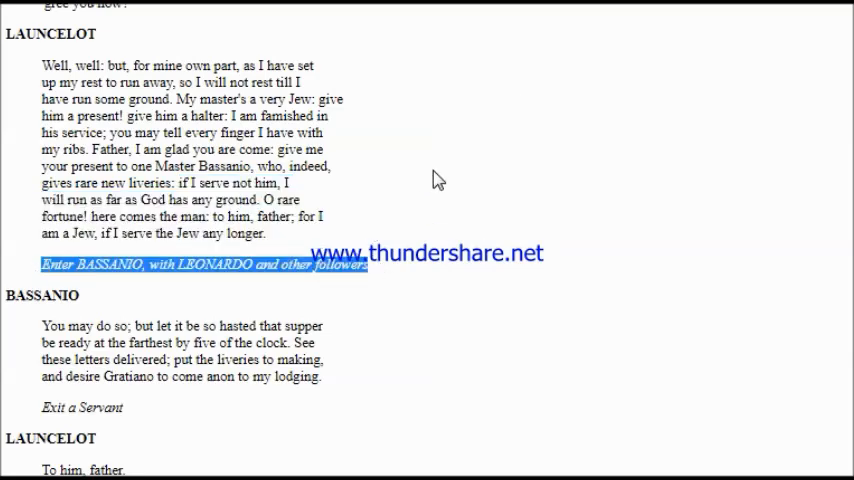
mouse_move(448, 174)
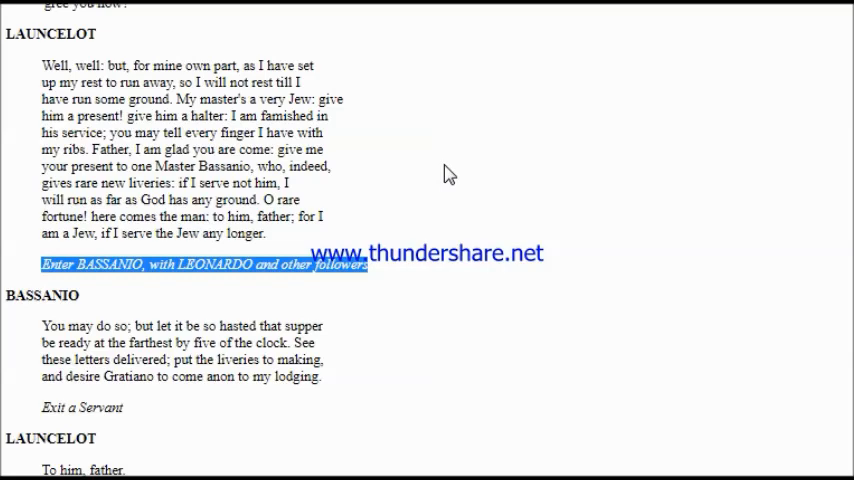
Follow the reading from Bassanio's supper orders to 'One speak for both. What would you?'
scroll("down", 3)
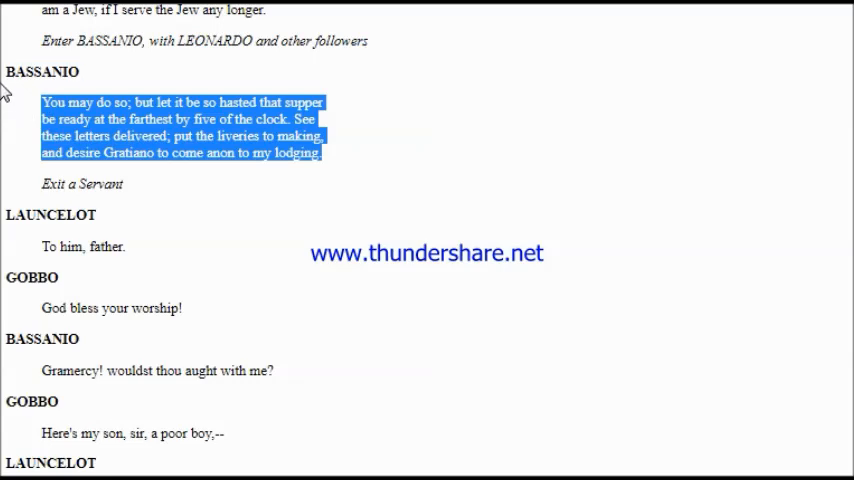
double_click(40, 71)
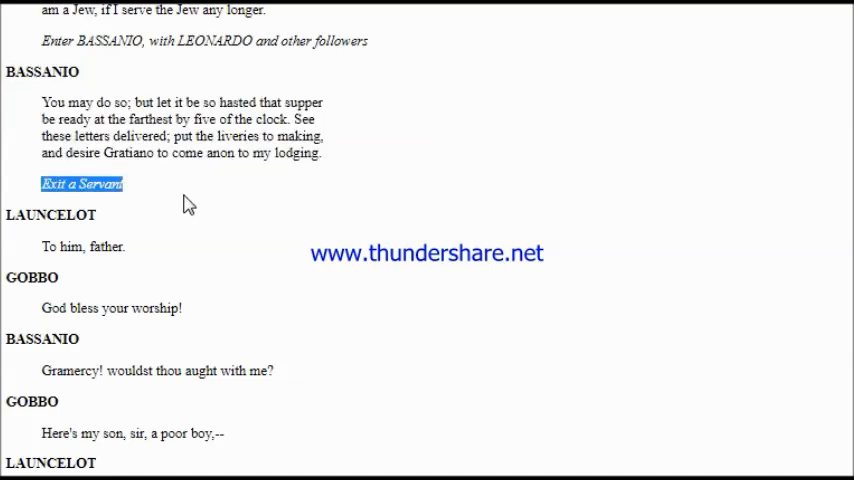
mouse_move(108, 222)
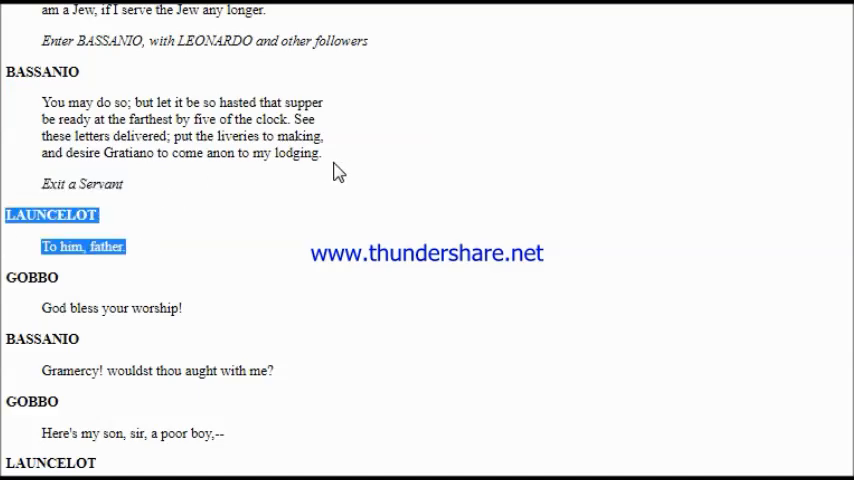
mouse_move(342, 170)
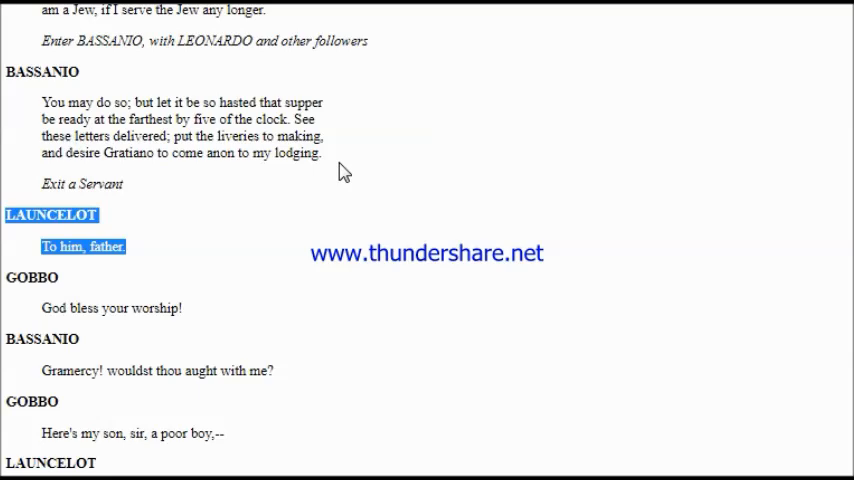
scroll("down", 3)
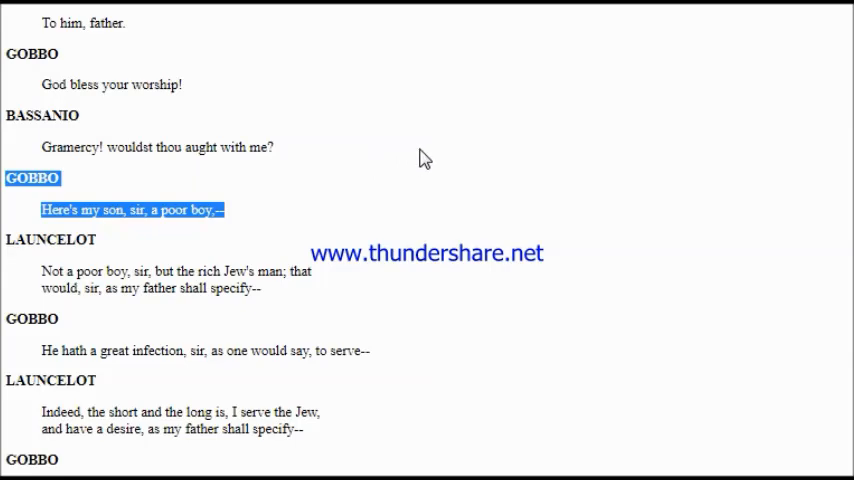
mouse_move(273, 307)
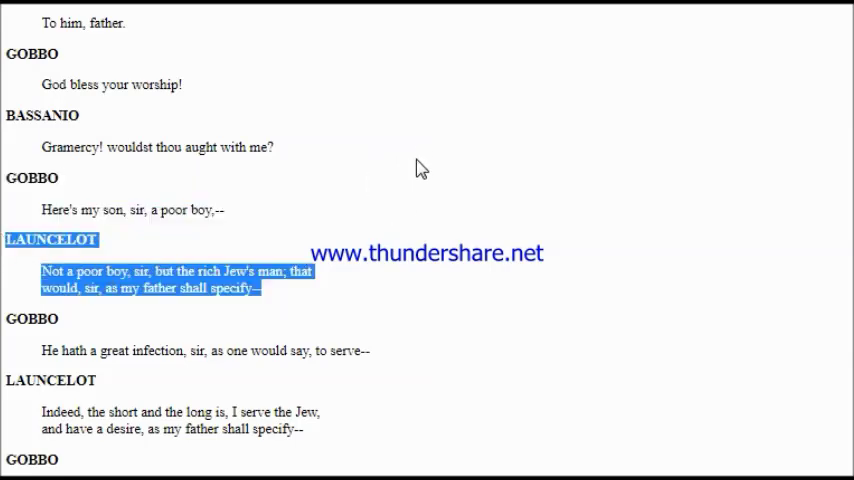
mouse_move(476, 164)
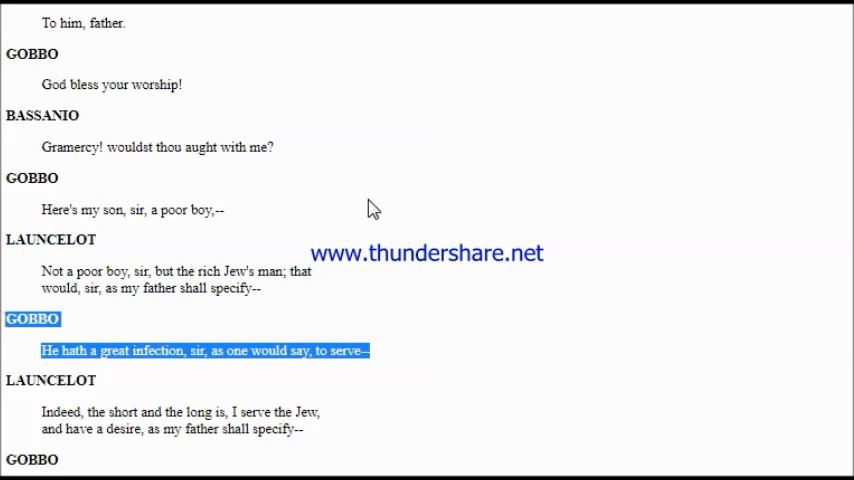
scroll("down", 3)
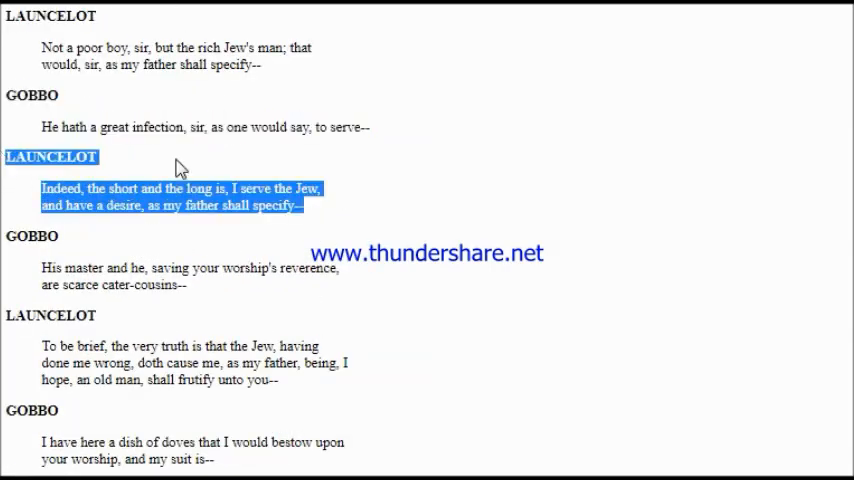
mouse_move(227, 166)
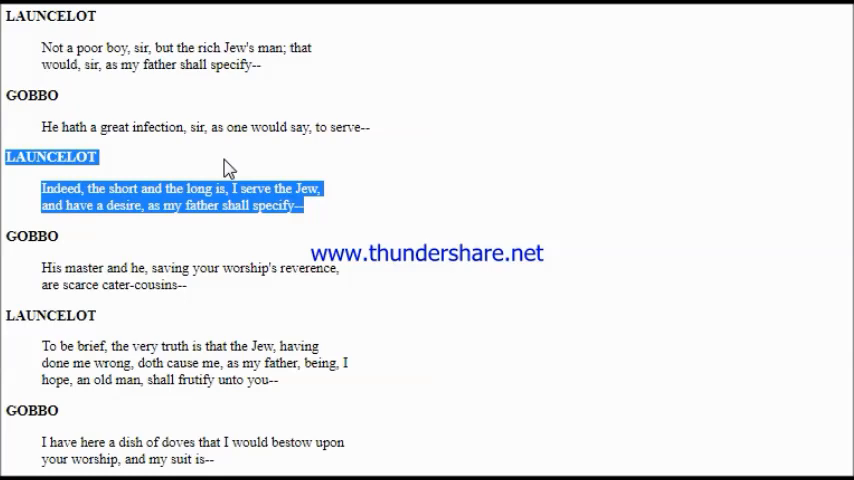
scroll("down", 3)
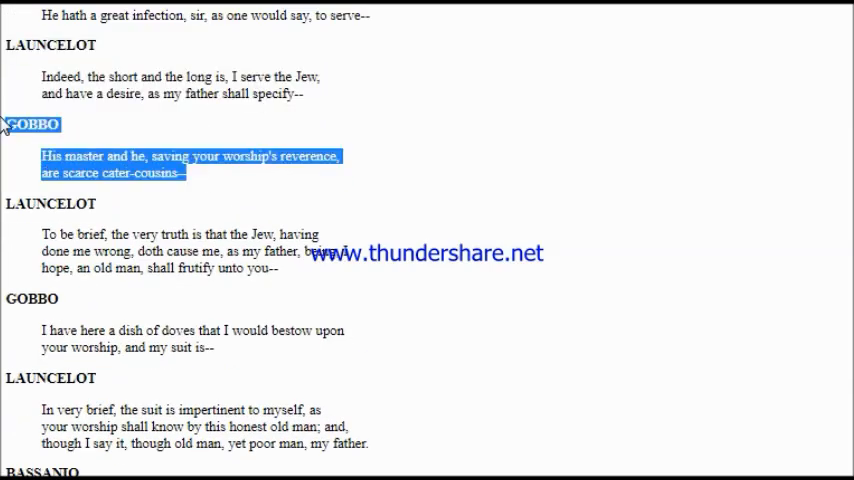
mouse_move(308, 270)
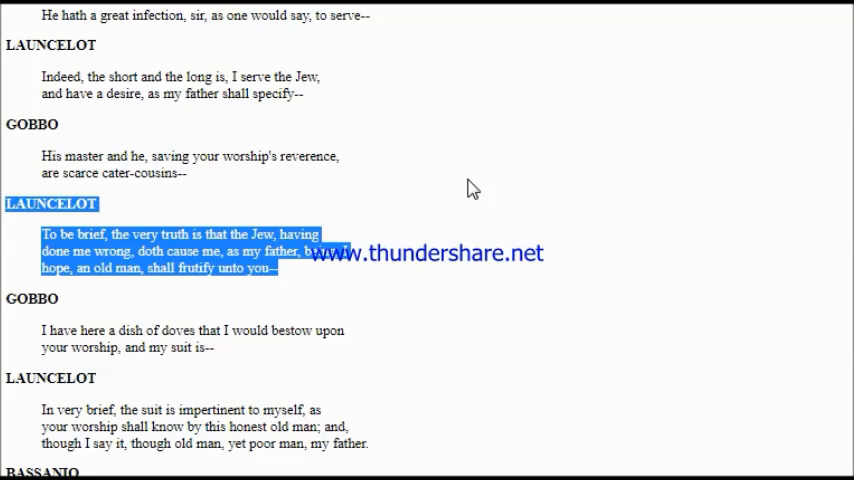
mouse_move(419, 305)
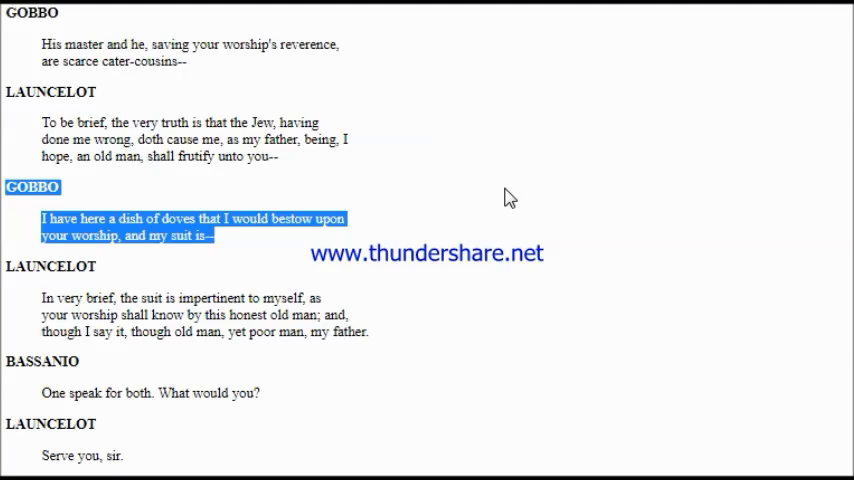
mouse_move(389, 339)
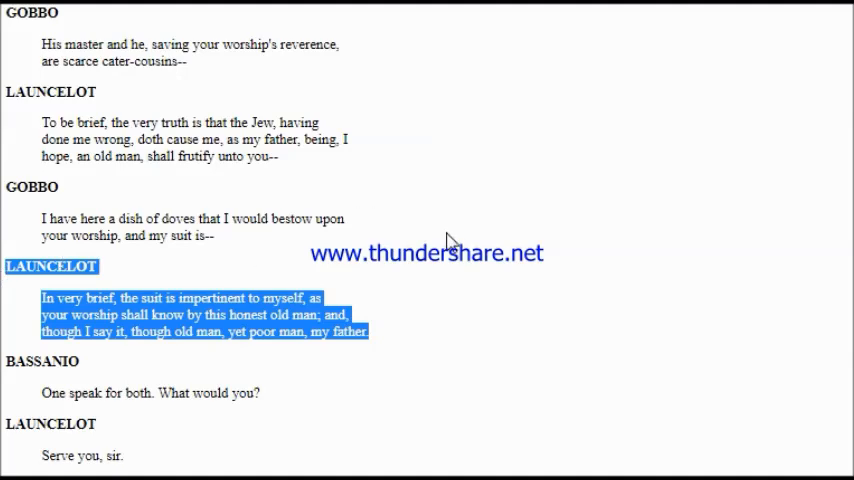
mouse_move(480, 240)
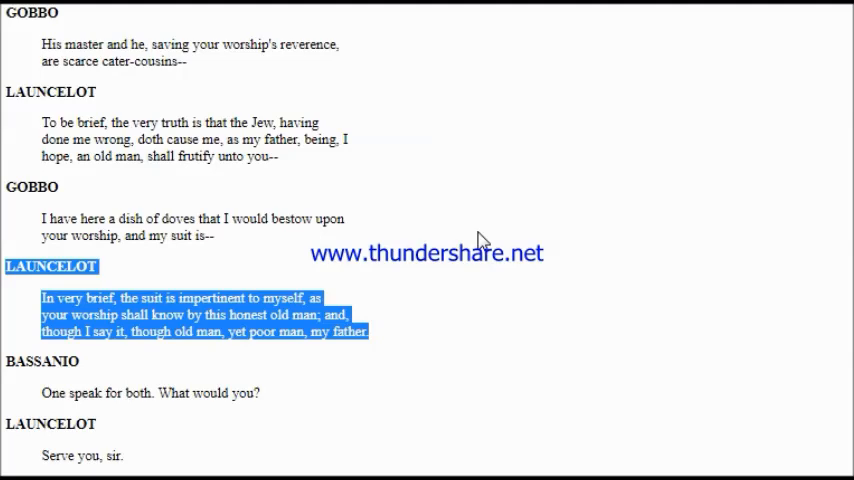
scroll("down", 3)
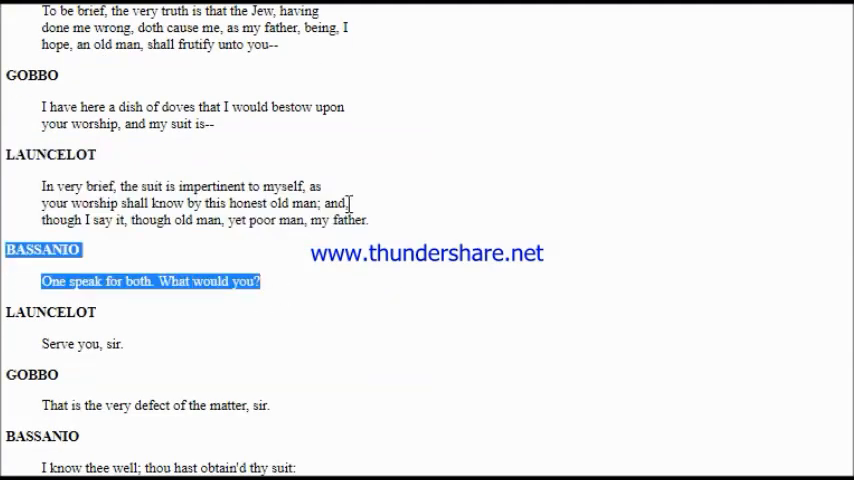
mouse_move(389, 207)
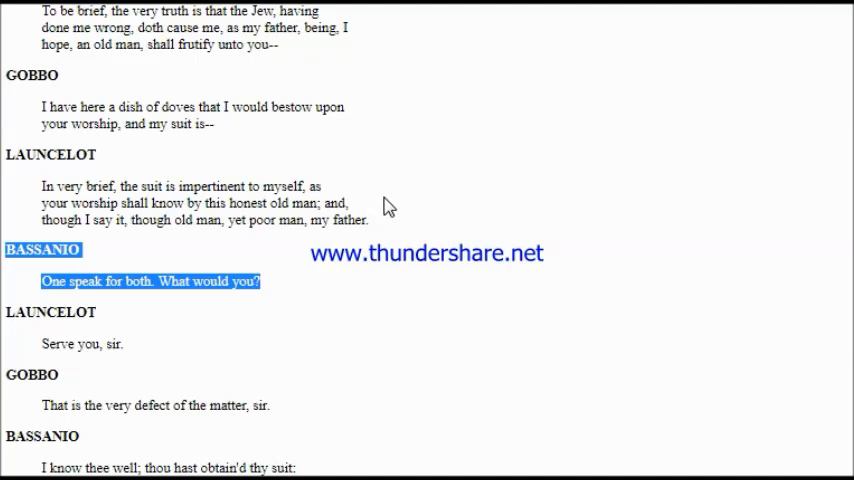
Follow the reading down Scene II to Bassanio's "Thou speak'st it well. Go, father, with thy son" speech
scroll("down", 3)
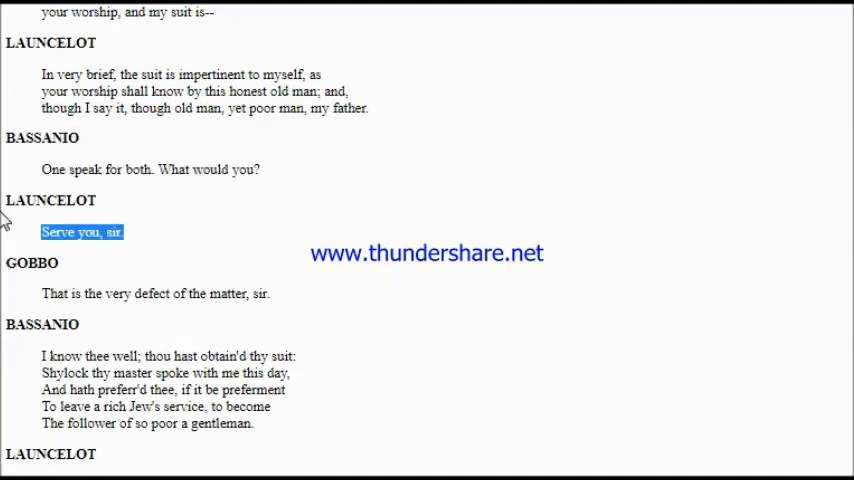
double_click(51, 200)
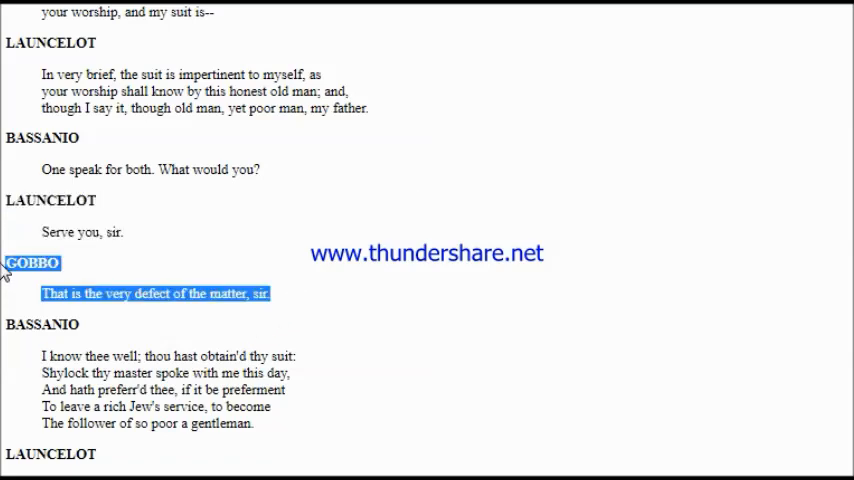
mouse_move(390, 250)
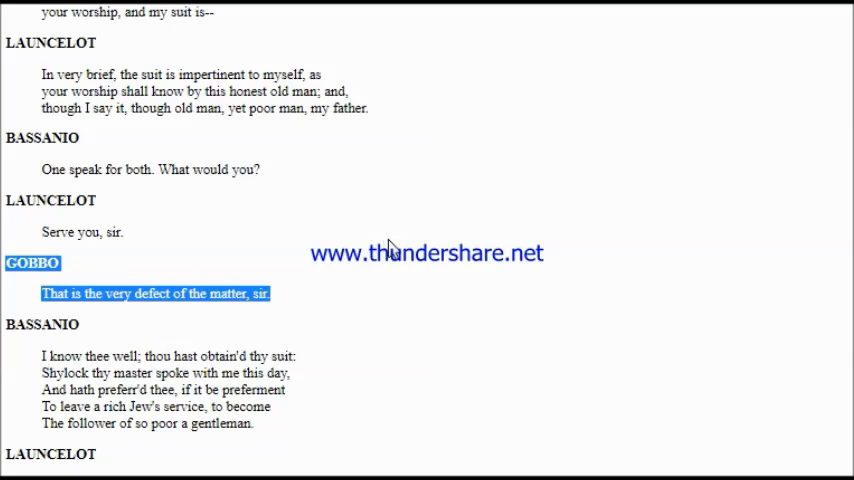
scroll("down", 3)
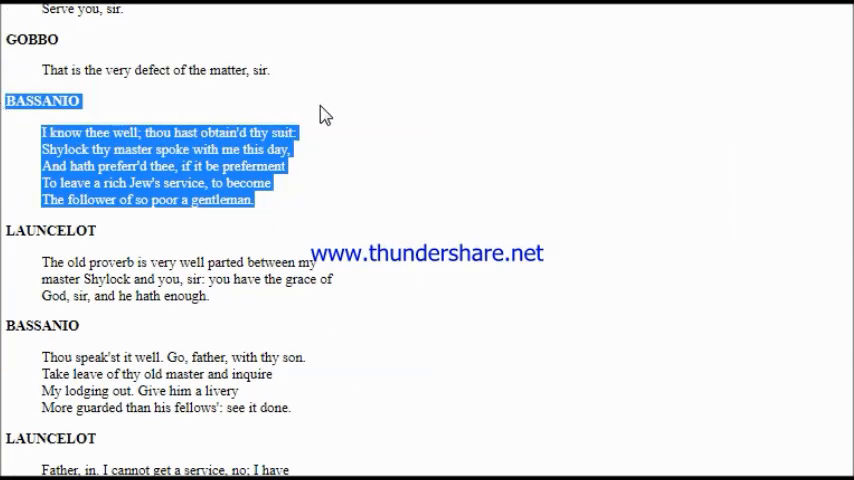
mouse_move(401, 107)
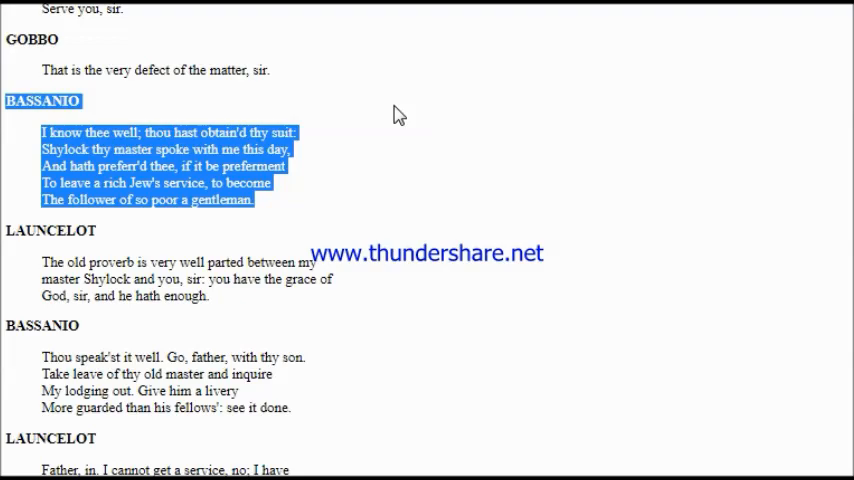
scroll("down", 3)
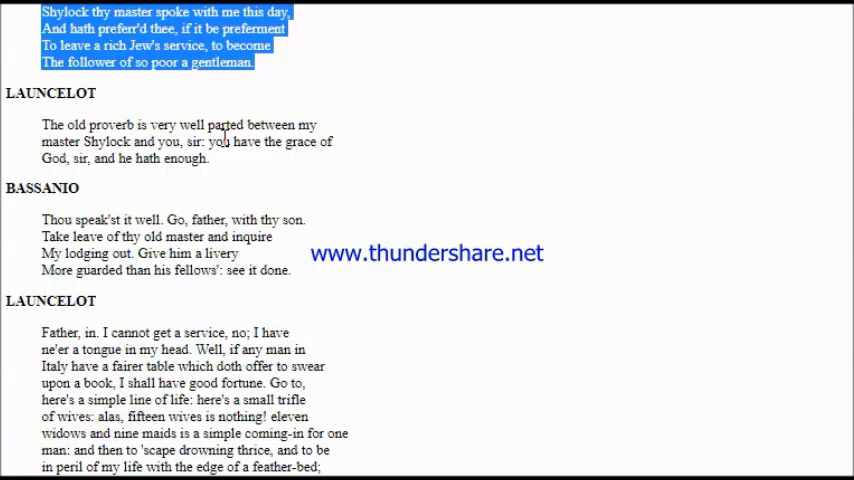
scroll("down", 3)
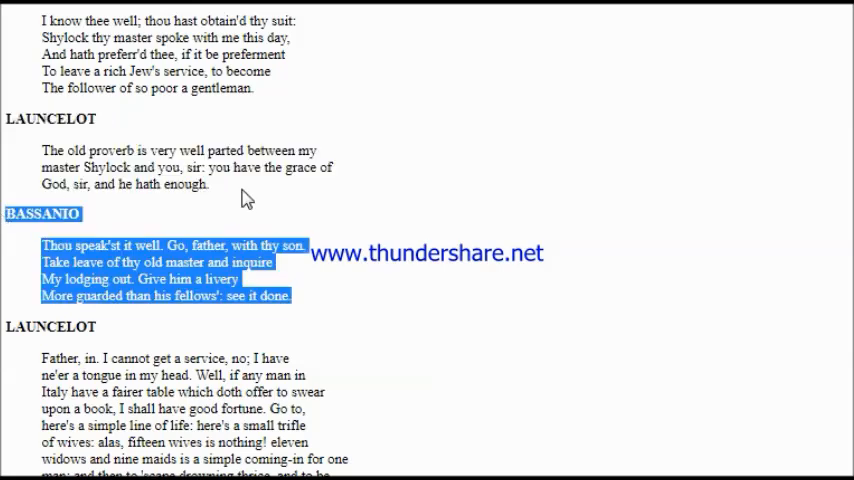
mouse_move(330, 219)
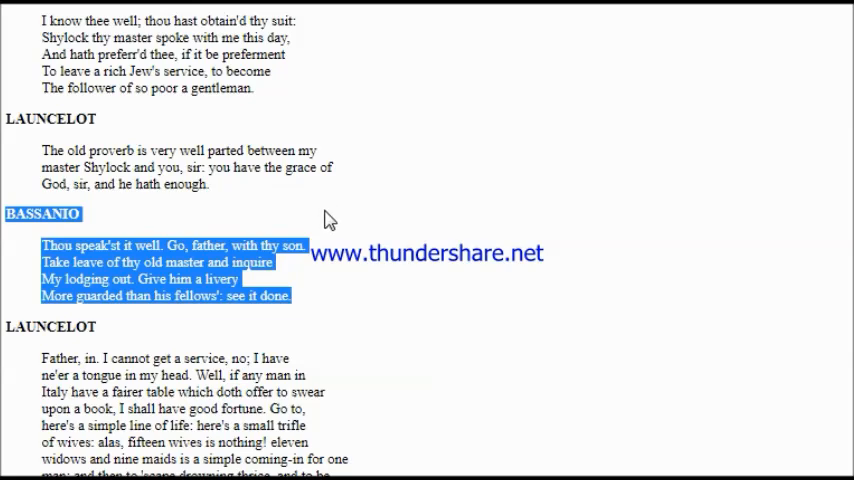
mouse_move(371, 311)
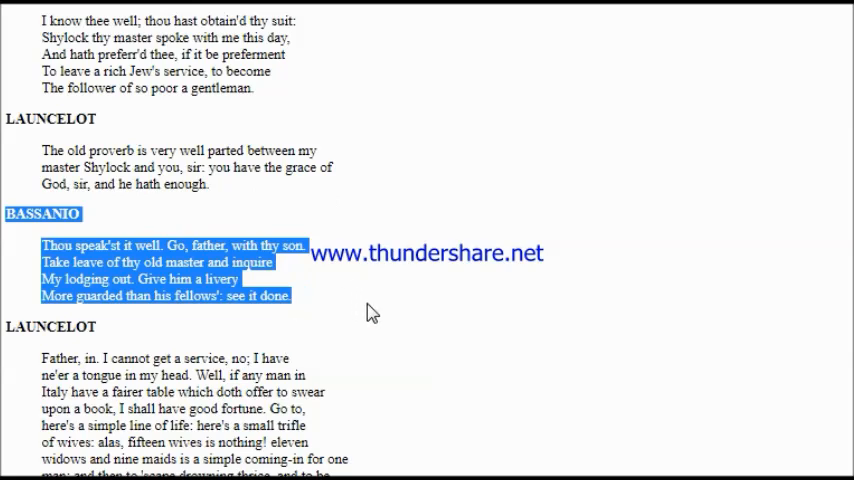
mouse_move(379, 309)
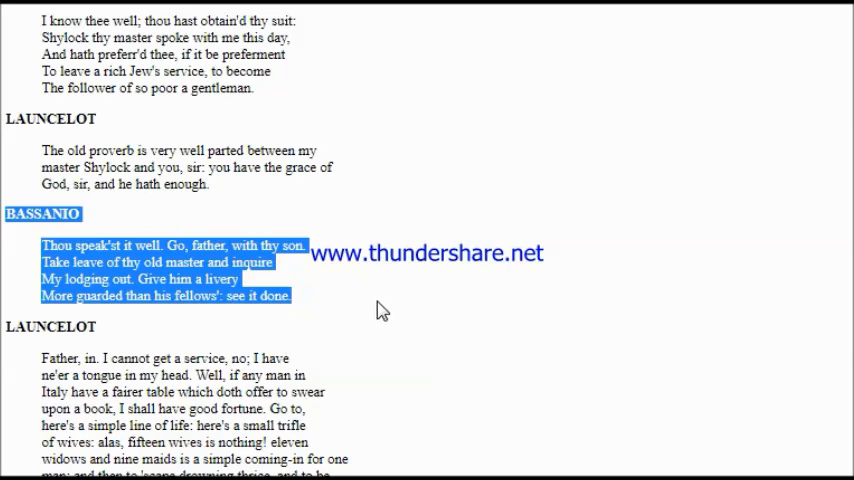
mouse_move(388, 306)
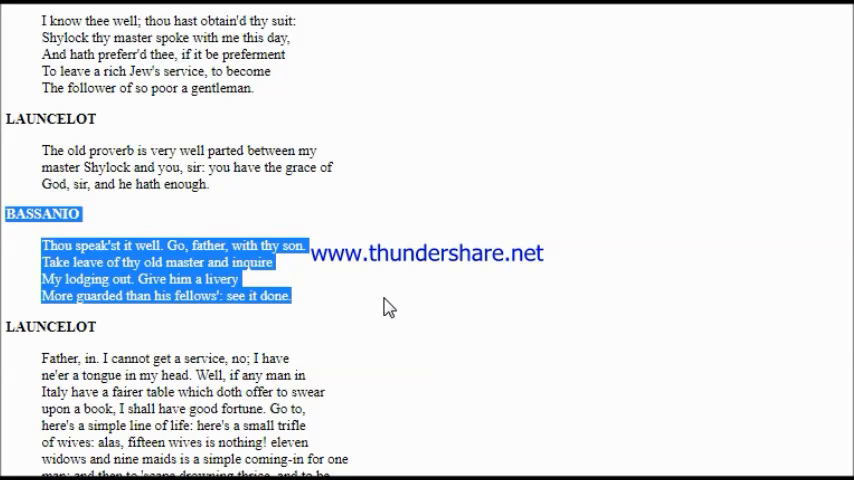
Scroll to Launcelot's "Father, in. I cannot get a service" speech and the Exeunt of Launcelot and Old Gobbo
scroll("down", 3)
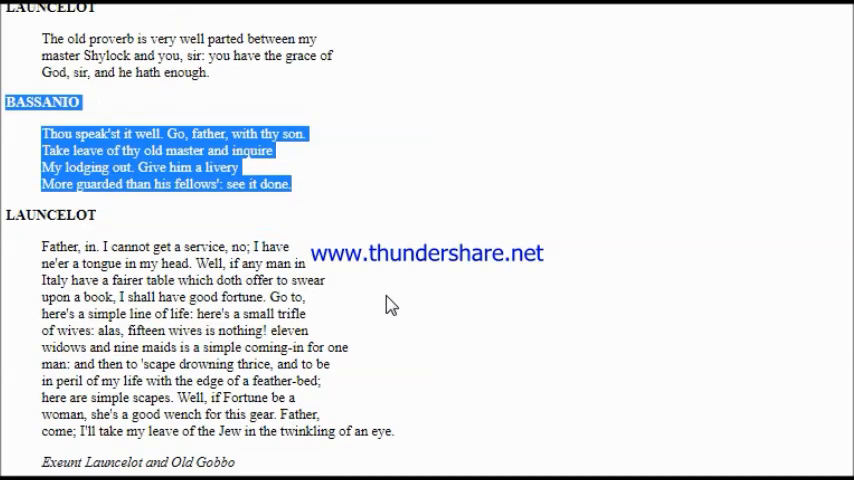
scroll("down", 3)
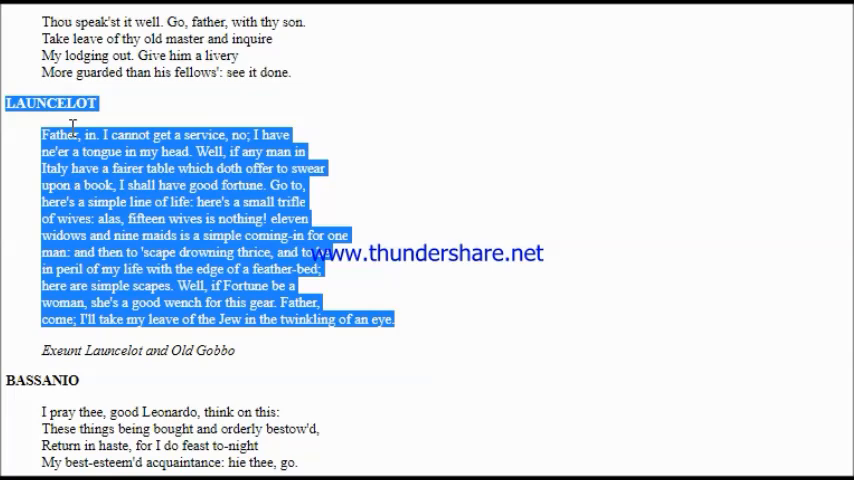
mouse_move(248, 353)
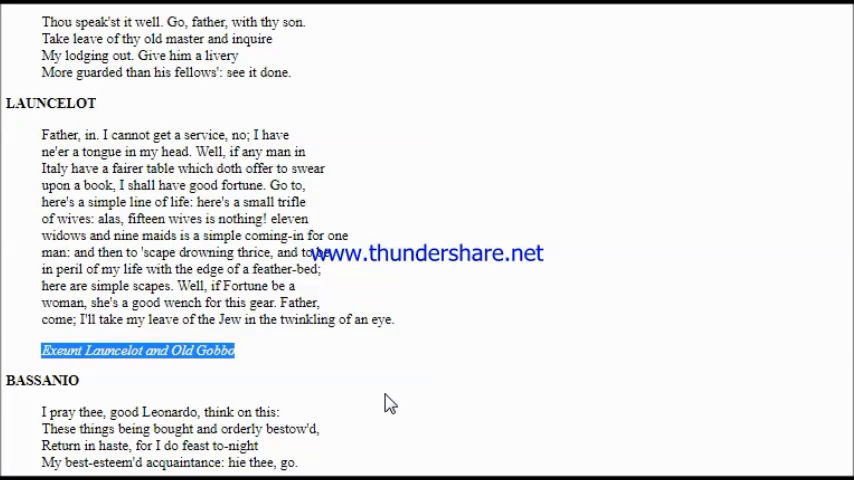
mouse_move(357, 379)
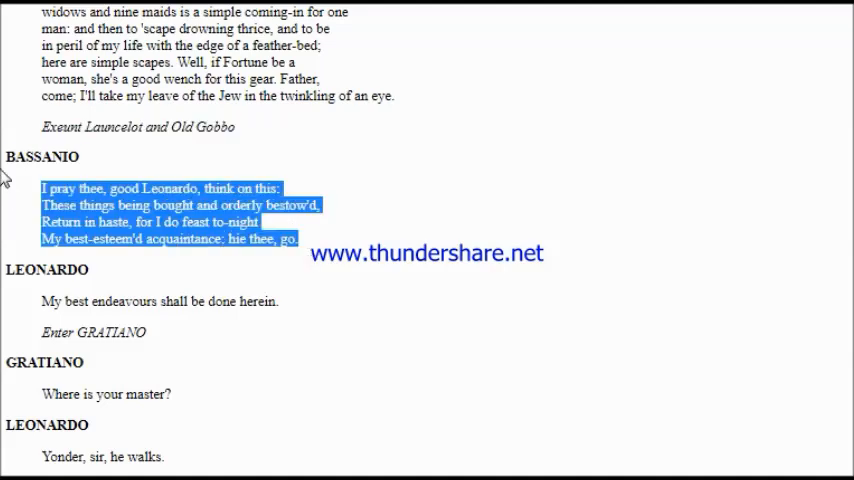
Follow the Leonardo–Gratiano–Bassanio exchange down to Bassanio's "You have obtain'd it."
double_click(40, 156)
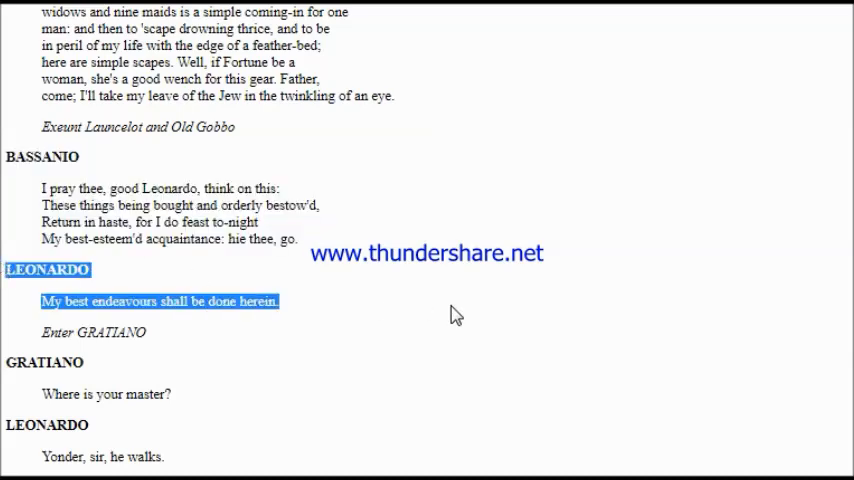
mouse_move(185, 343)
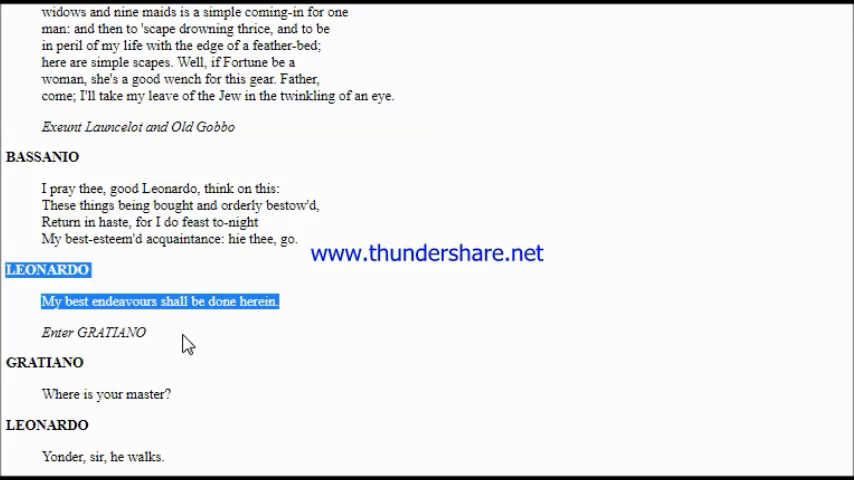
scroll("down", 3)
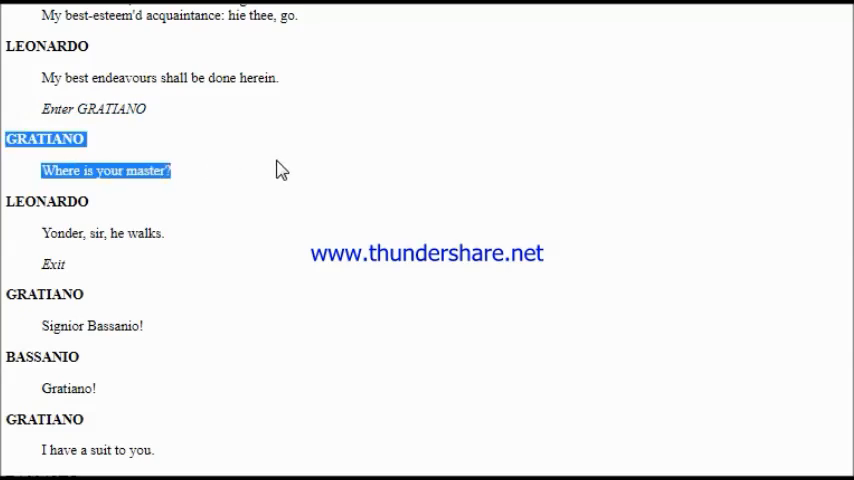
scroll("down", 3)
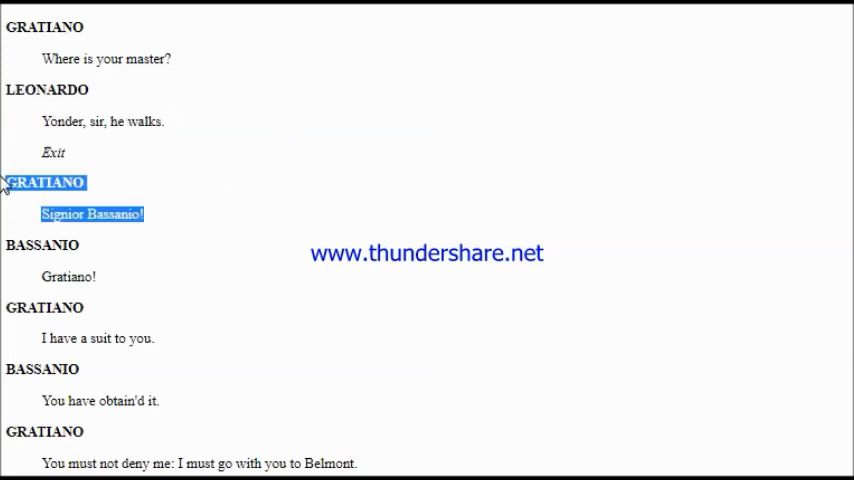
mouse_move(18, 170)
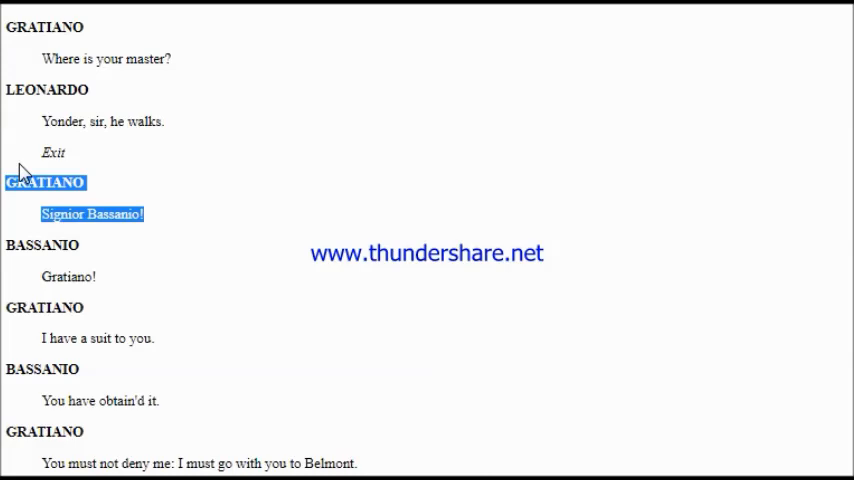
mouse_move(262, 270)
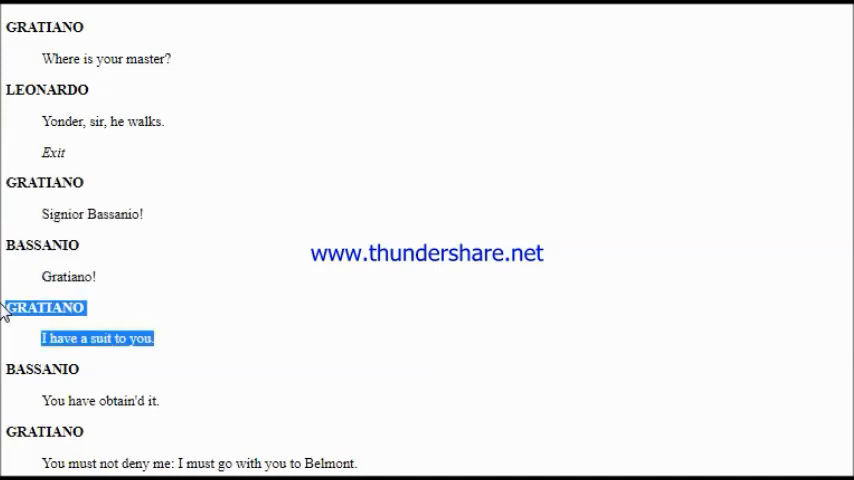
scroll("down", 3)
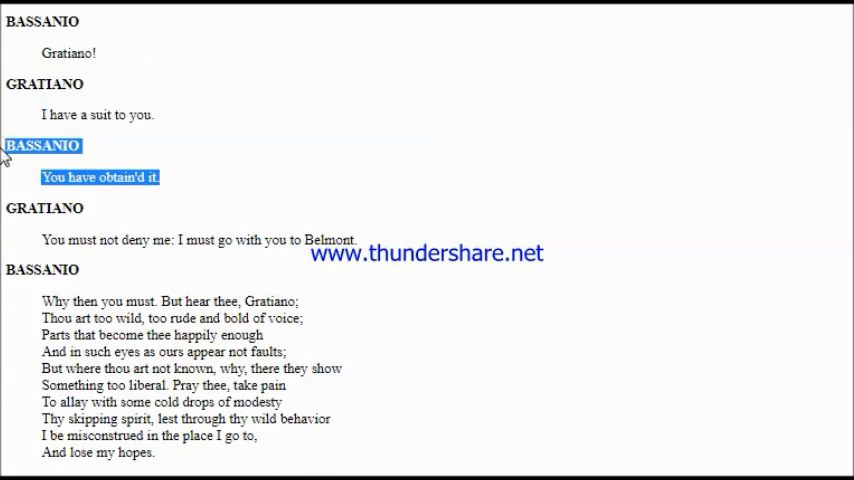
mouse_move(185, 218)
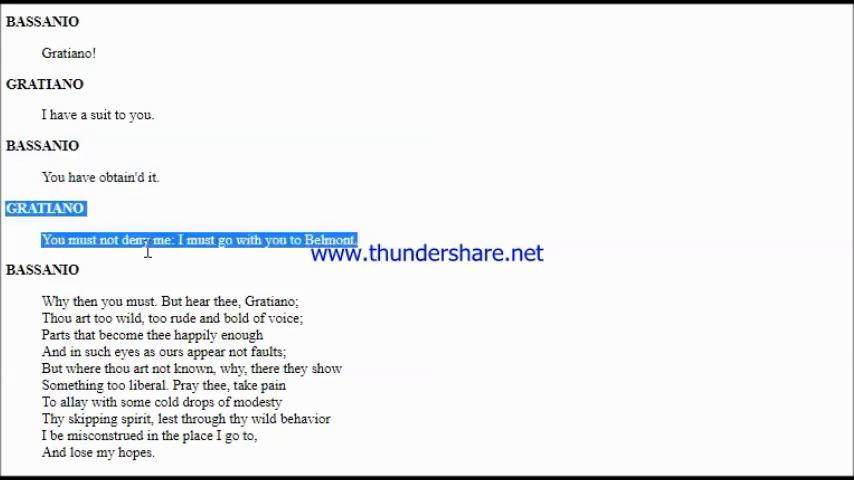
mouse_move(197, 278)
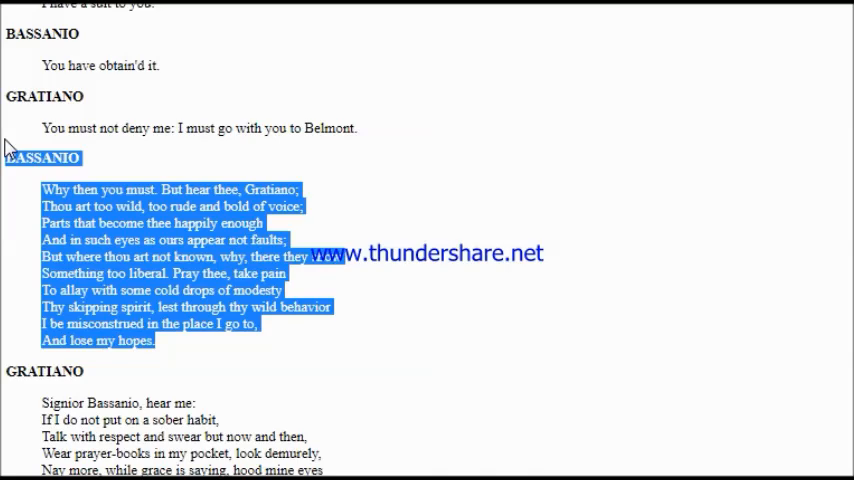
Select the remaining speeches and follow reading to Scene II's closing Exeunt above the SCENE III heading
scroll("down", 3)
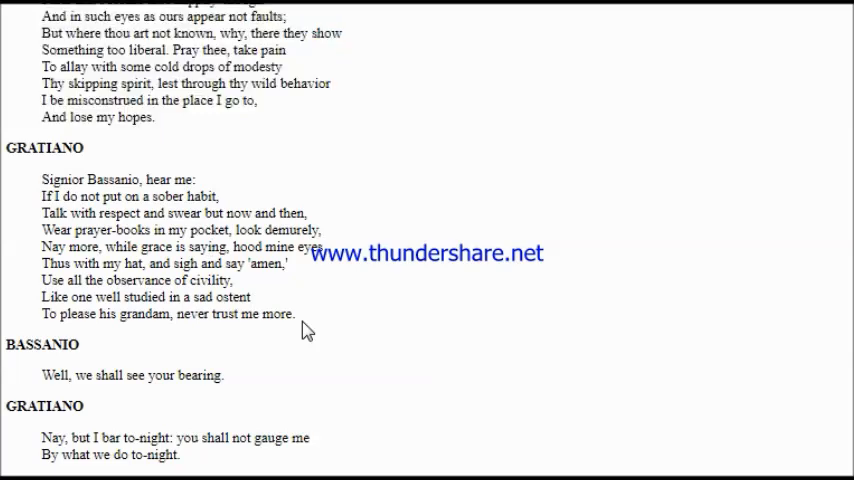
left_click_drag(8, 148, 297, 314)
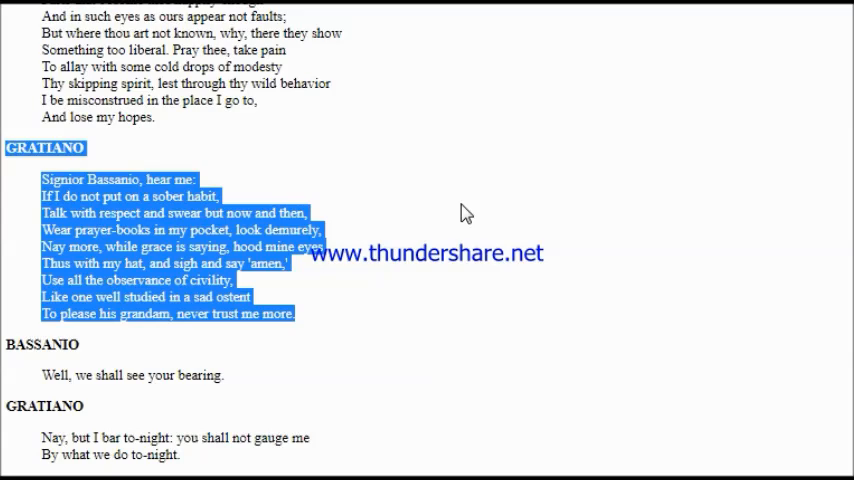
scroll("down", 3)
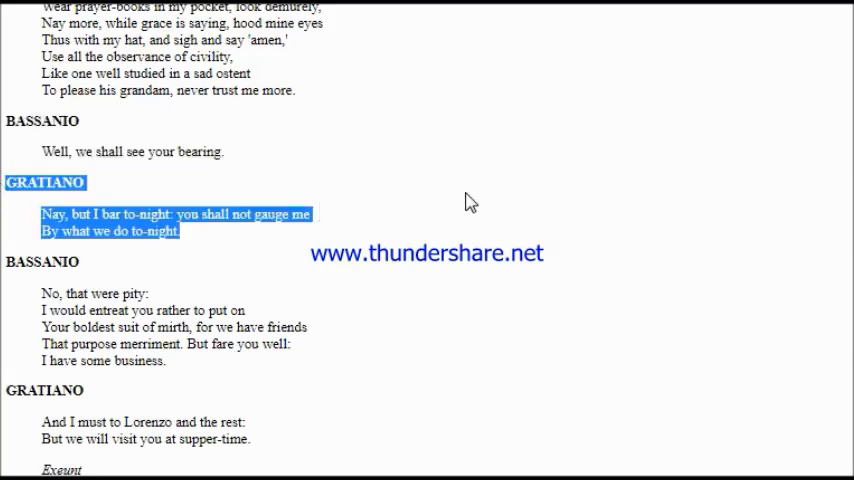
mouse_move(497, 190)
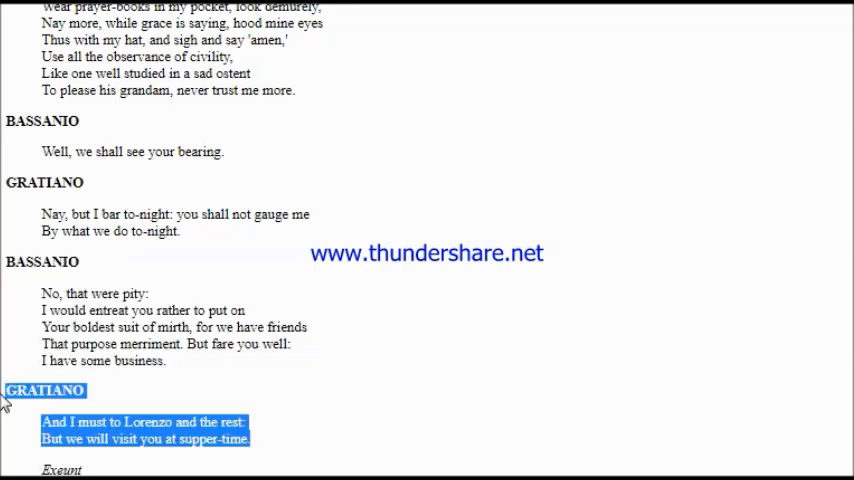
mouse_move(445, 334)
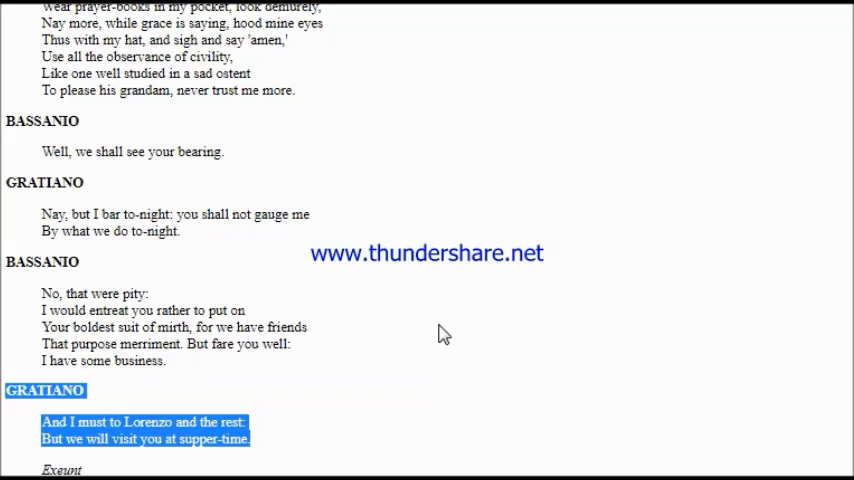
scroll("down", 3)
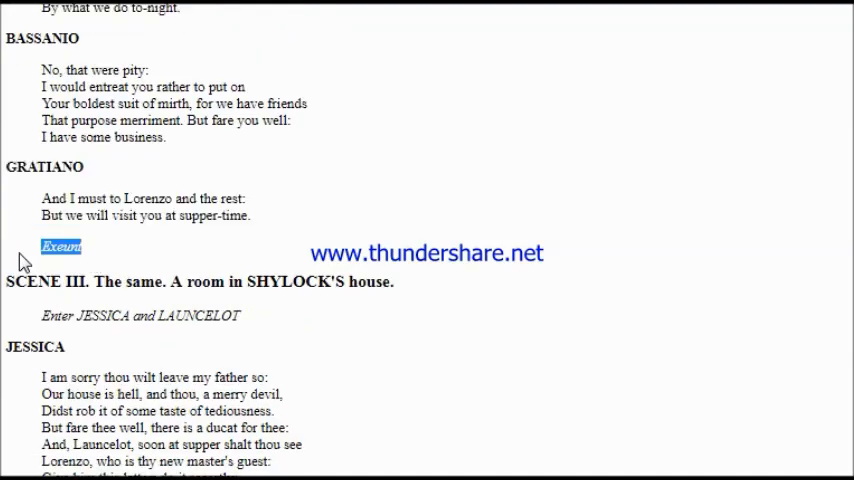
mouse_move(113, 307)
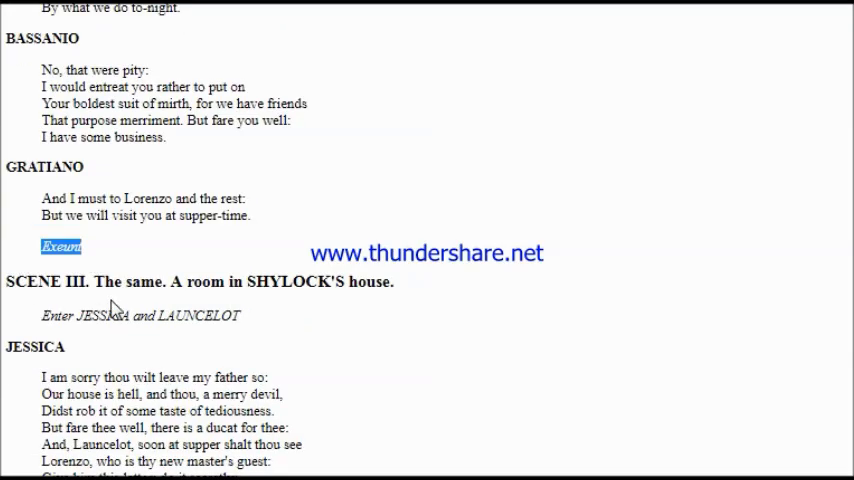
Follow Scene III through Jessica's farewell soliloquy to the closing Exit above SCENE IV
scroll("down", 3)
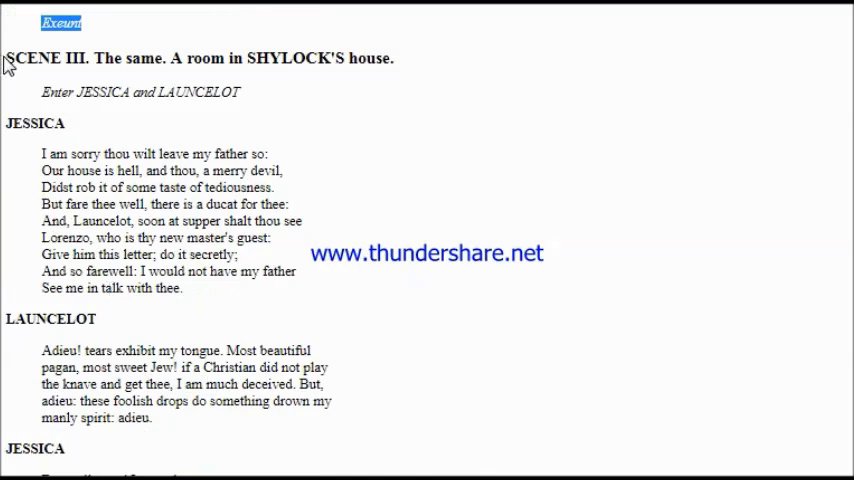
double_click(40, 58)
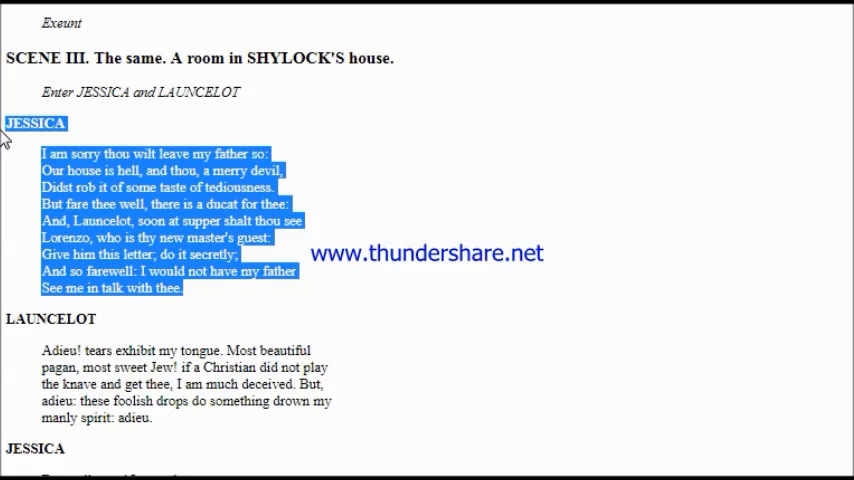
scroll("down", 3)
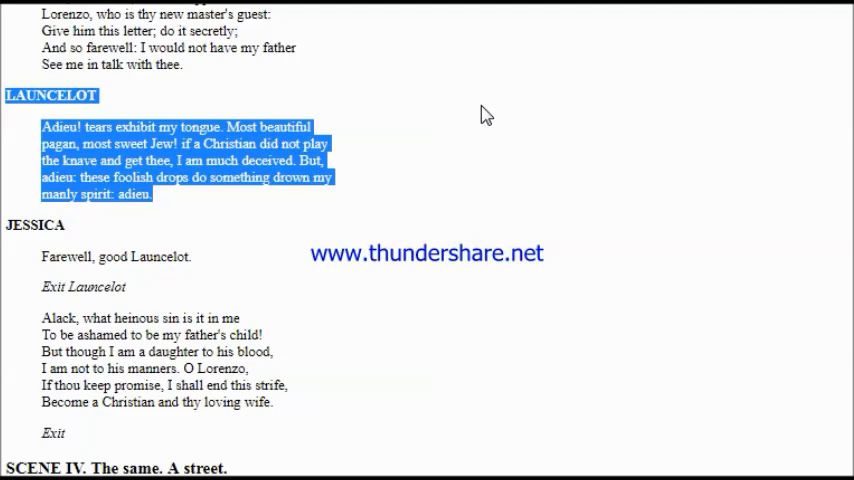
mouse_move(445, 221)
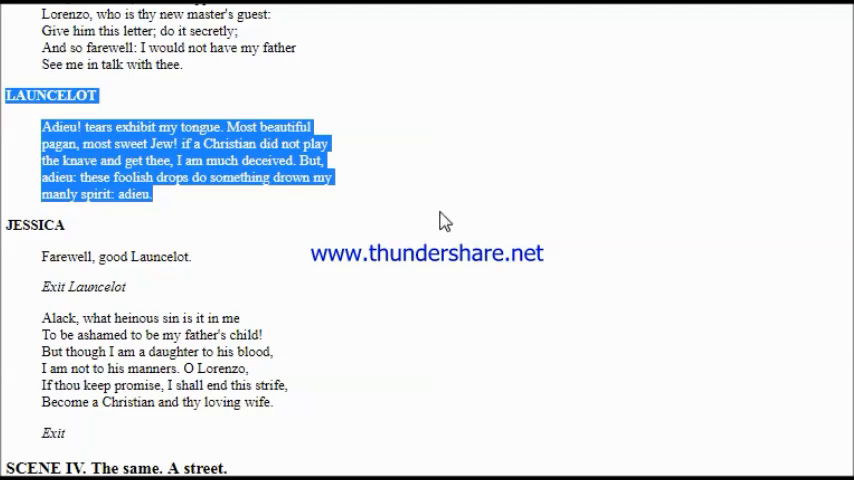
scroll("down", 3)
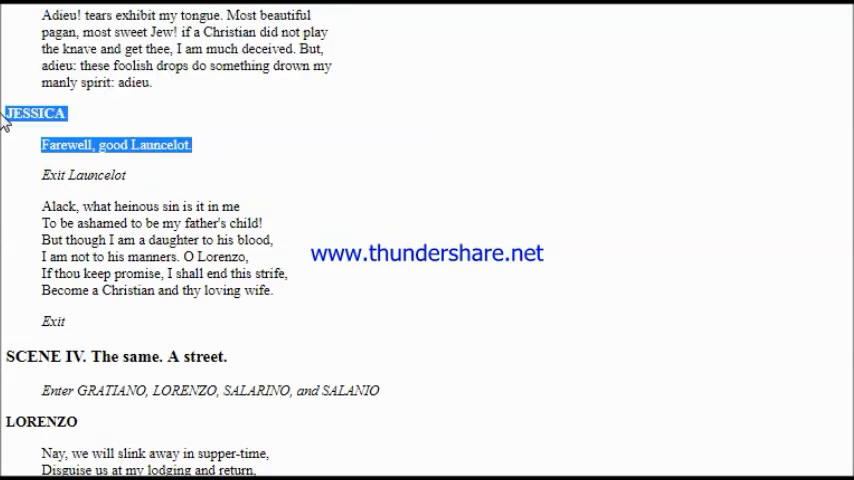
mouse_move(345, 166)
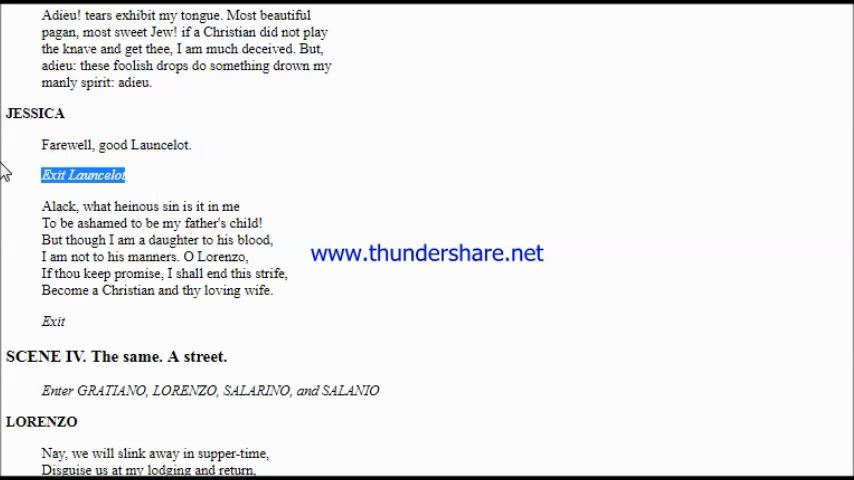
mouse_move(425, 200)
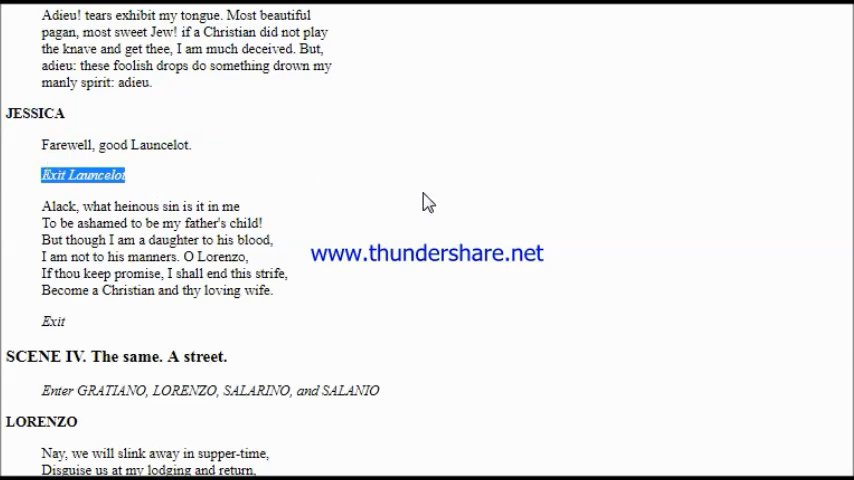
left_click_drag(40, 216, 272, 291)
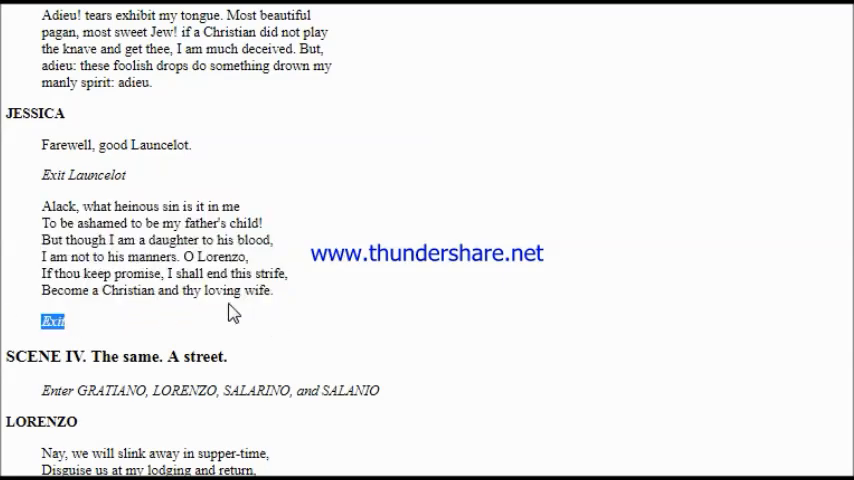
Follow Scene IV speech by speech from Lorenzo's opening to his "Whither goest thou?"
scroll("down", 3)
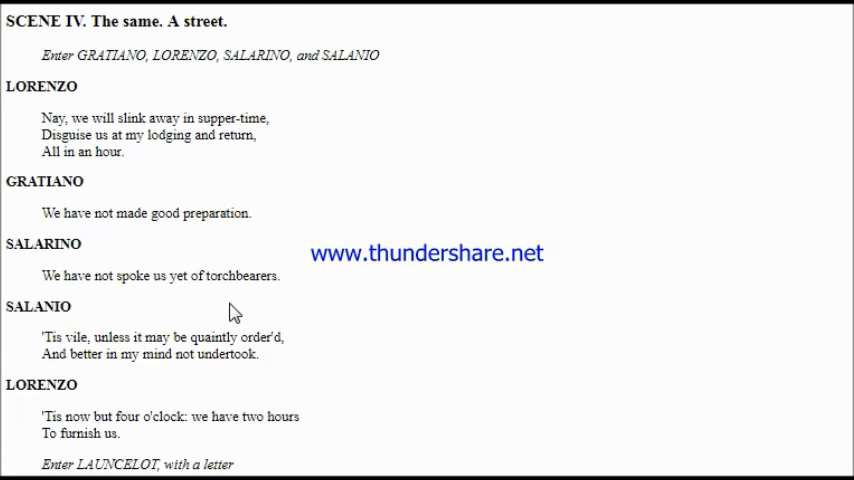
double_click(40, 21)
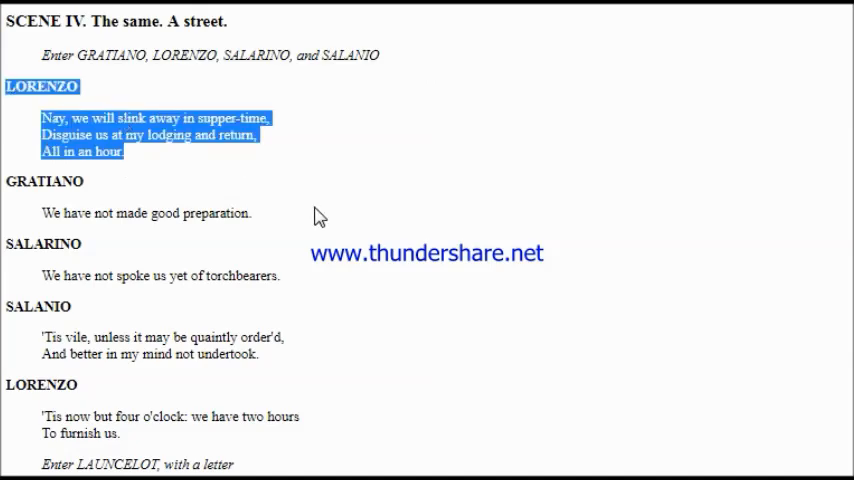
mouse_move(335, 211)
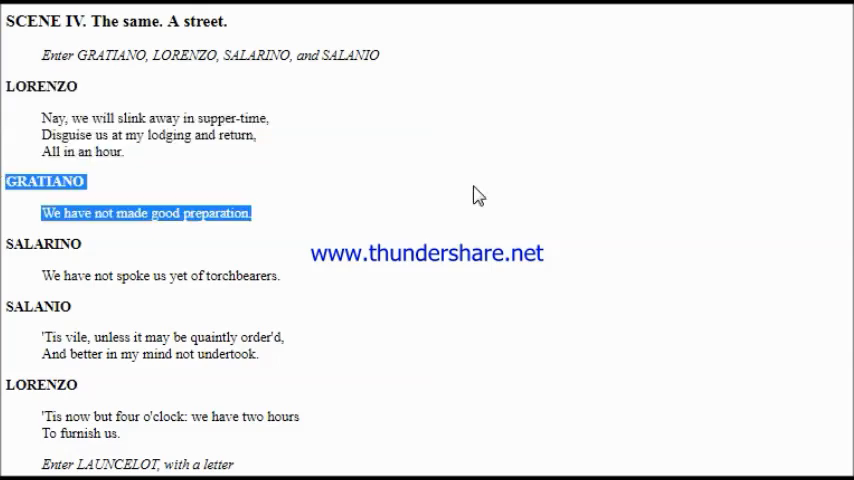
mouse_move(500, 267)
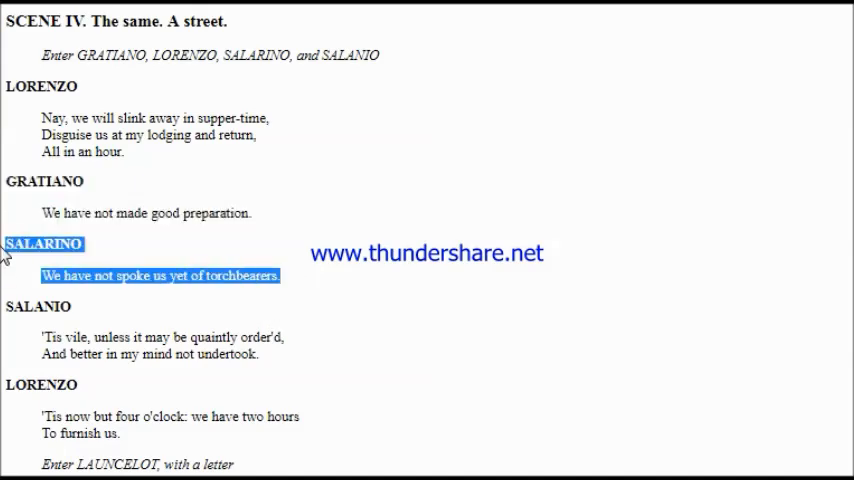
scroll("down", 3)
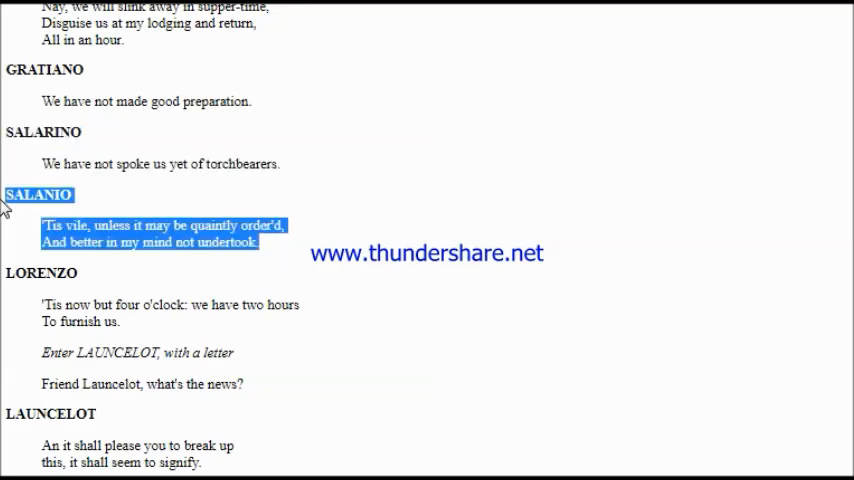
mouse_move(340, 210)
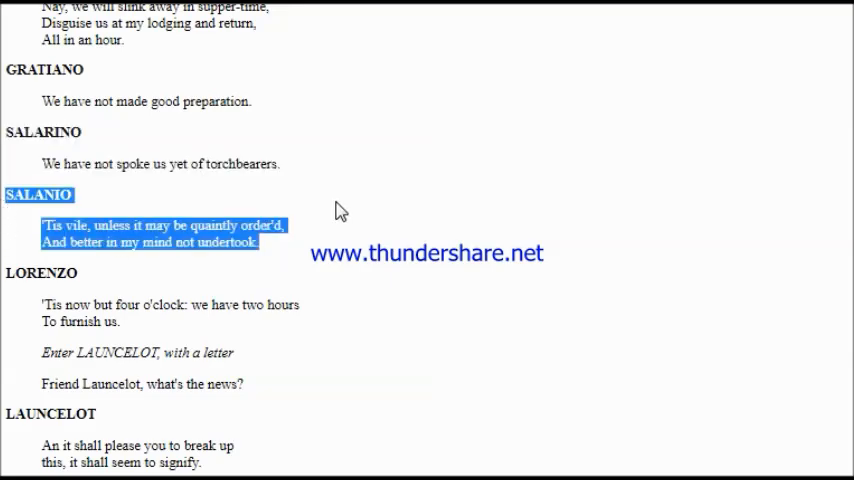
mouse_move(10, 205)
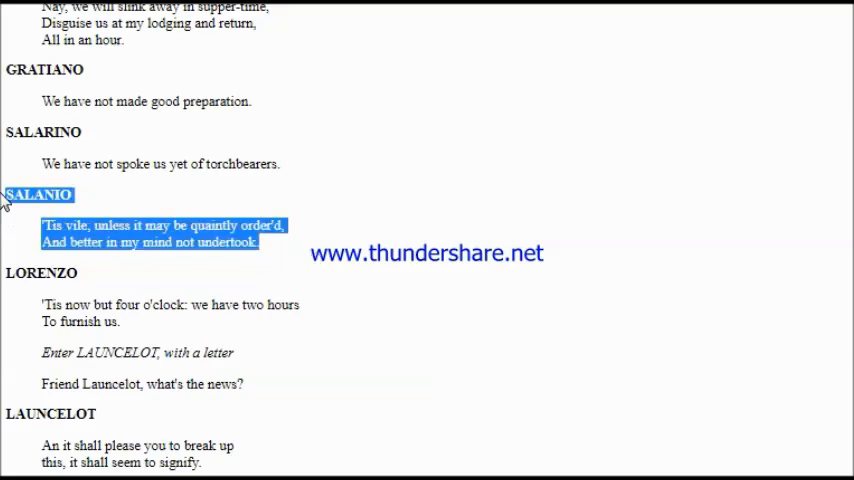
mouse_move(392, 265)
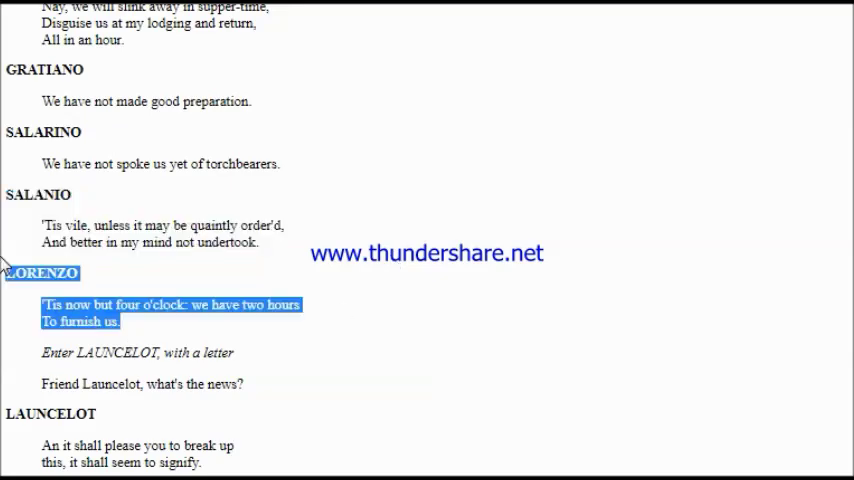
mouse_move(530, 200)
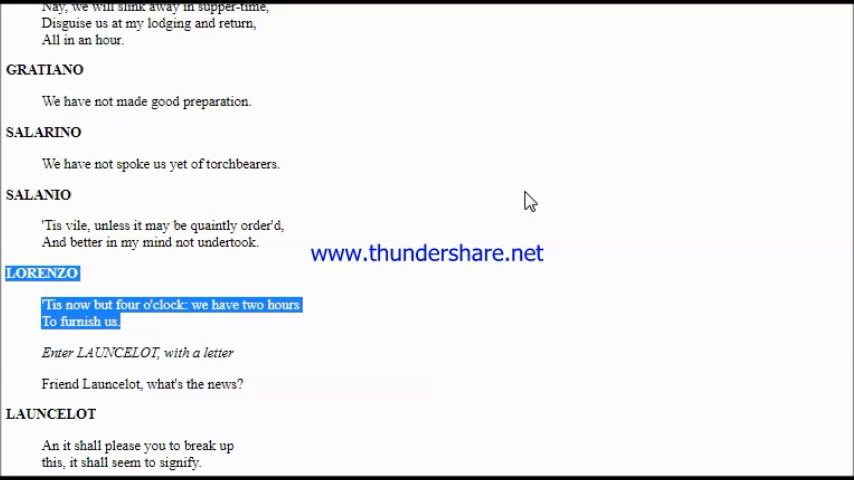
scroll("down", 3)
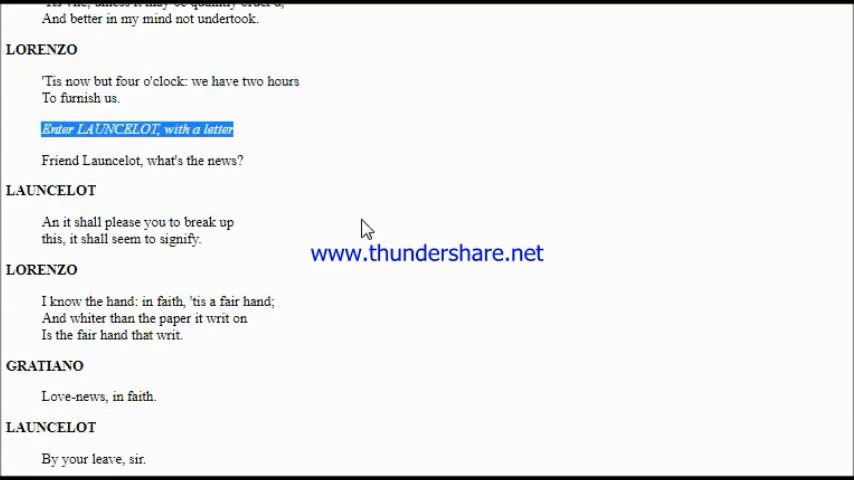
mouse_move(367, 228)
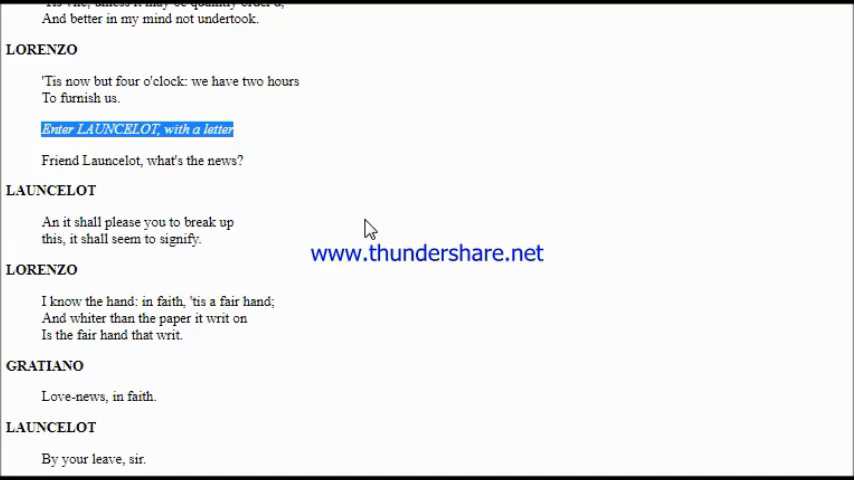
mouse_move(266, 178)
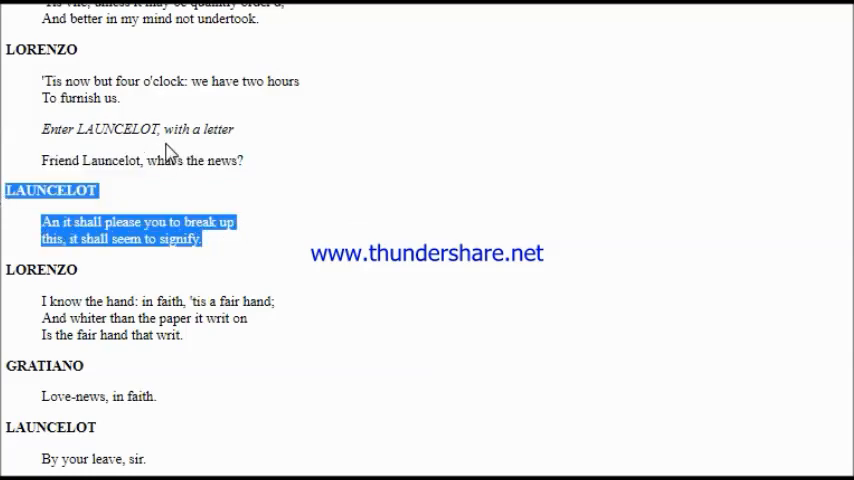
mouse_move(225, 150)
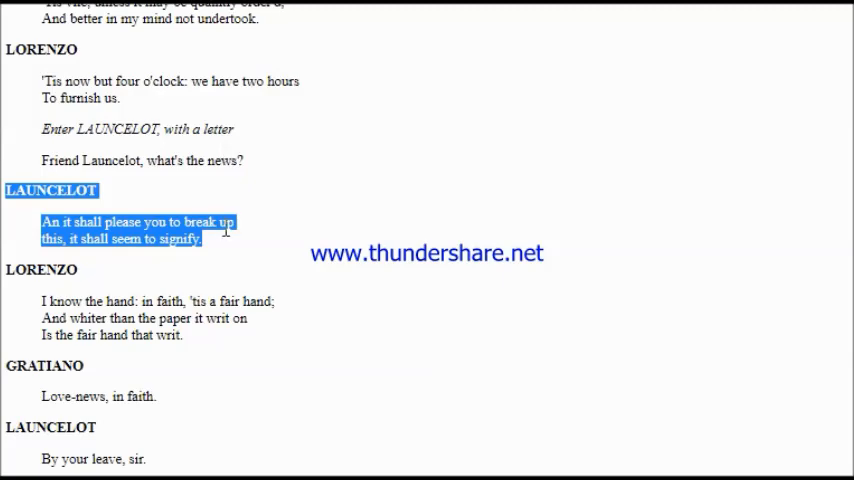
scroll("down", 3)
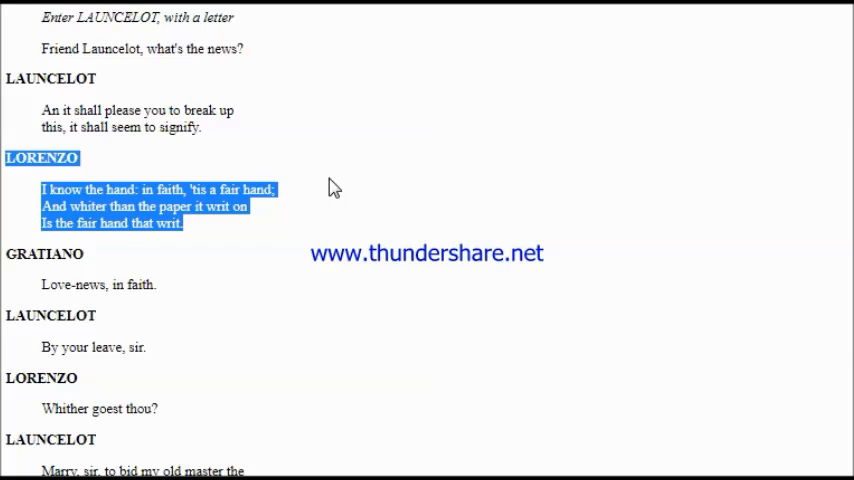
scroll("down", 3)
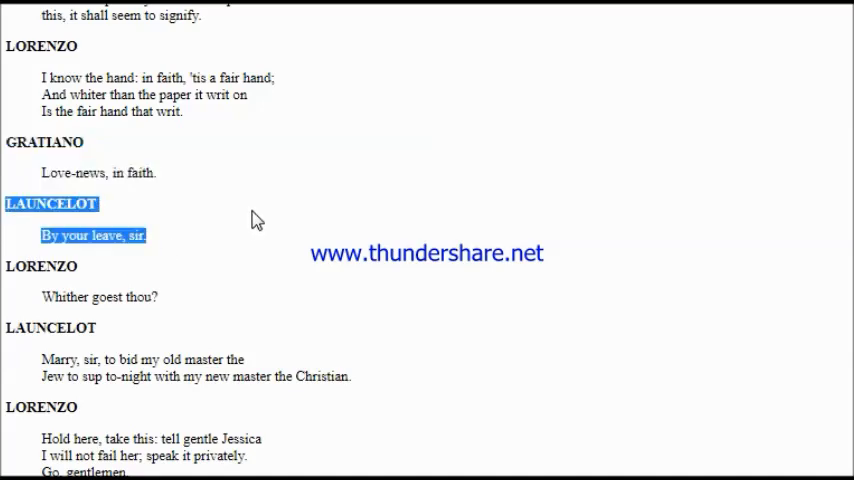
mouse_move(288, 192)
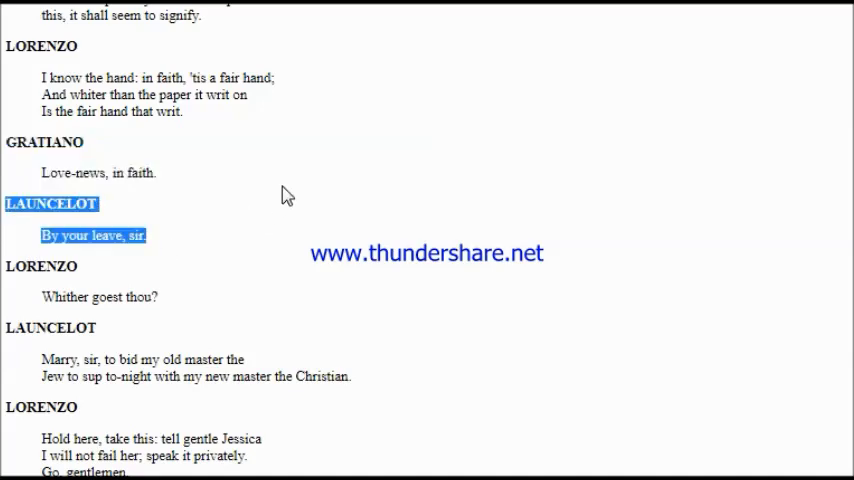
scroll("down", 3)
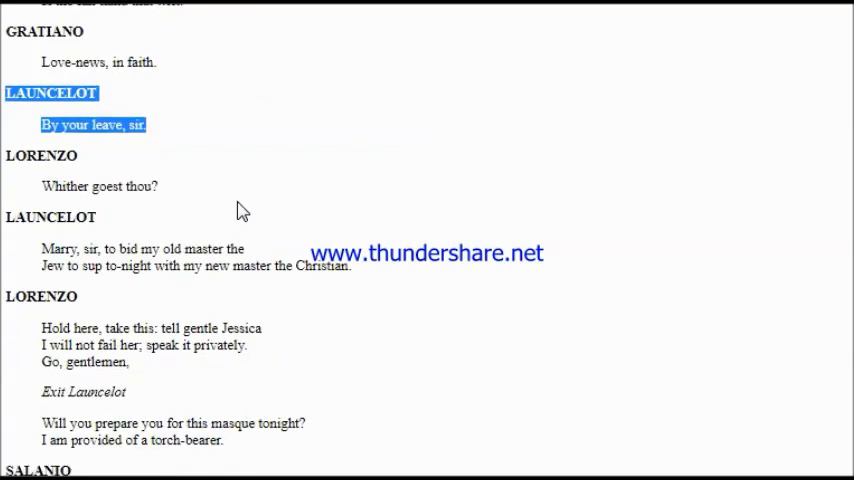
scroll("down", 3)
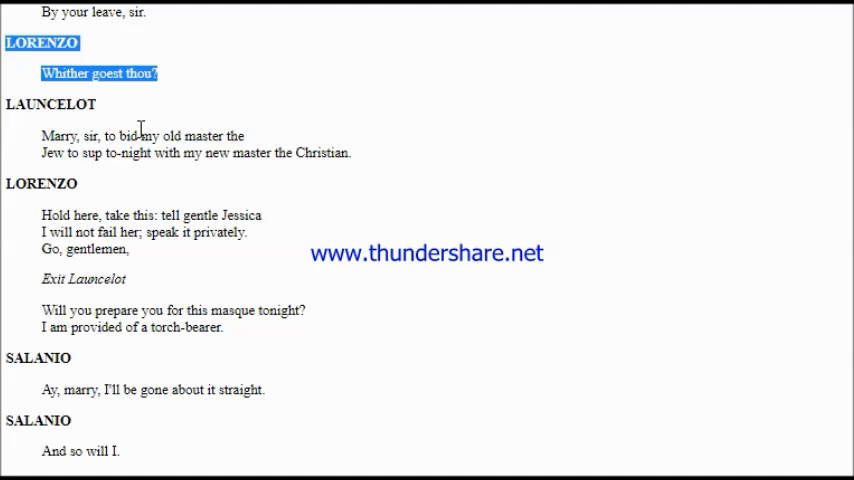
mouse_move(369, 161)
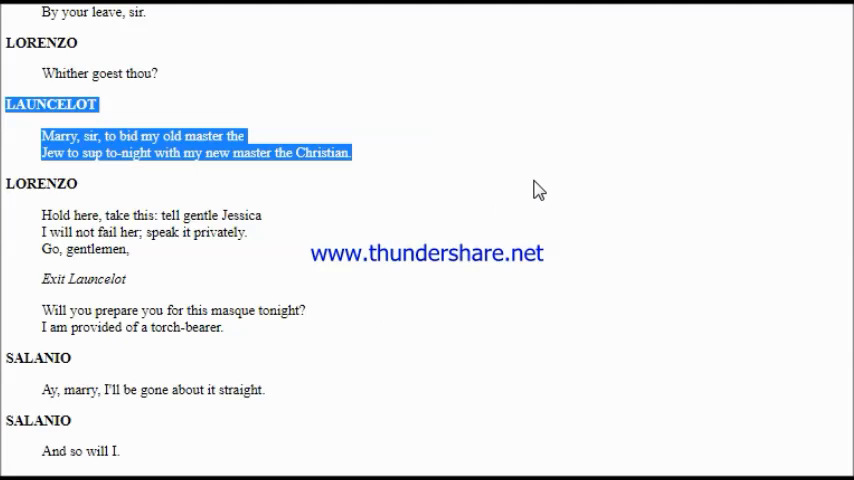
mouse_move(398, 222)
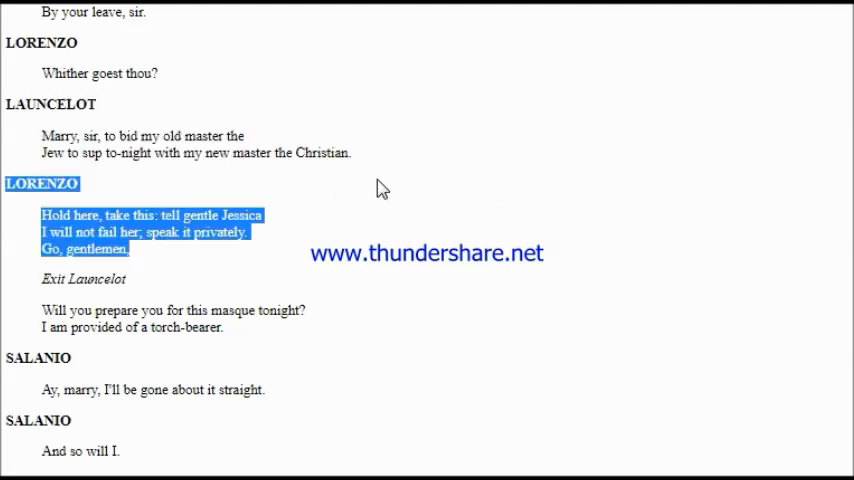
mouse_move(503, 188)
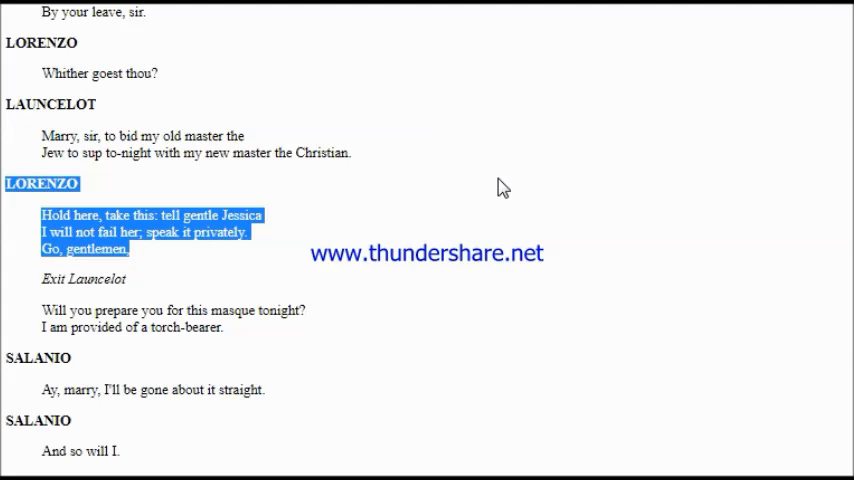
Follow Lorenzo's, Salarino's and Gratiano's speeches to Salarino's "'Tis good we do so" and the Exeunt
scroll("down", 3)
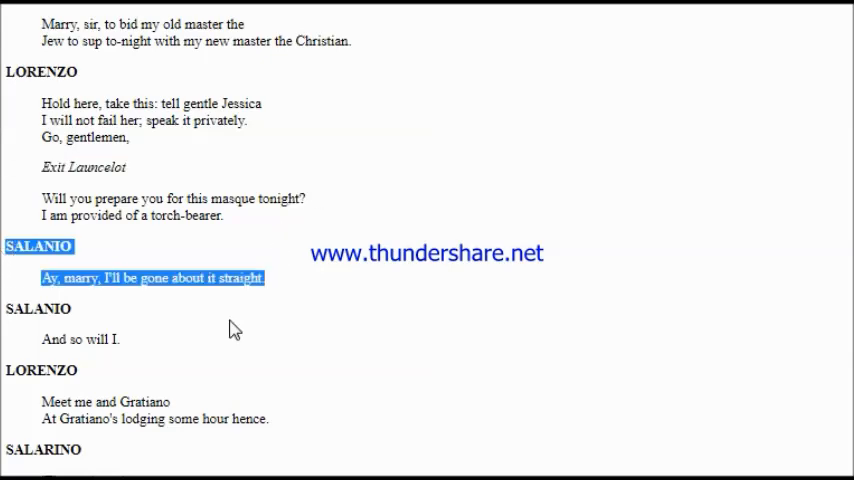
mouse_move(166, 342)
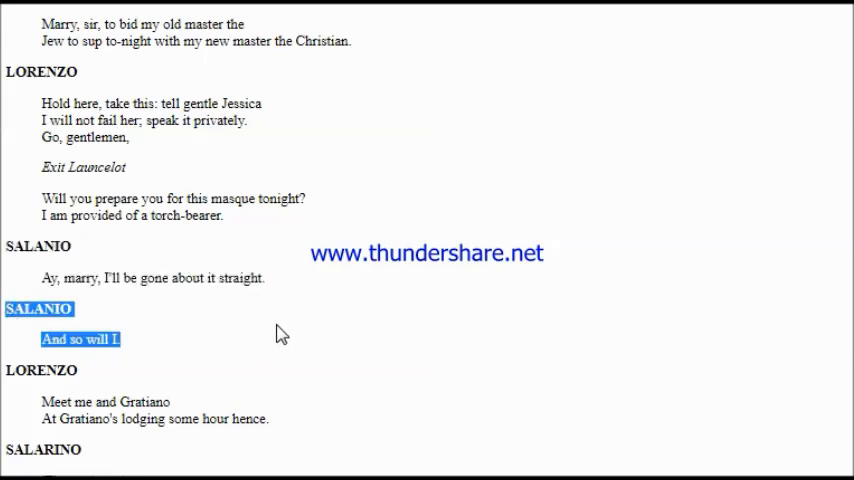
mouse_move(495, 345)
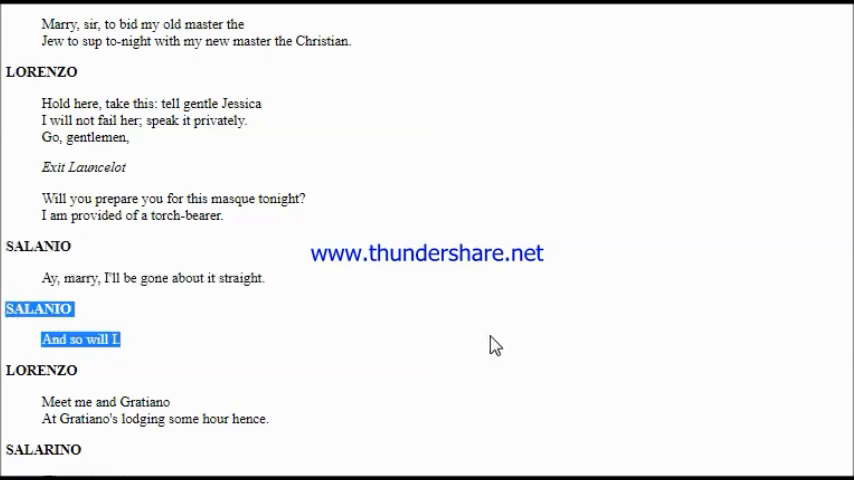
mouse_move(180, 372)
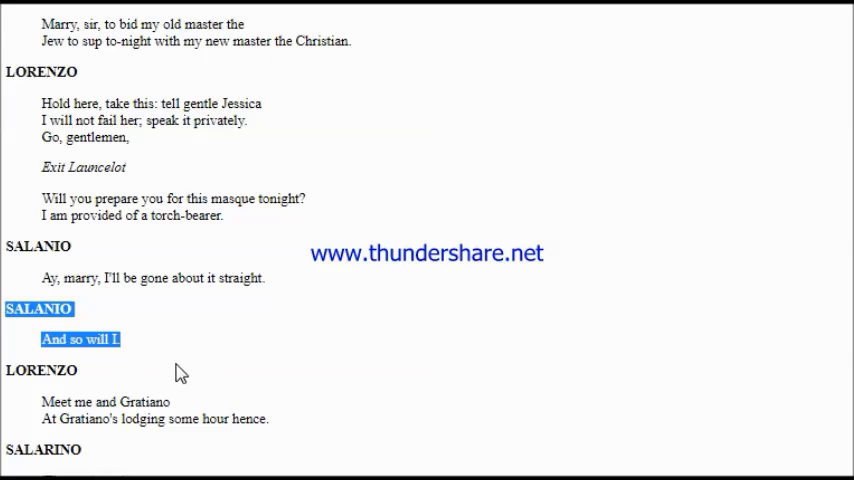
scroll("down", 3)
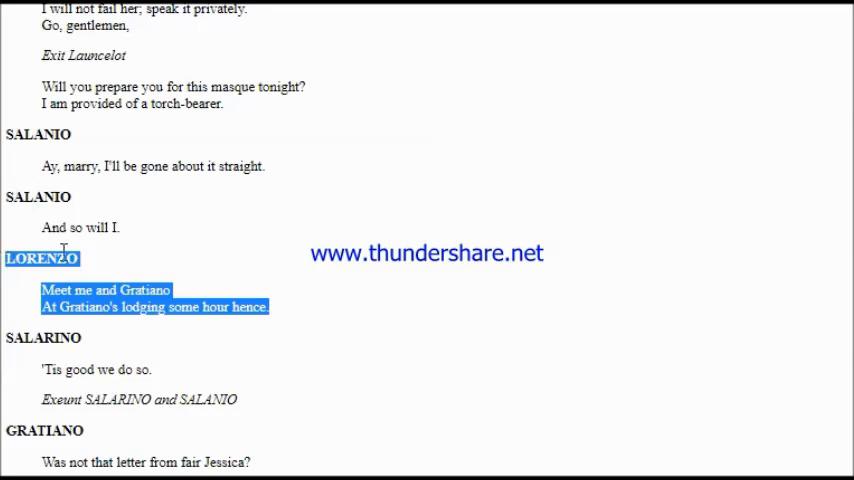
mouse_move(251, 257)
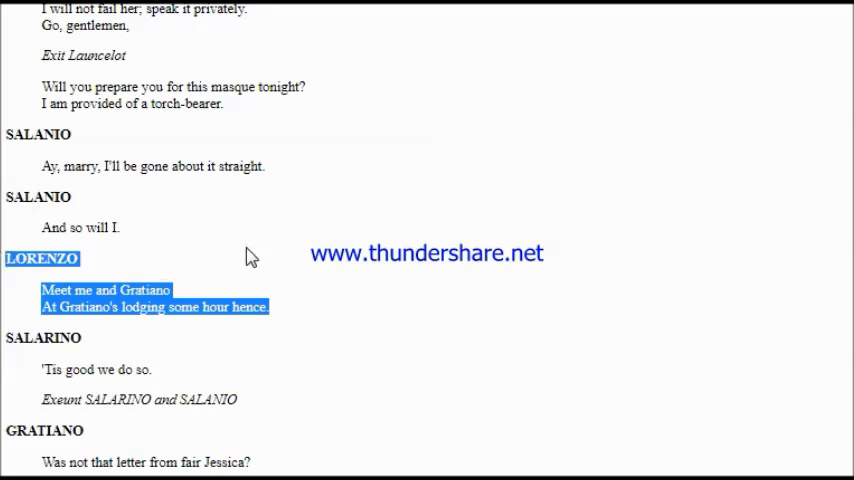
scroll("down", 3)
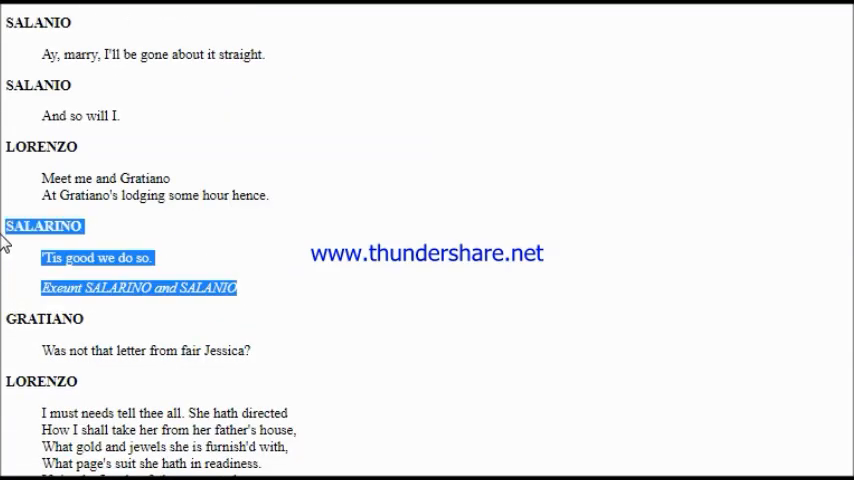
mouse_move(311, 249)
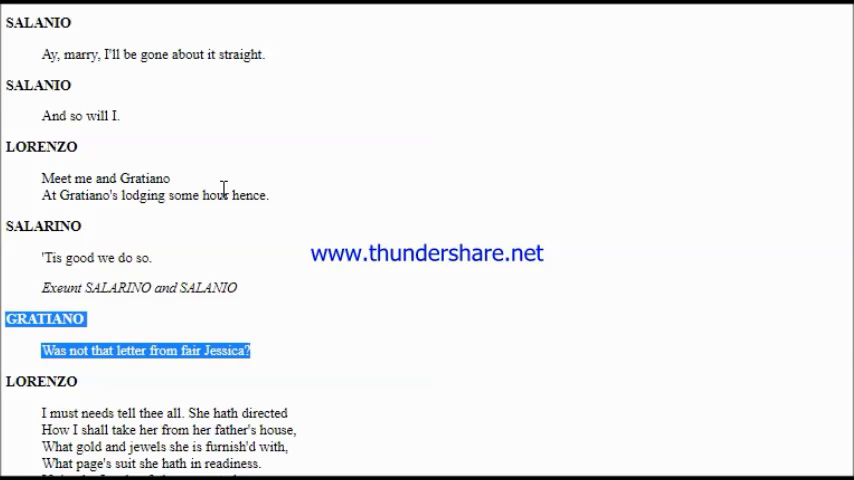
Follow Lorenzo's long "my torch-bearer" speech to Scene IV's closing Exeunt, bringing SCENE V into view
scroll("down", 3)
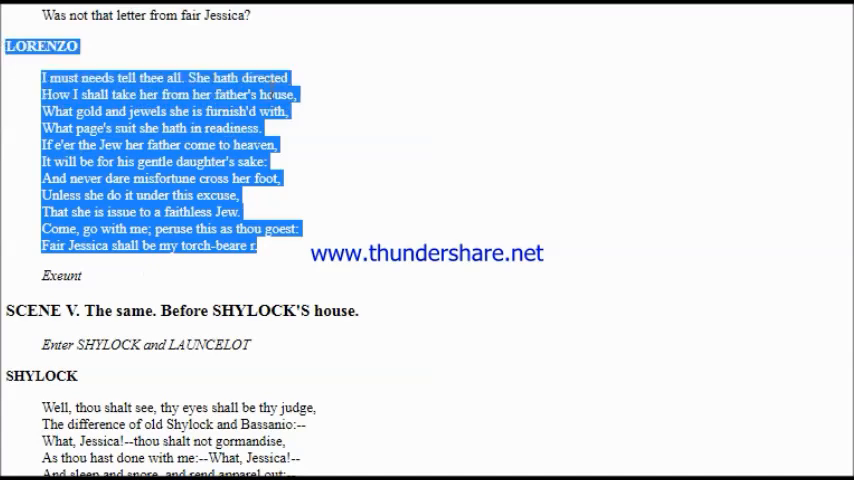
mouse_move(511, 175)
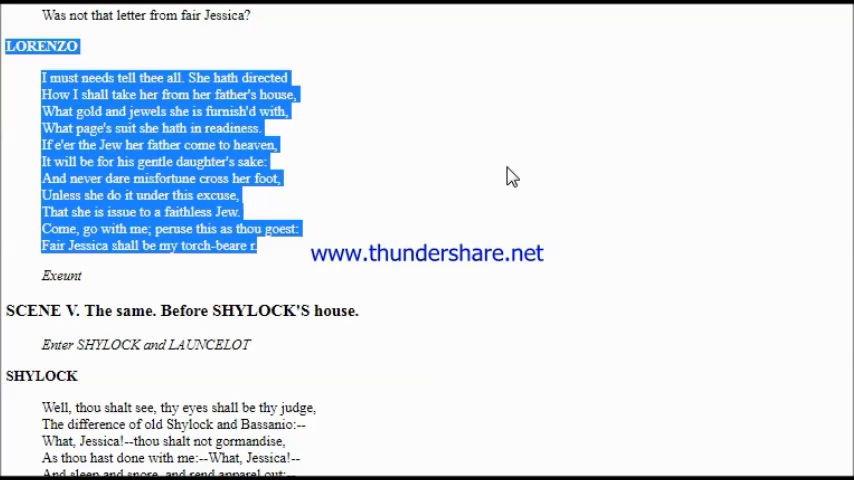
mouse_move(618, 466)
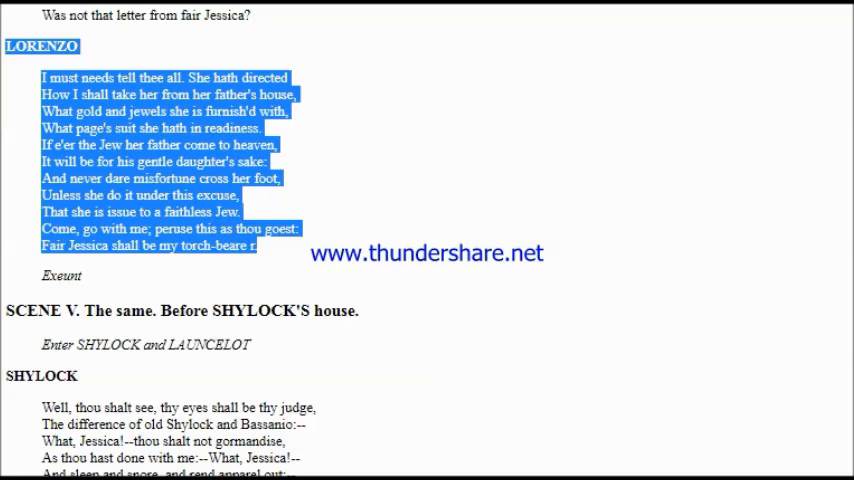
mouse_move(116, 272)
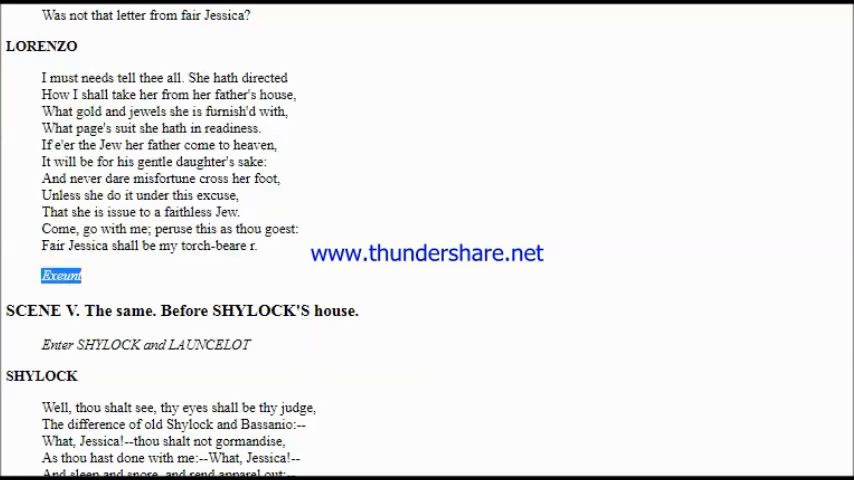
scroll("down", 3)
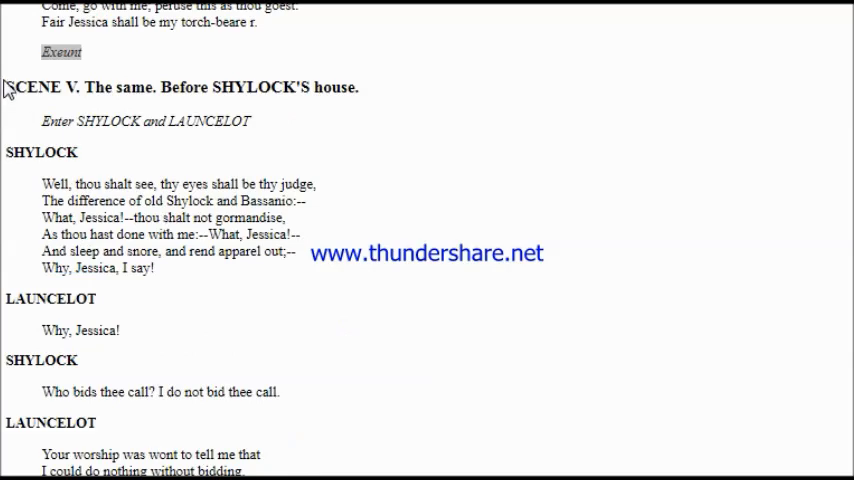
Select the whole SCENE V heading so reading restarts there
double_click(30, 87)
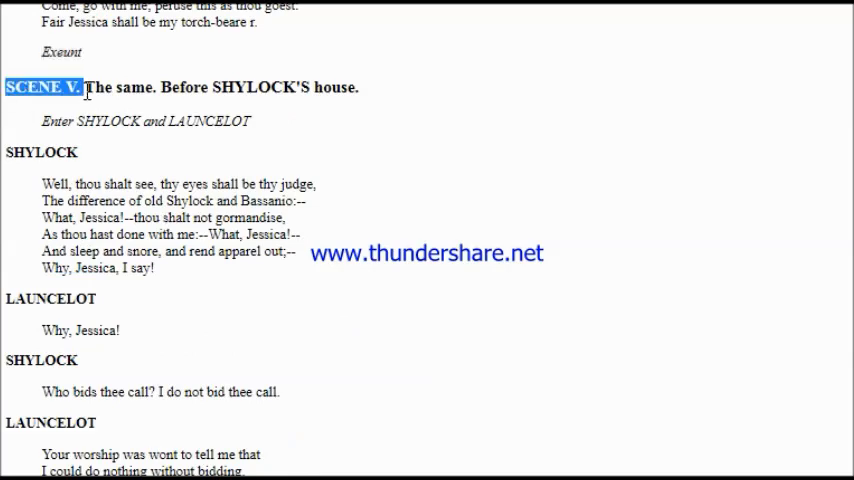
left_click_drag(85, 87, 248, 87)
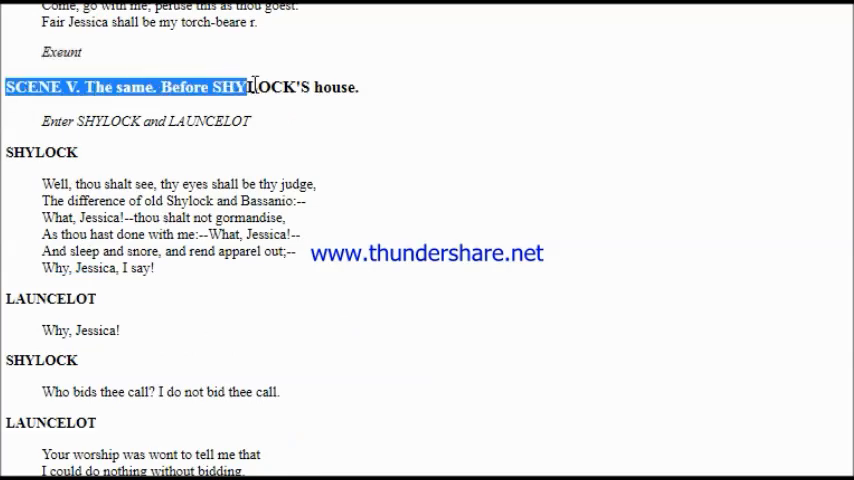
left_click_drag(245, 87, 360, 87)
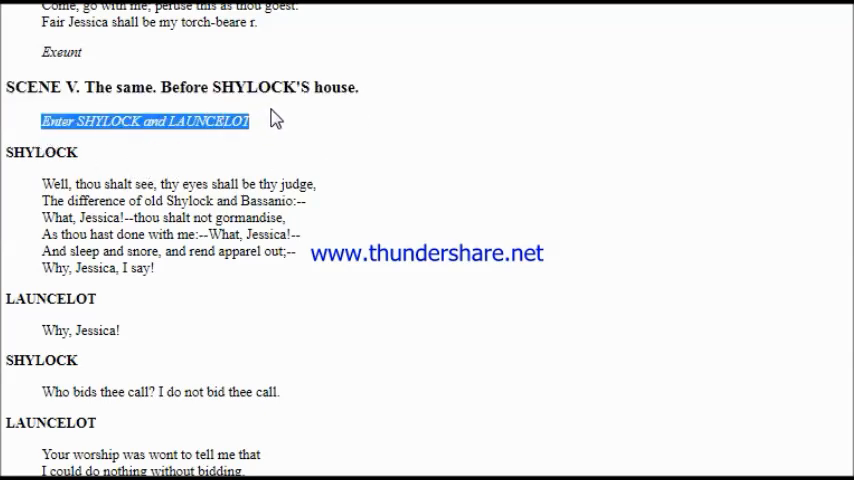
mouse_move(224, 204)
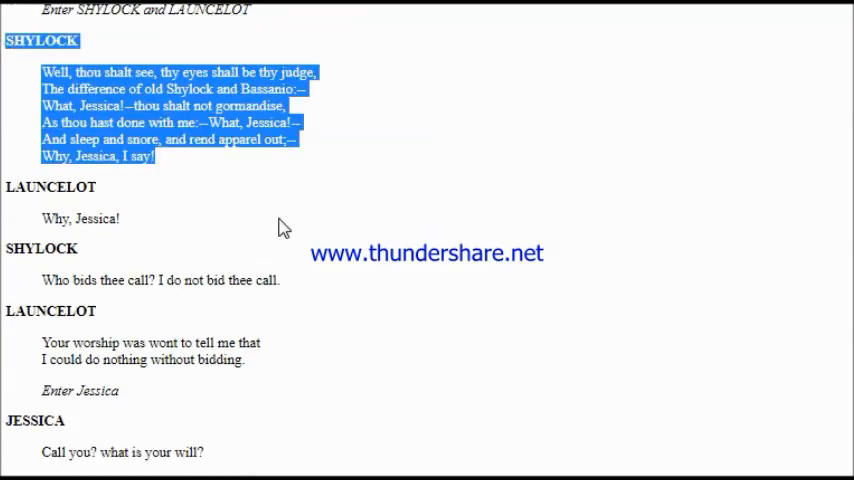
mouse_move(287, 228)
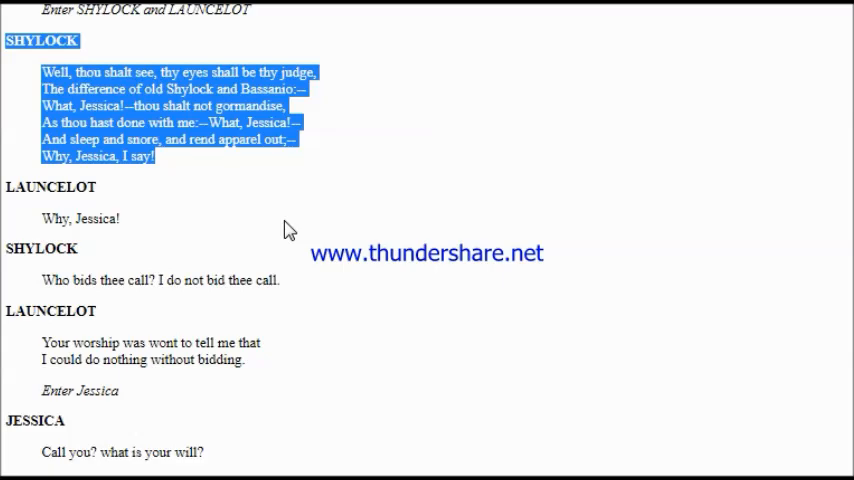
mouse_move(155, 231)
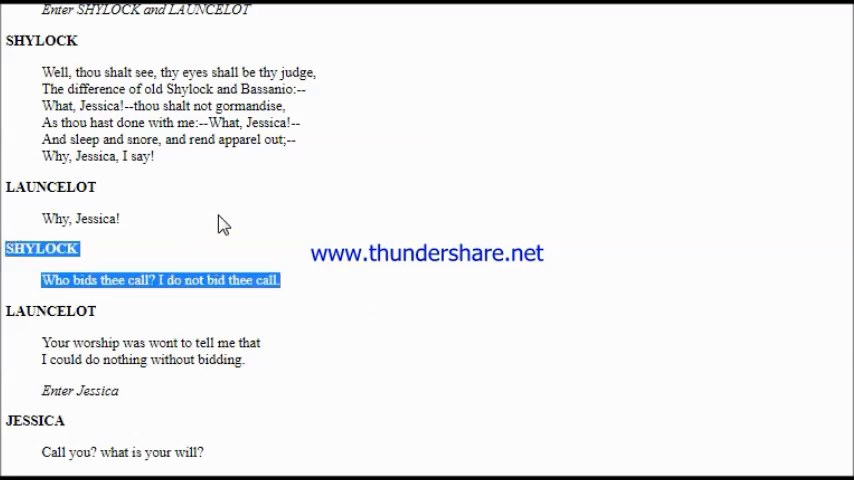
Follow the Shylock–Launcelot exchange to Shylock's "I am bid forth to supper, Jessica" speech
scroll("down", 3)
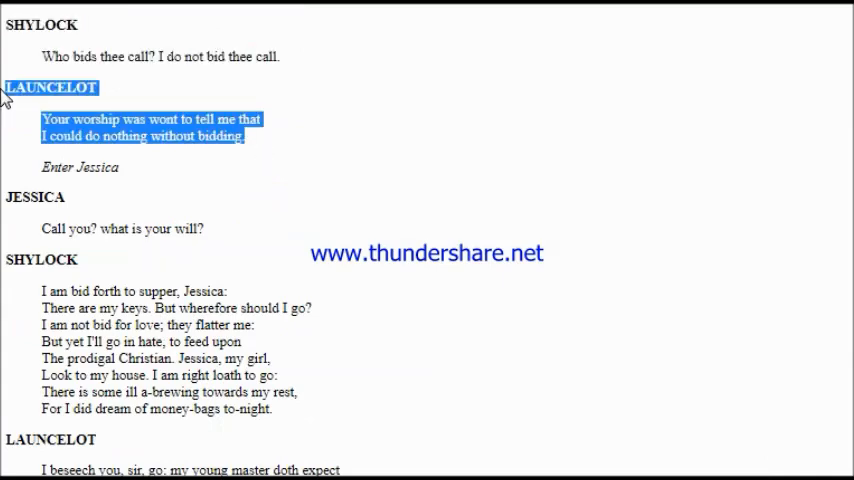
mouse_move(153, 188)
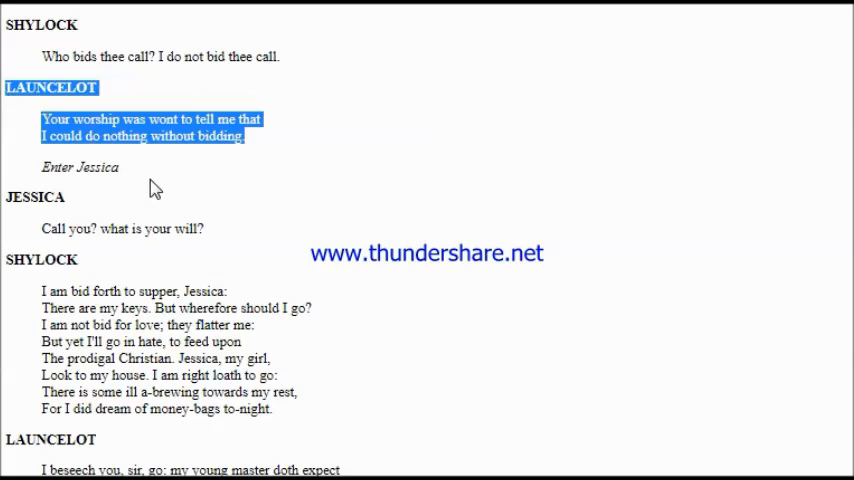
scroll("down", 3)
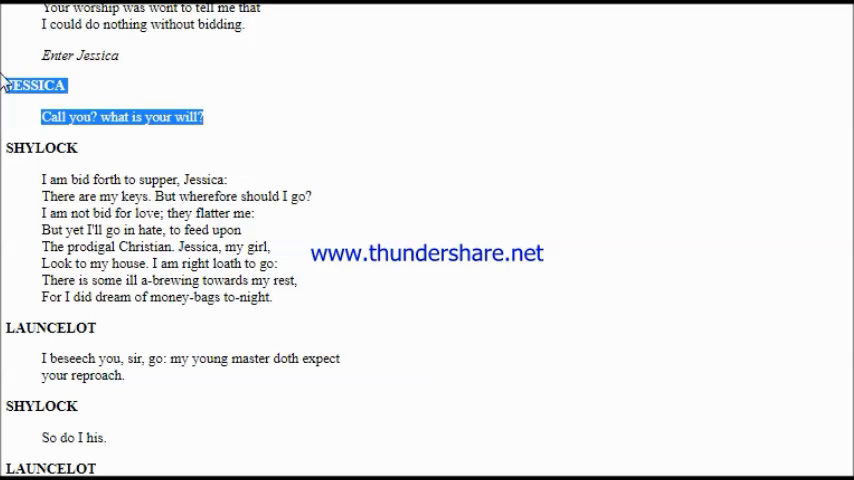
left_click(281, 308)
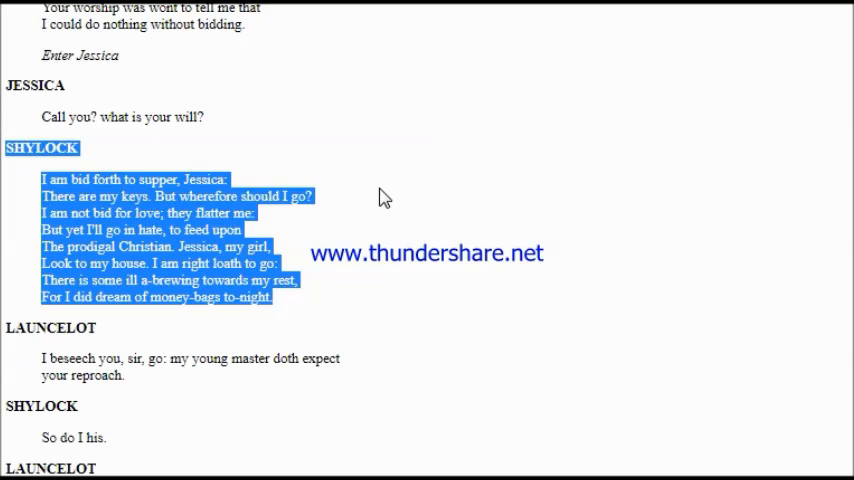
Follow Scene V to Launcelot's exit after "worth a Jewess' eye" and Shylock's "What, are there masques?"
scroll("down", 3)
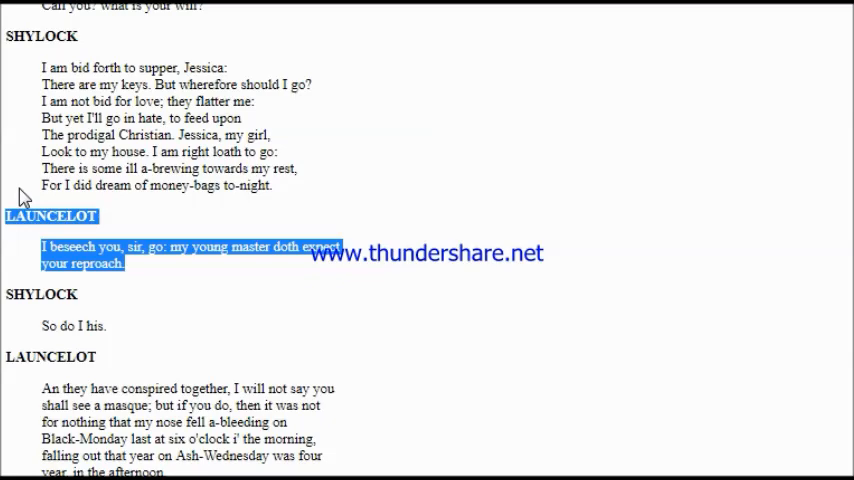
mouse_move(213, 296)
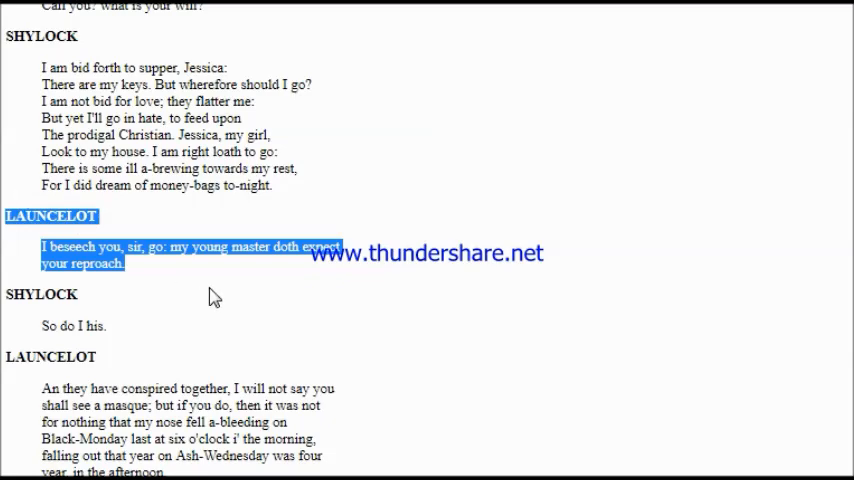
scroll("down", 3)
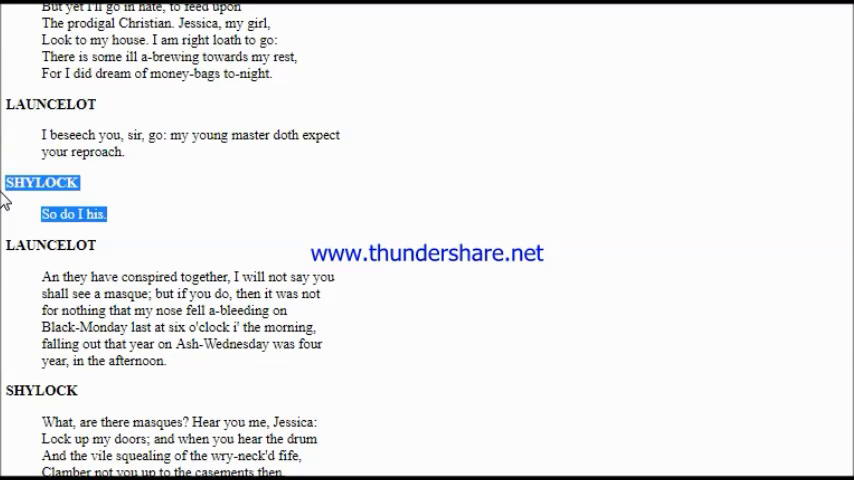
mouse_move(311, 239)
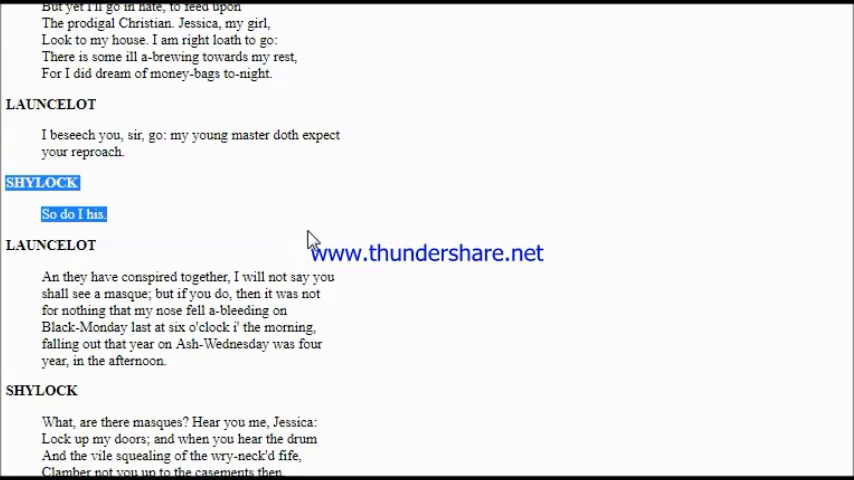
scroll("down", 3)
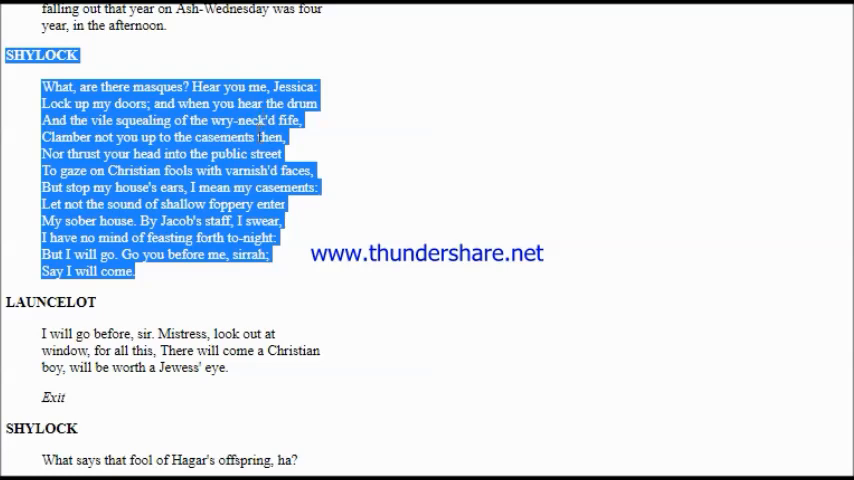
mouse_move(307, 291)
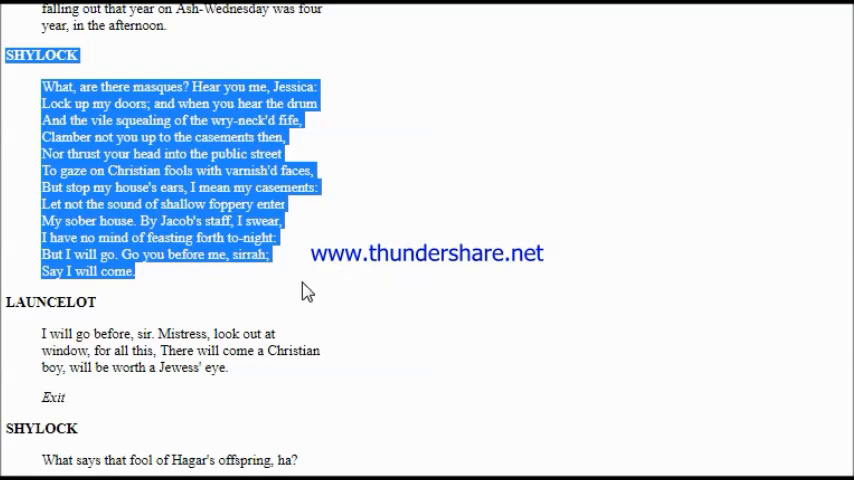
scroll("down", 3)
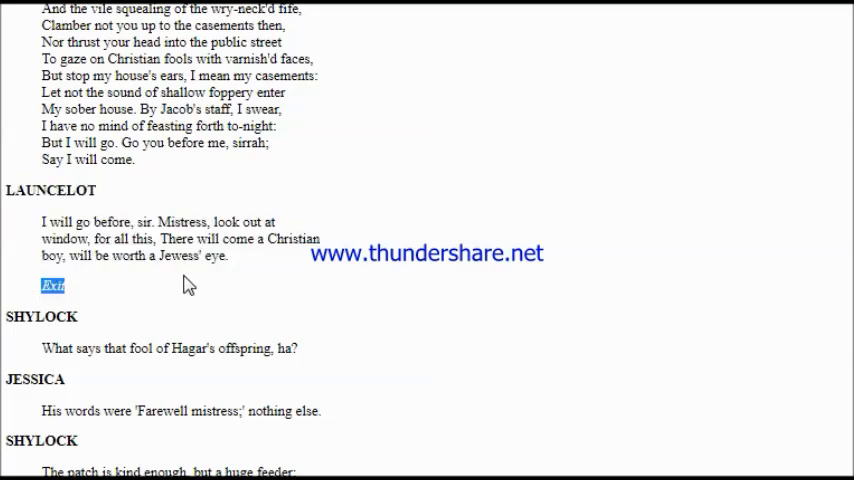
mouse_move(372, 278)
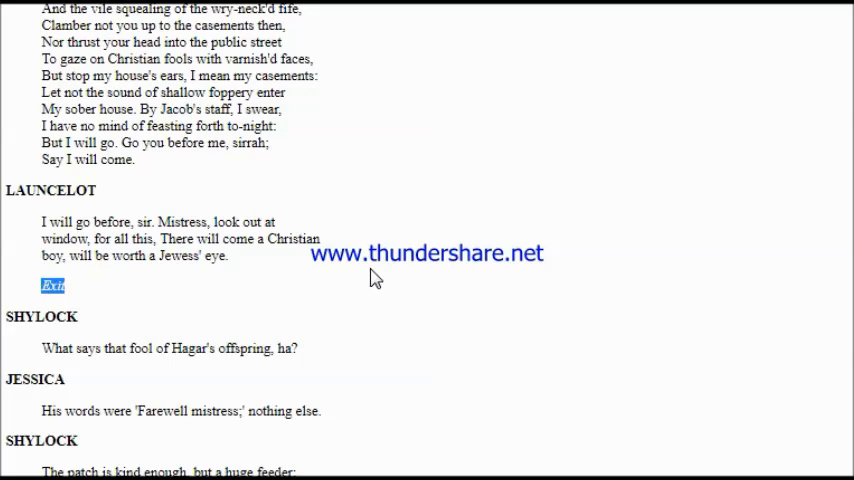
Scroll along as read-aloud covers Jessica and Shylock's exchange through her farewell and exit
scroll("down", 3)
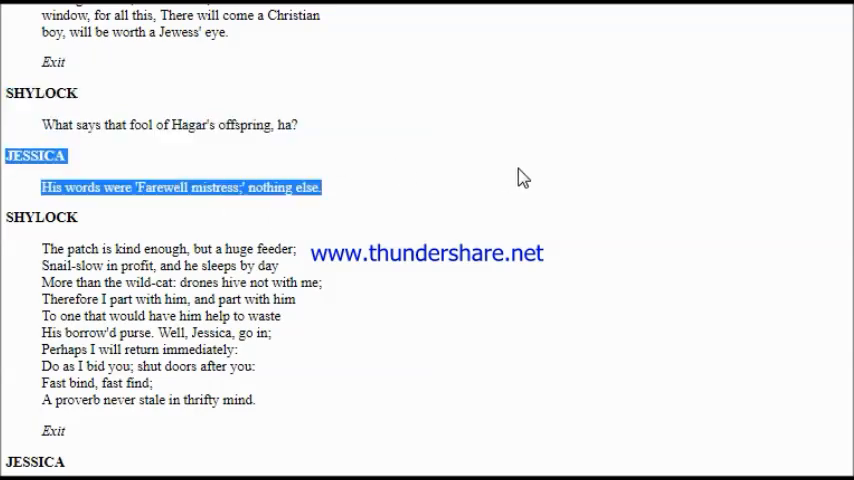
mouse_move(249, 420)
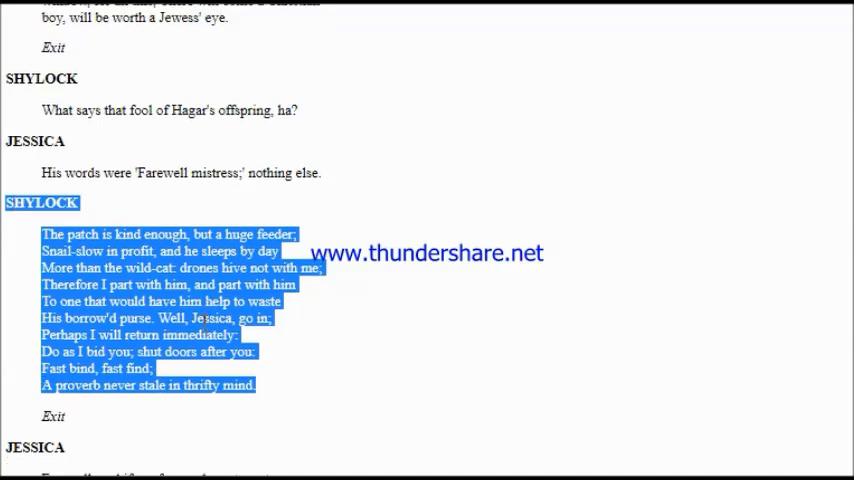
scroll("down", 3)
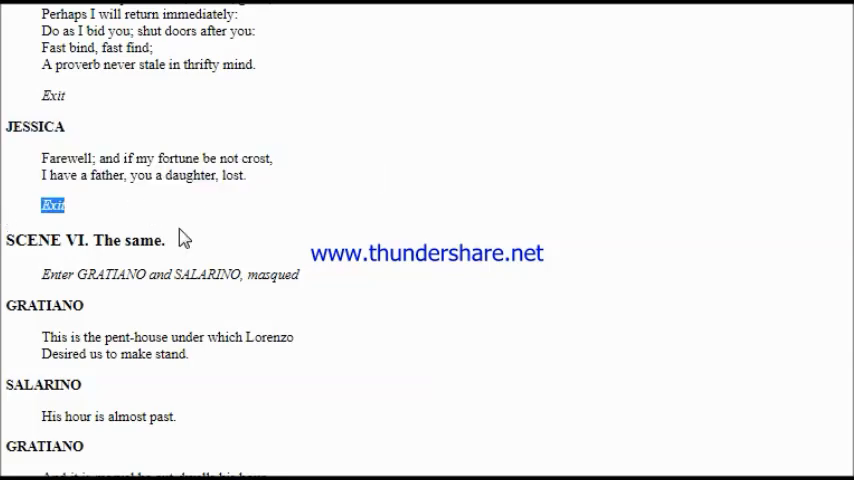
scroll("down", 3)
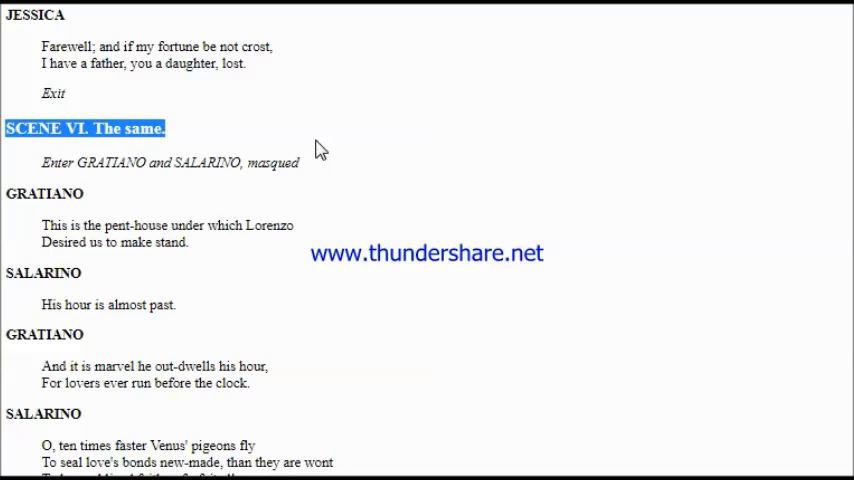
mouse_move(348, 193)
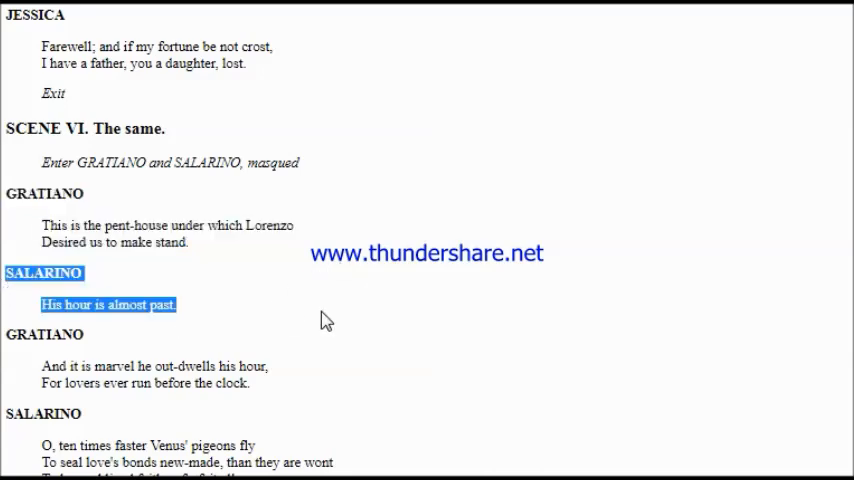
Scroll along as Scene VI's Gratiano and Salarino speeches are read to "Here comes Lorenzo."
scroll("down", 3)
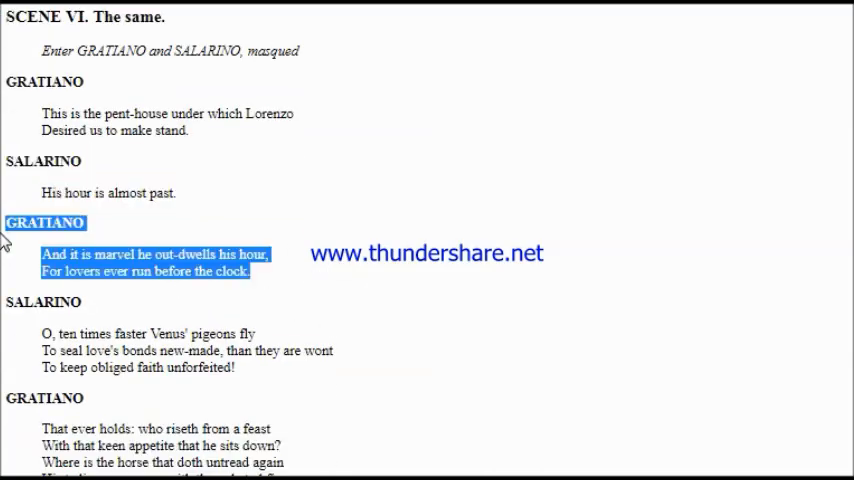
scroll("down", 3)
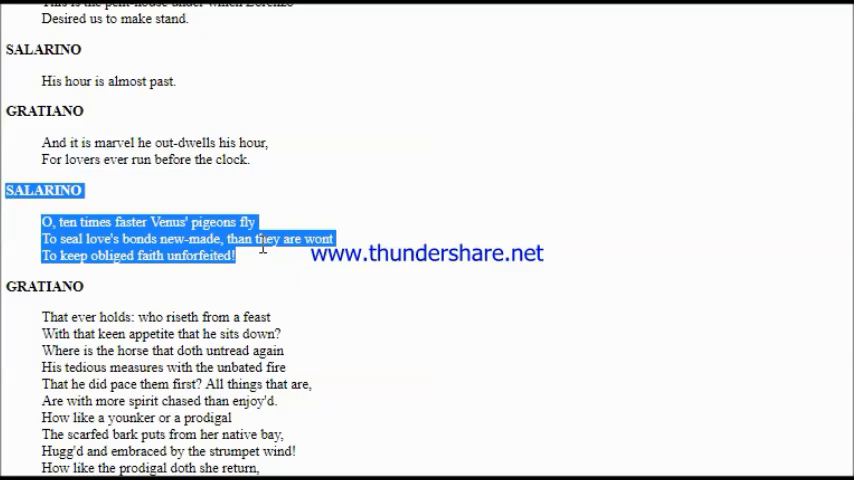
mouse_move(190, 320)
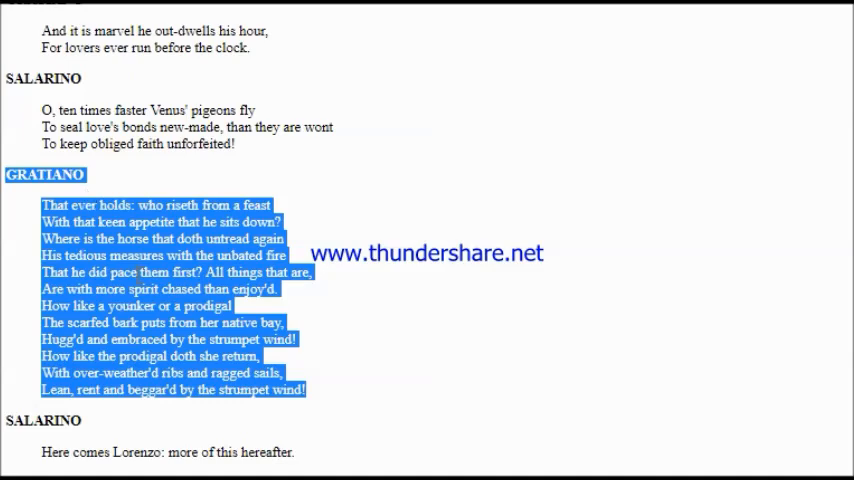
scroll("down", 3)
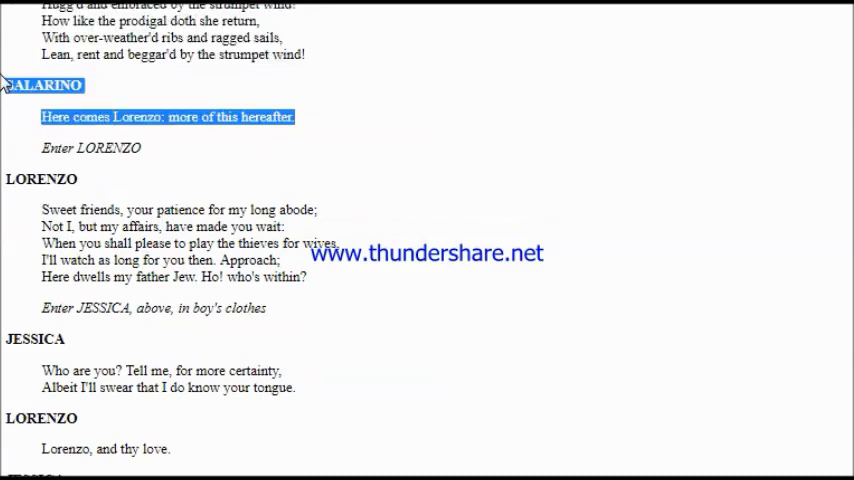
mouse_move(323, 74)
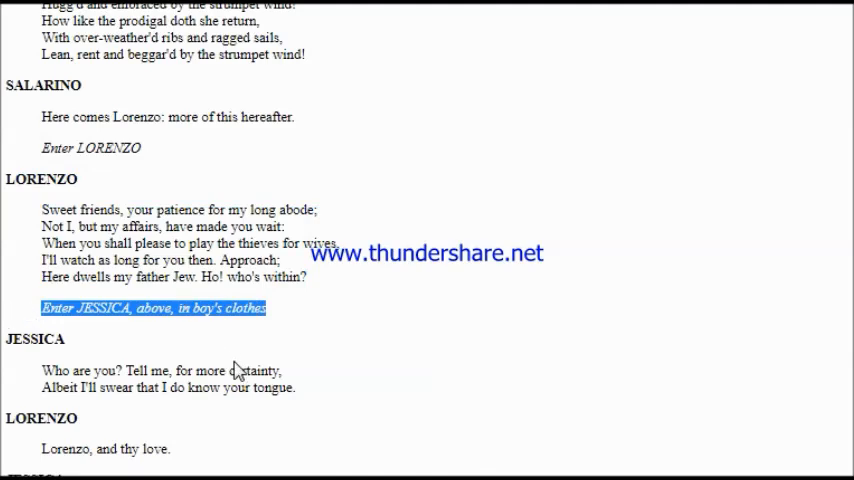
Reselect Jessica's candle speech to resume reading, continuing into Lorenzo's 'So are you, sweet' speech
scroll("down", 3)
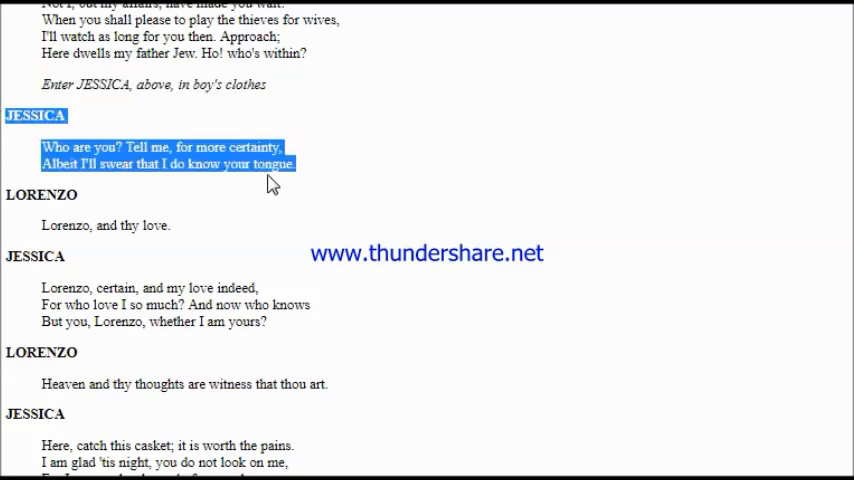
mouse_move(290, 194)
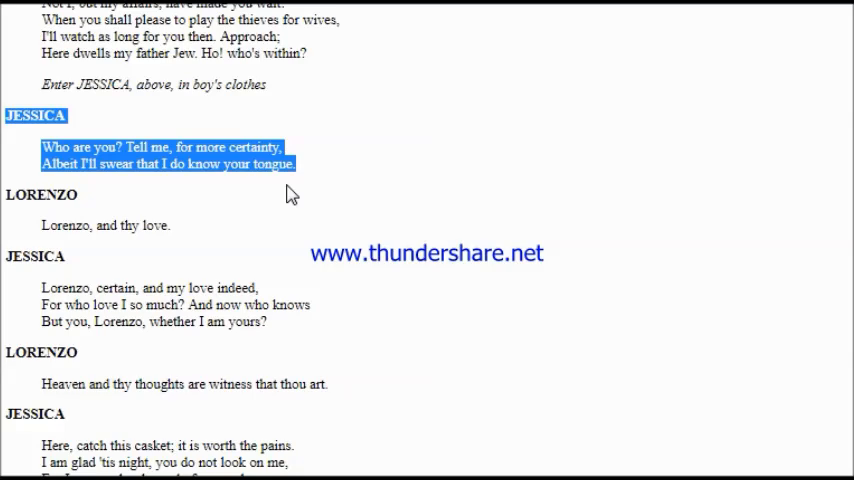
left_click(285, 247)
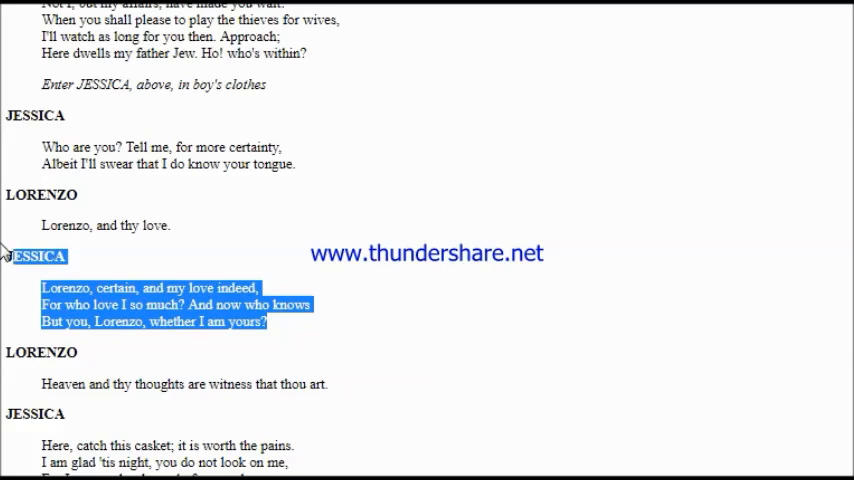
mouse_move(218, 259)
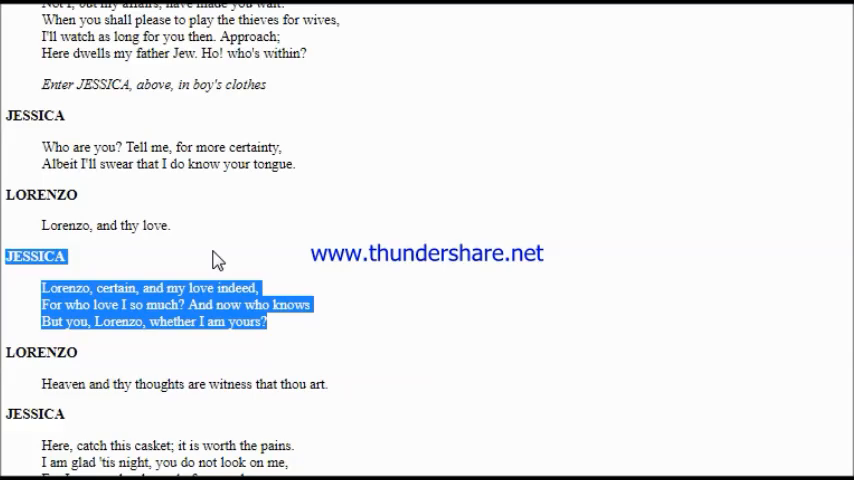
mouse_move(333, 390)
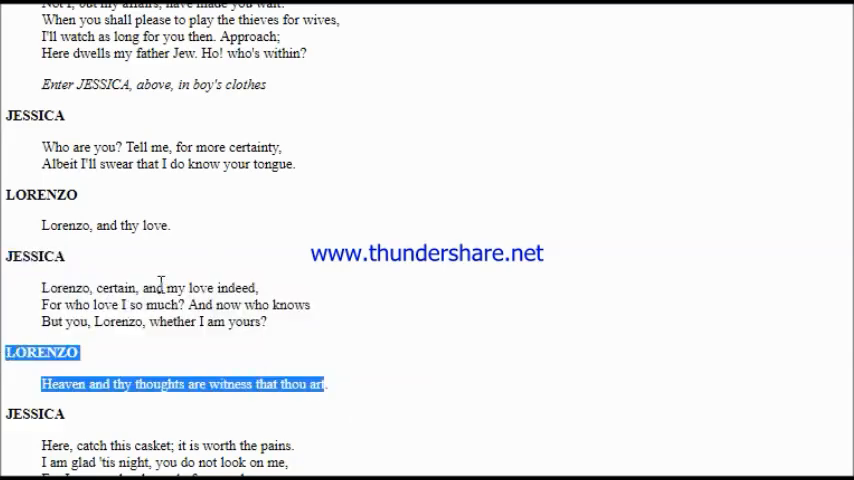
scroll("up", 3)
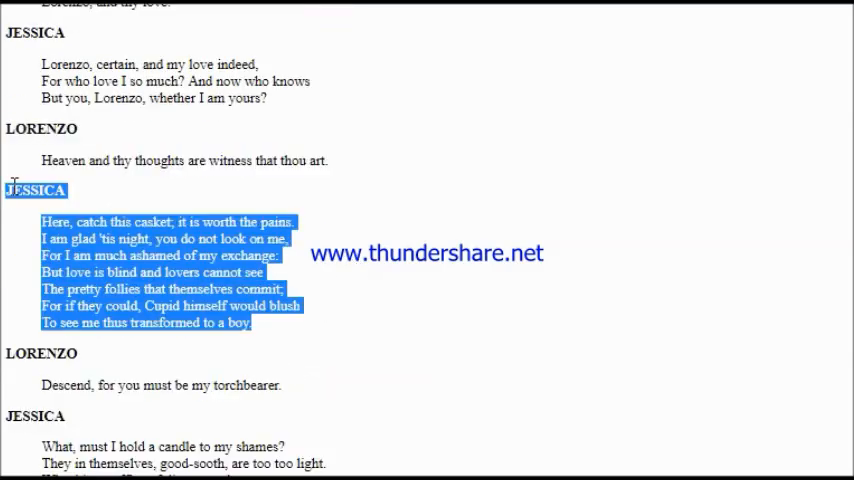
mouse_move(263, 313)
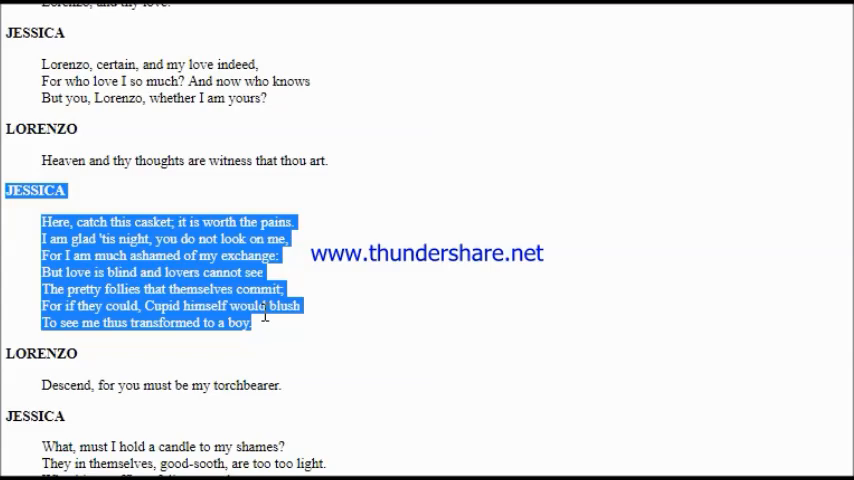
left_click(265, 315)
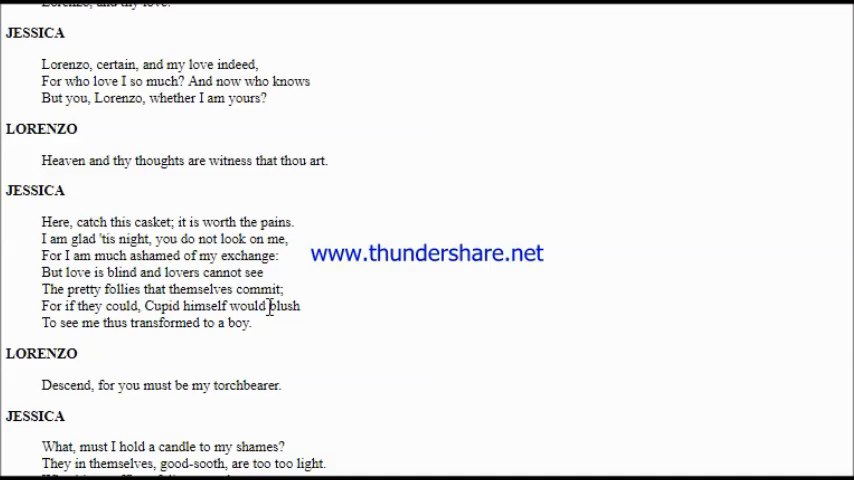
left_click_drag(10, 190, 252, 323)
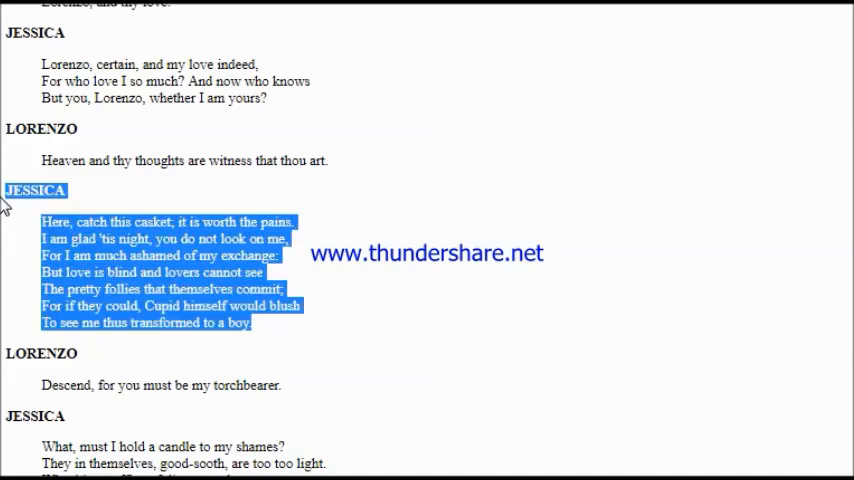
mouse_move(500, 276)
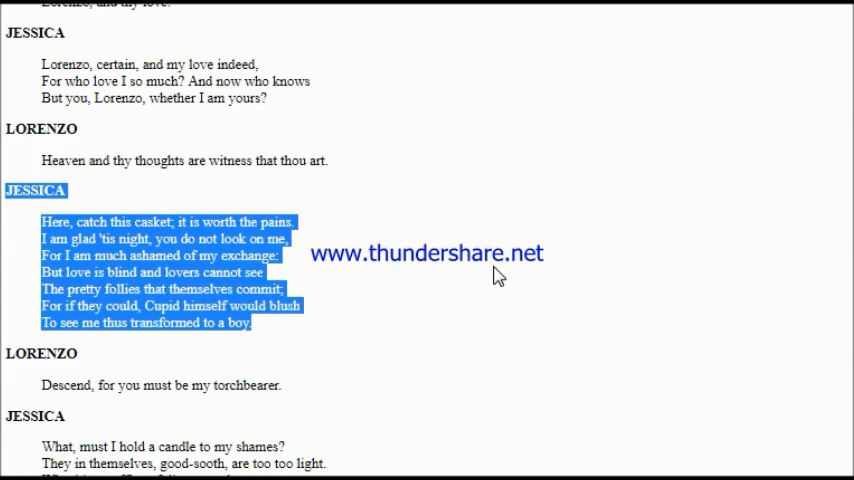
mouse_move(464, 293)
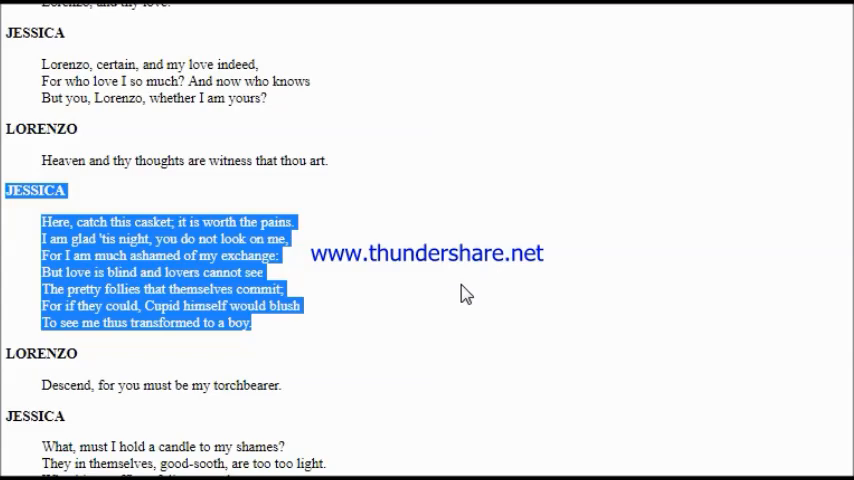
scroll("down", 3)
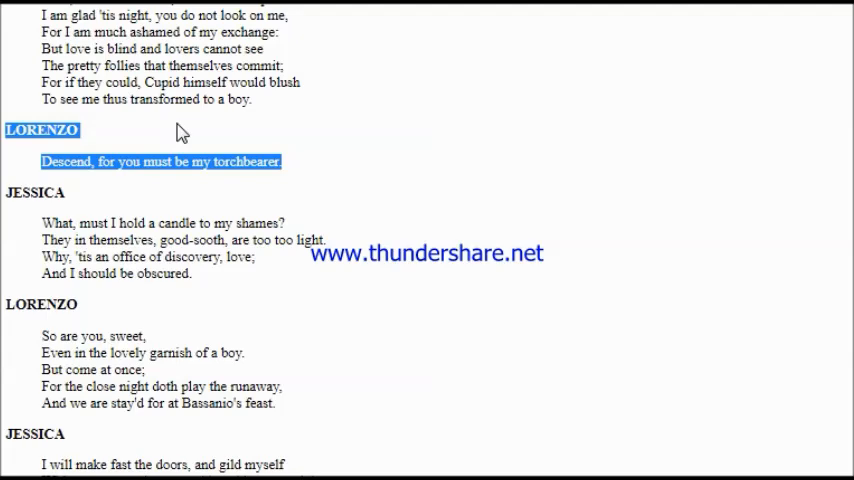
mouse_move(211, 241)
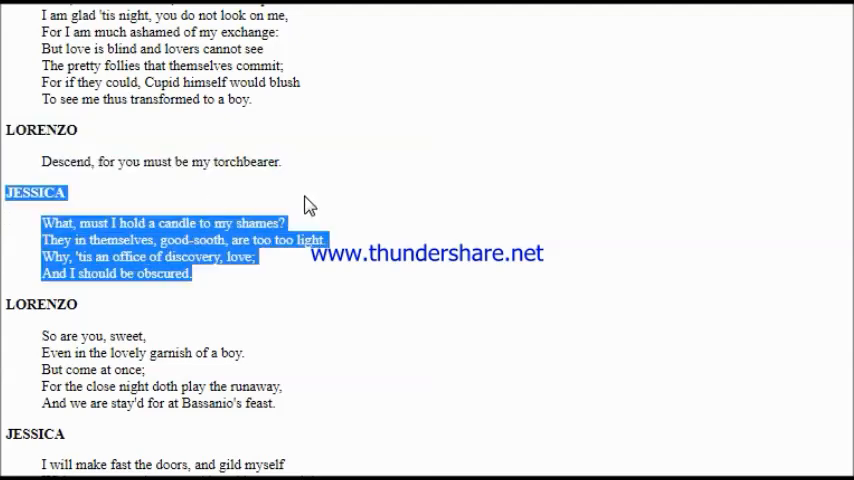
mouse_move(324, 195)
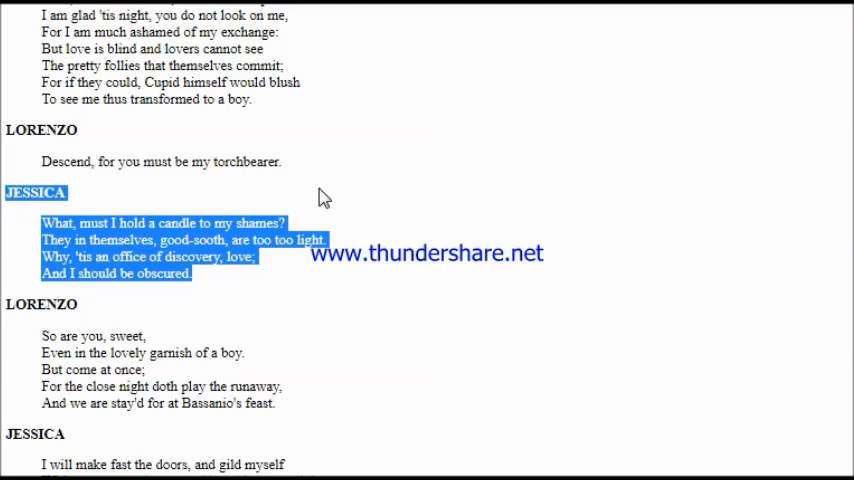
mouse_move(199, 337)
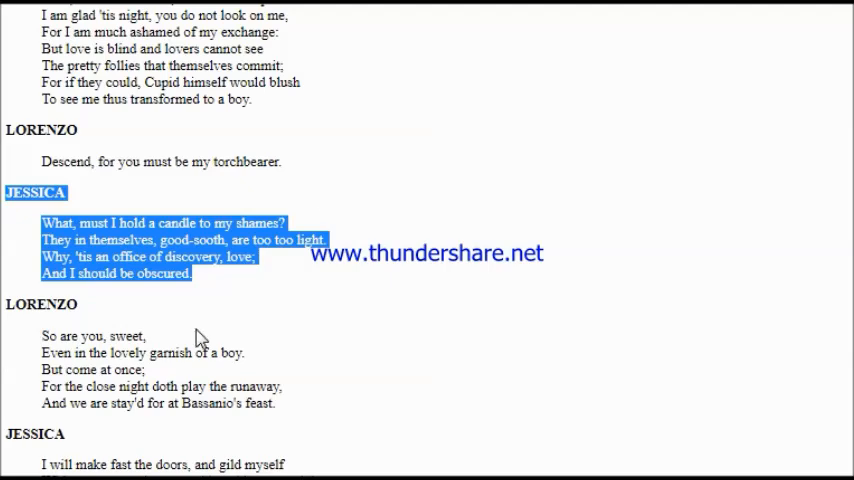
scroll("down", 3)
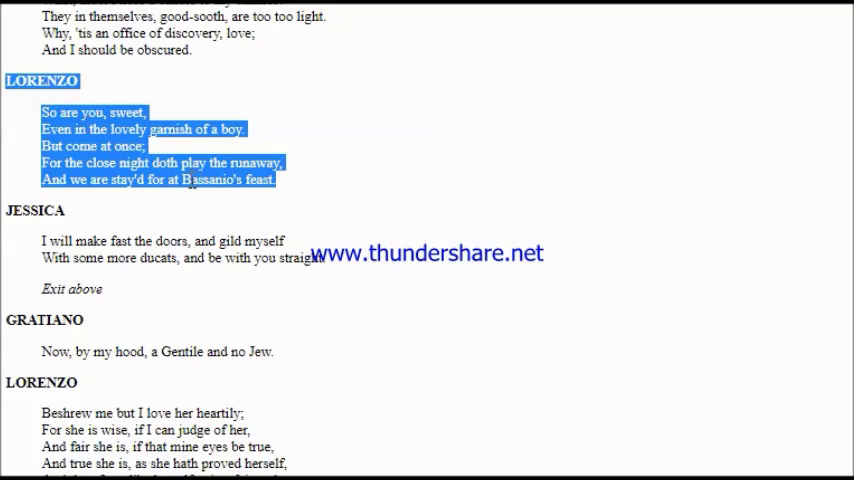
Scroll along as Gratiano's and Lorenzo's lines are read through 'Exit with Jessica and Salarino'
scroll("down", 3)
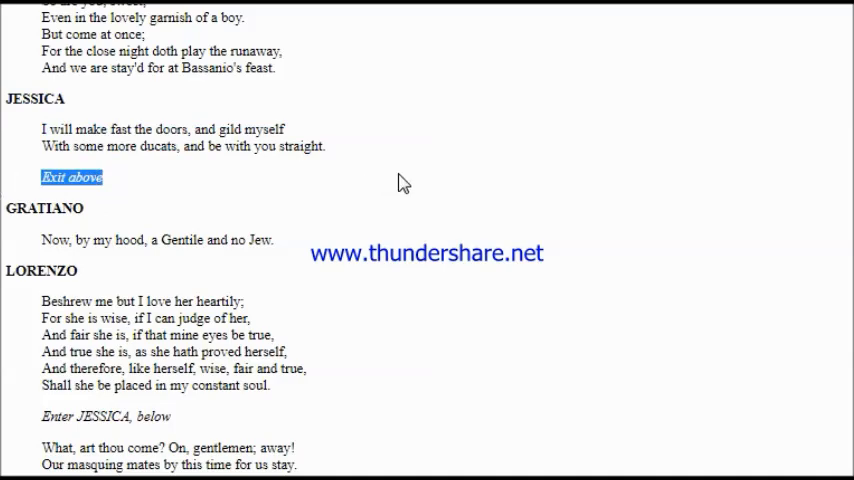
mouse_move(419, 181)
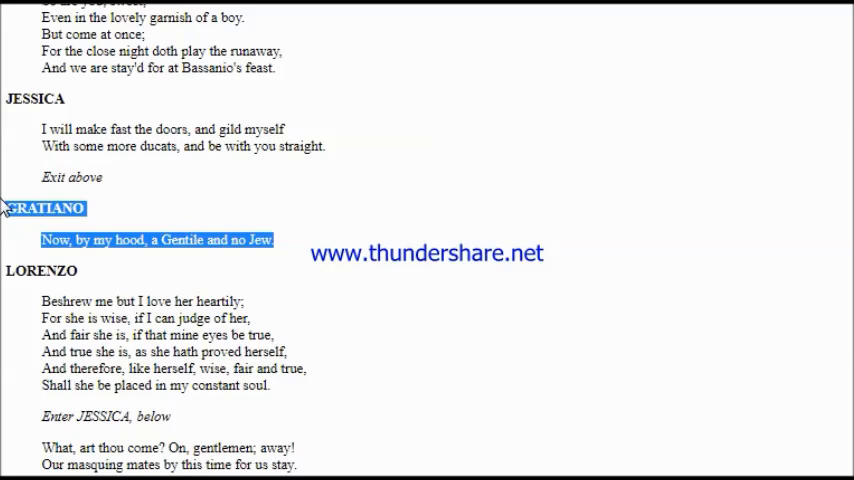
scroll("down", 3)
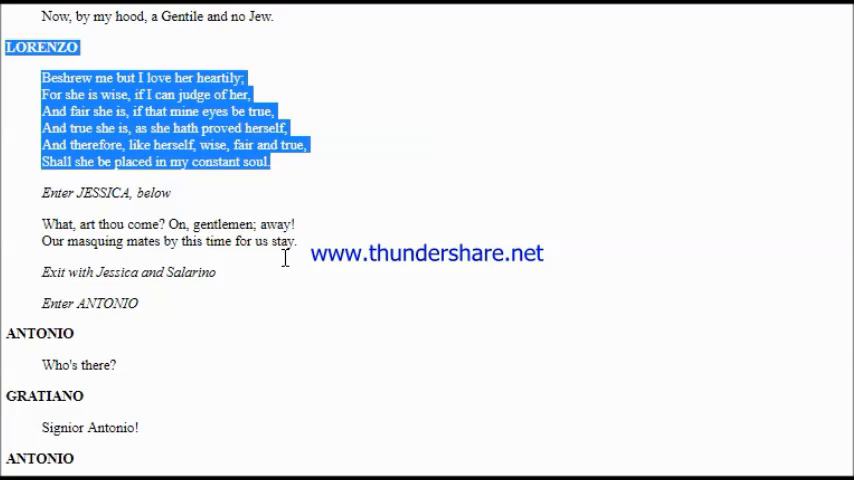
mouse_move(470, 278)
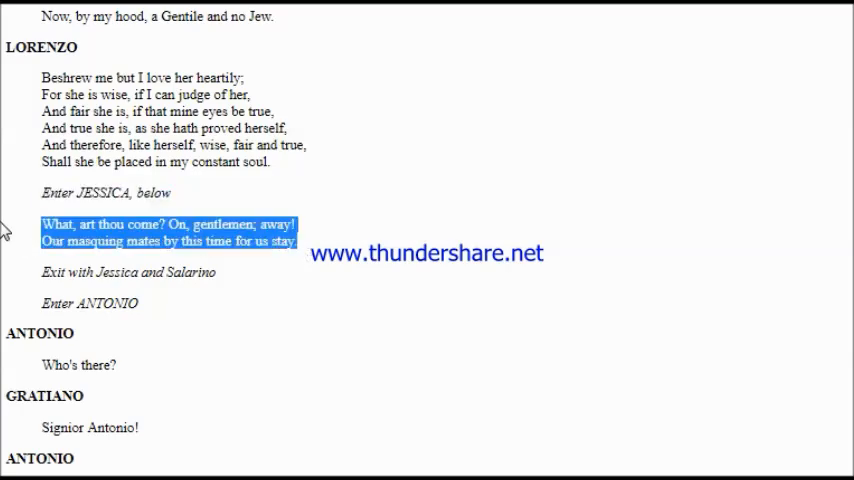
mouse_move(390, 265)
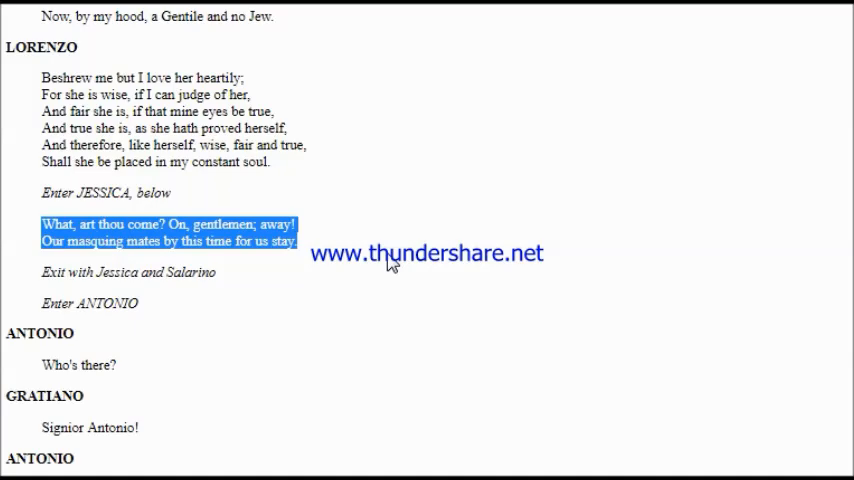
scroll("down", 3)
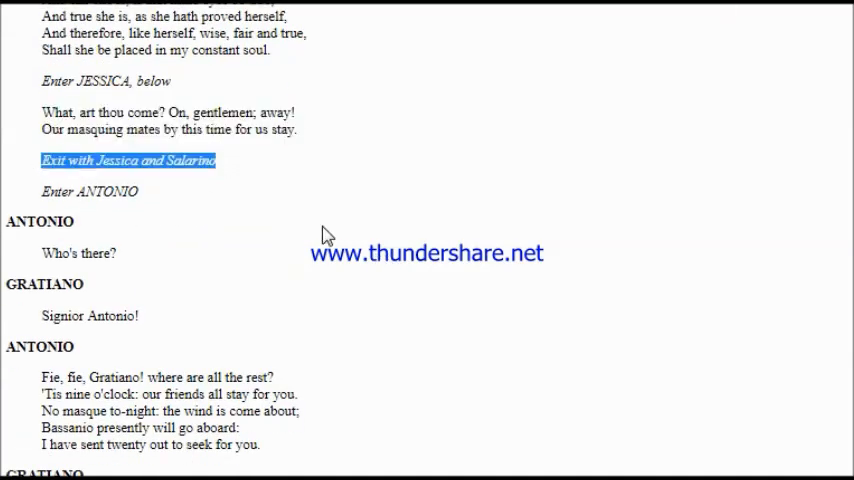
Scroll along through 'Enter ANTONIO' and Antonio's 'Fie, fie, Gratiano!' speech, reaching Scene IX
scroll("down", 3)
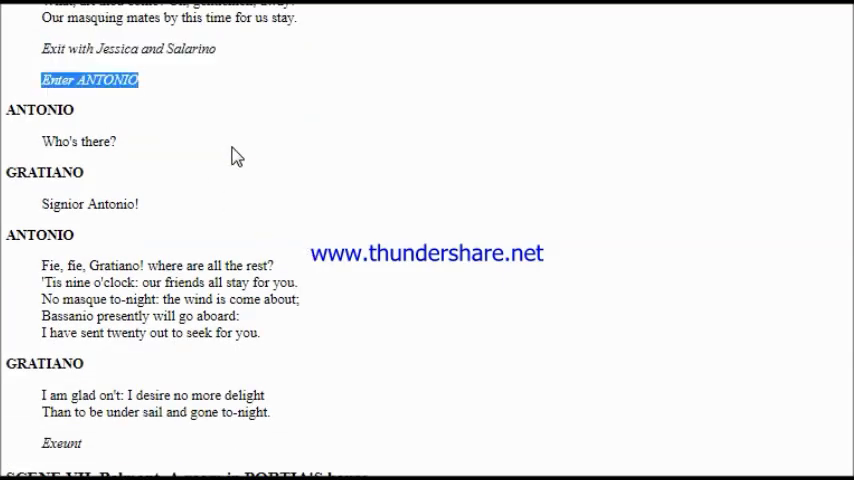
scroll("down", 3)
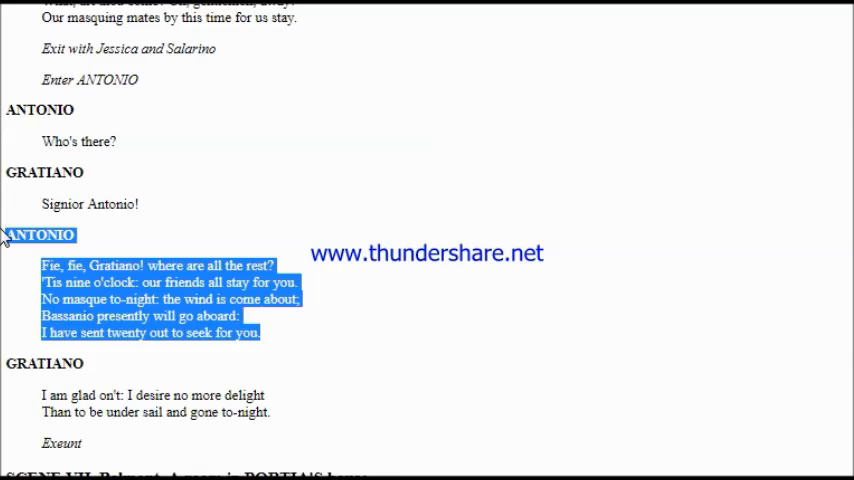
scroll("down", 3)
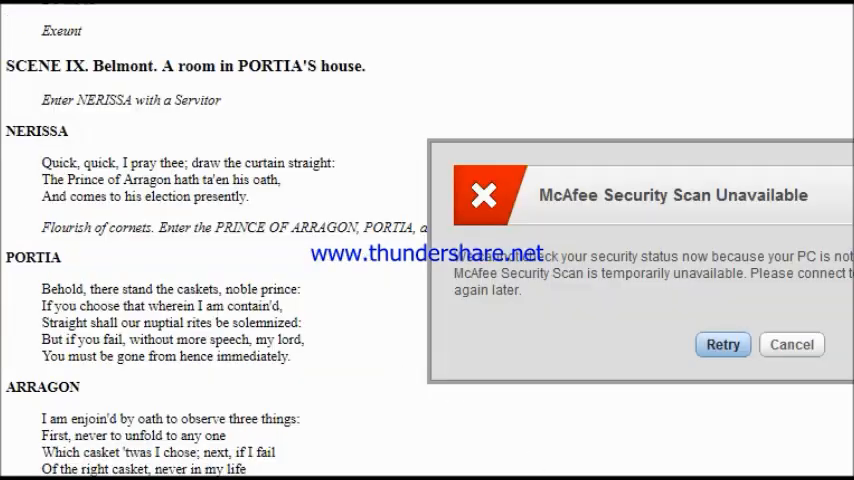
Dismiss the McAfee scan warning and start reading from the Scene IX heading
left_click(791, 344)
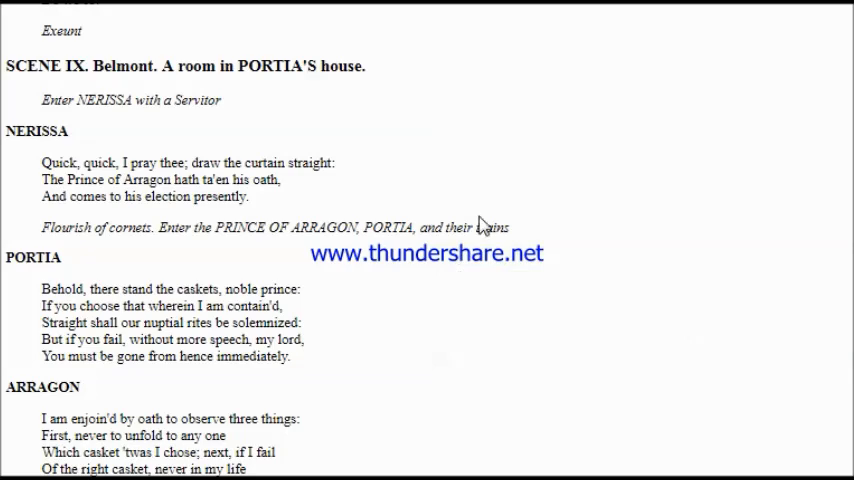
mouse_move(484, 225)
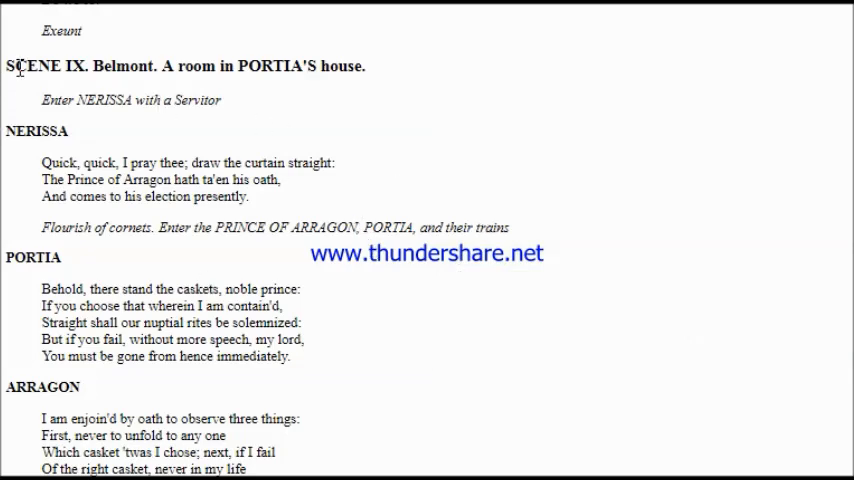
left_click_drag(4, 66, 115, 66)
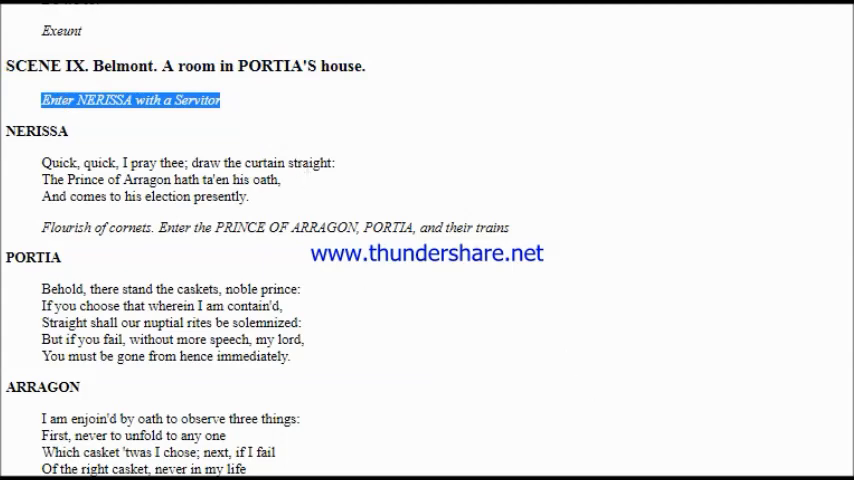
mouse_move(42, 108)
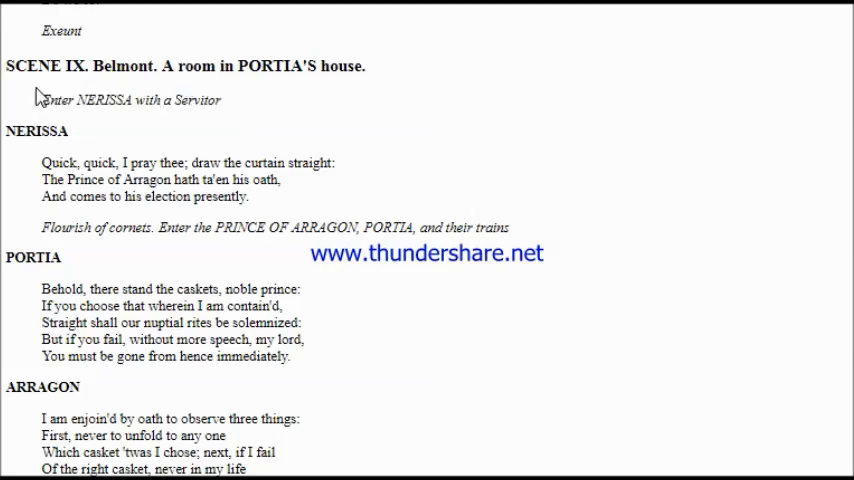
double_click(127, 100)
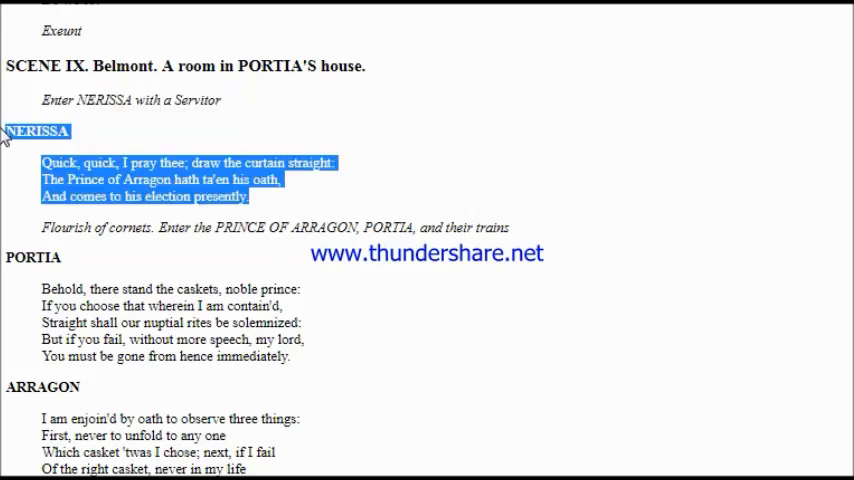
mouse_move(245, 175)
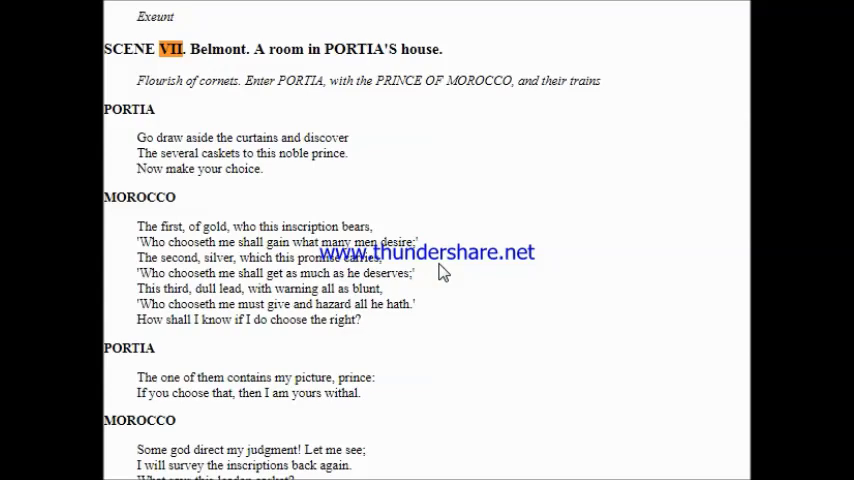
Start reading from Scene VII's Portia lines and follow through Morocco's casket speech
left_click_drag(103, 109, 263, 168)
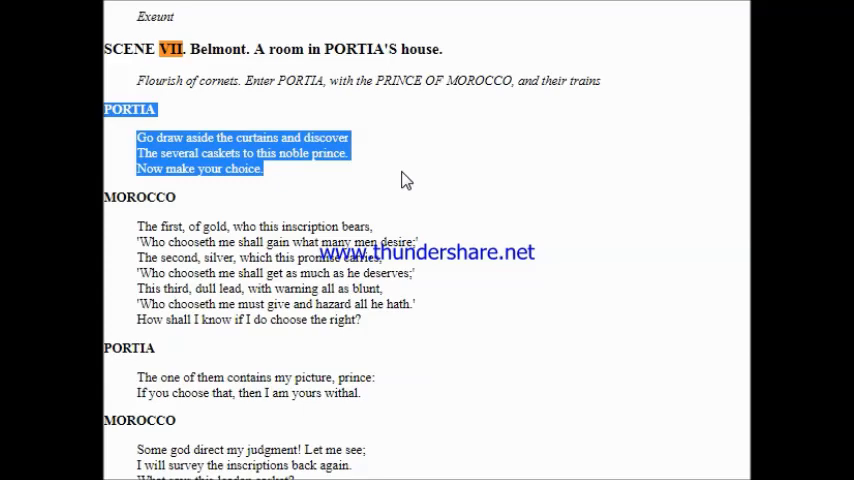
scroll("down", 3)
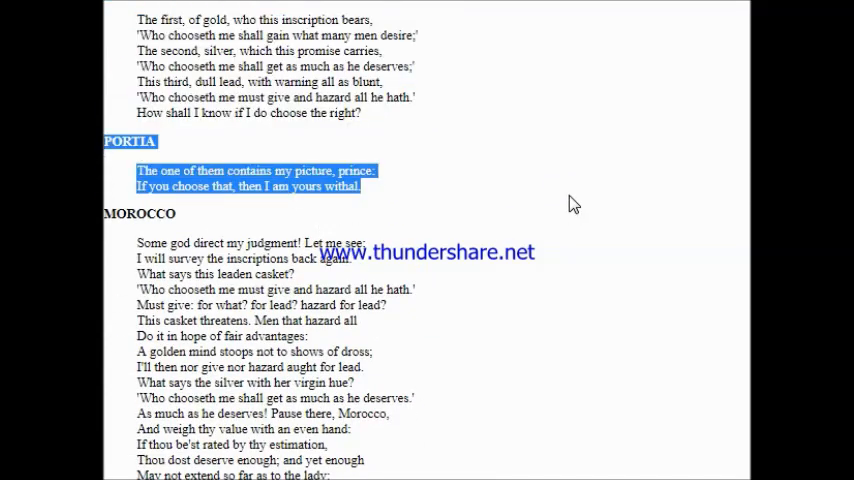
mouse_move(595, 201)
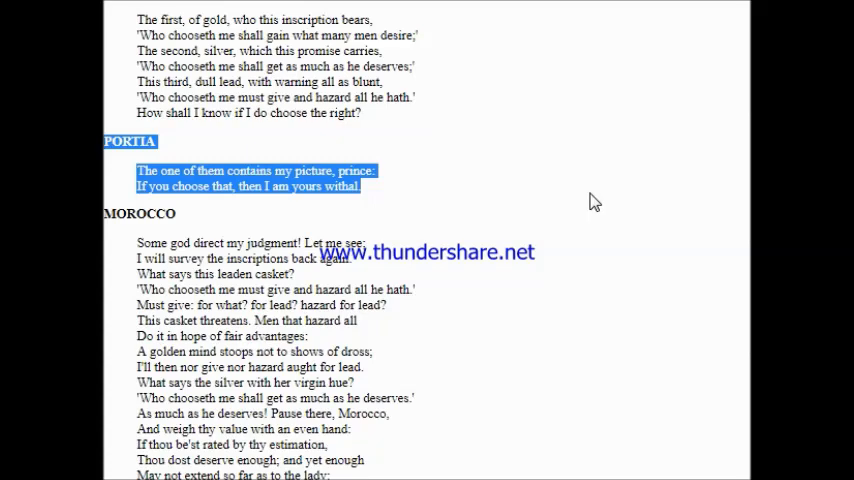
scroll("down", 3)
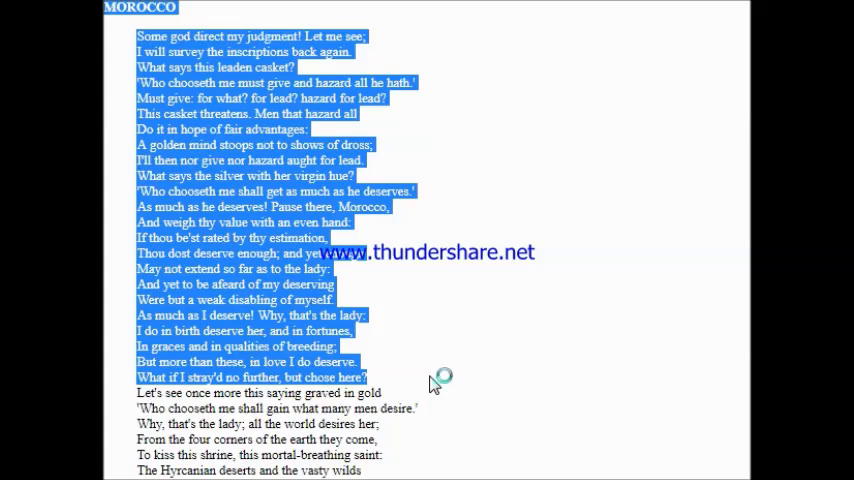
mouse_move(432, 385)
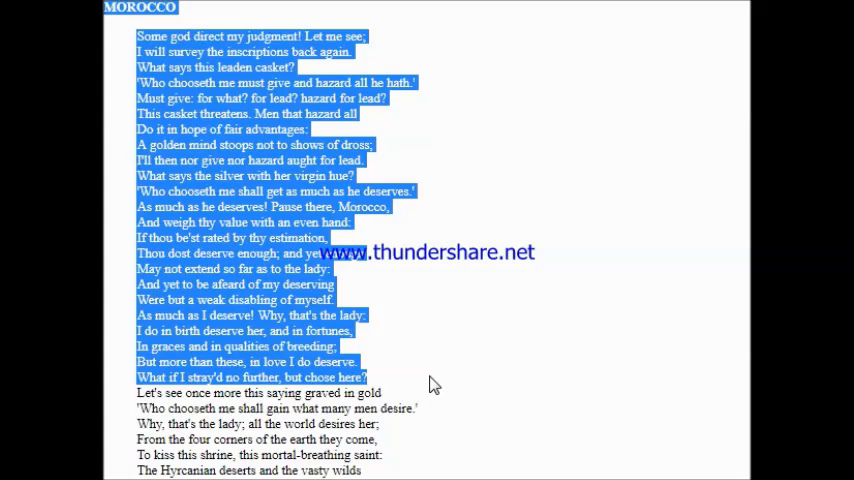
mouse_move(440, 367)
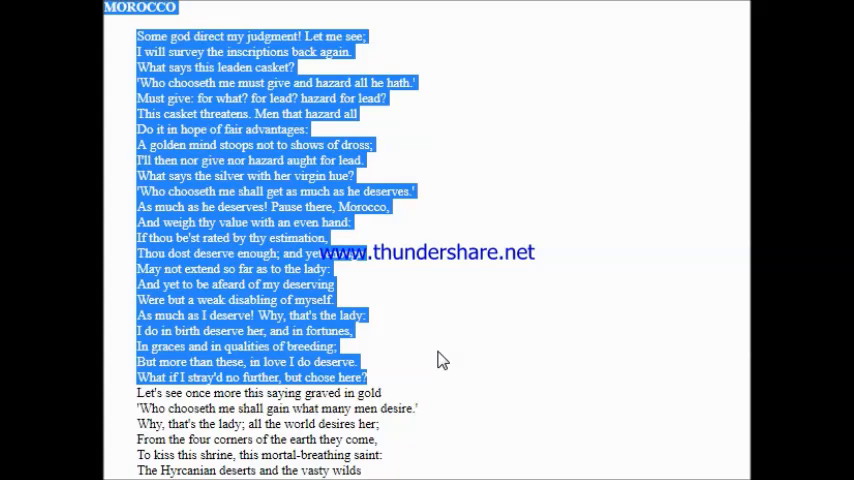
mouse_move(400, 321)
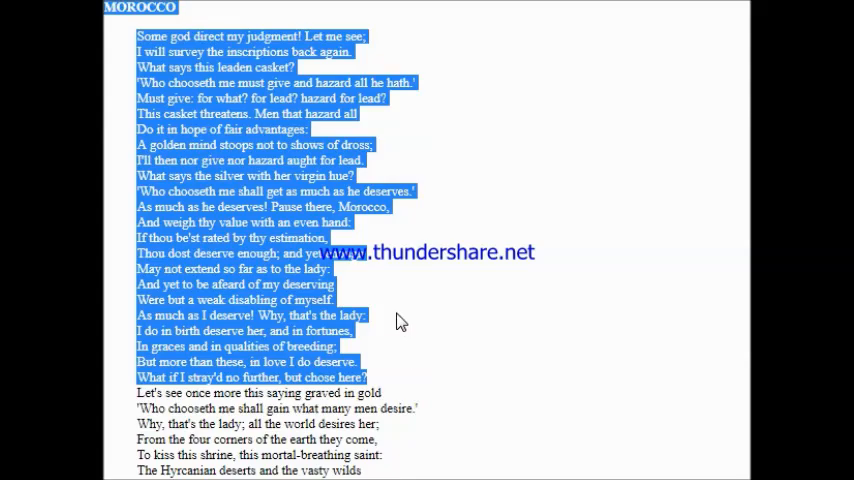
scroll("down", 3)
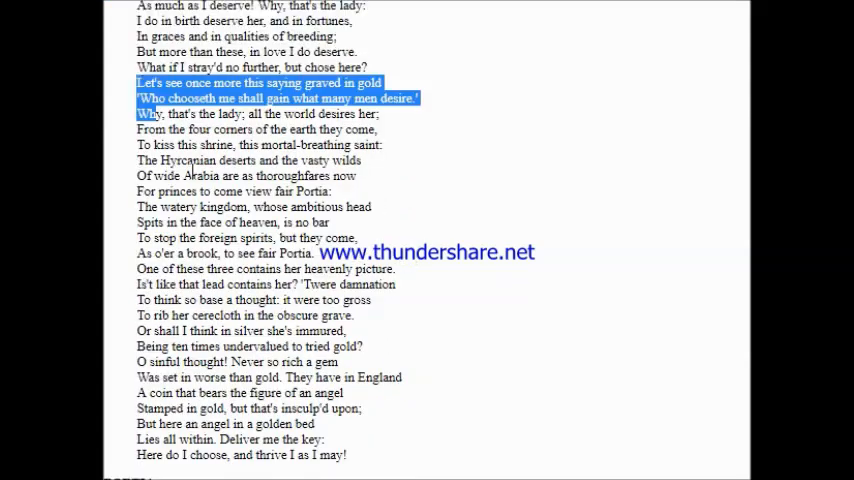
Select Morocco's 'Let's see once more' gold-casket speech so it is read through 'thrive I as I may!'
left_click_drag(148, 113, 348, 455)
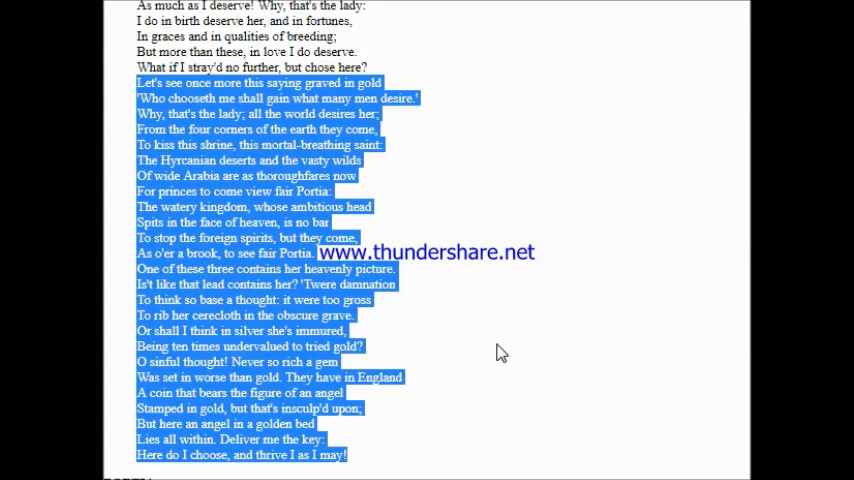
scroll("down", 3)
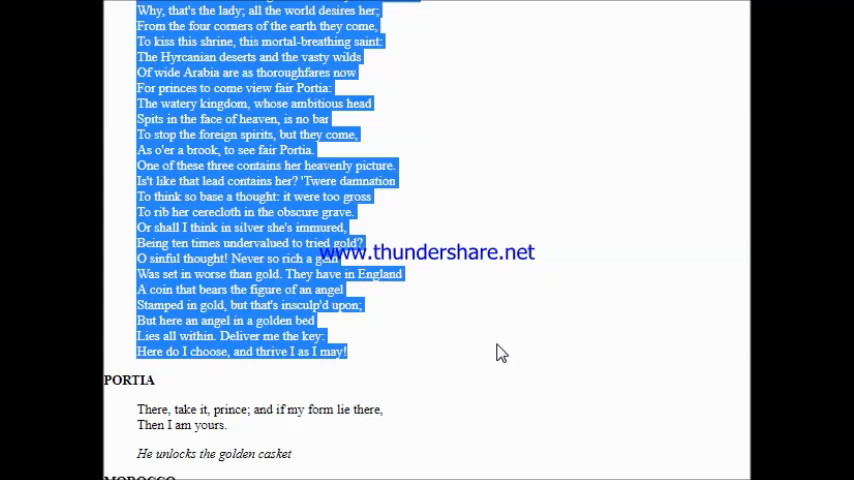
mouse_move(484, 328)
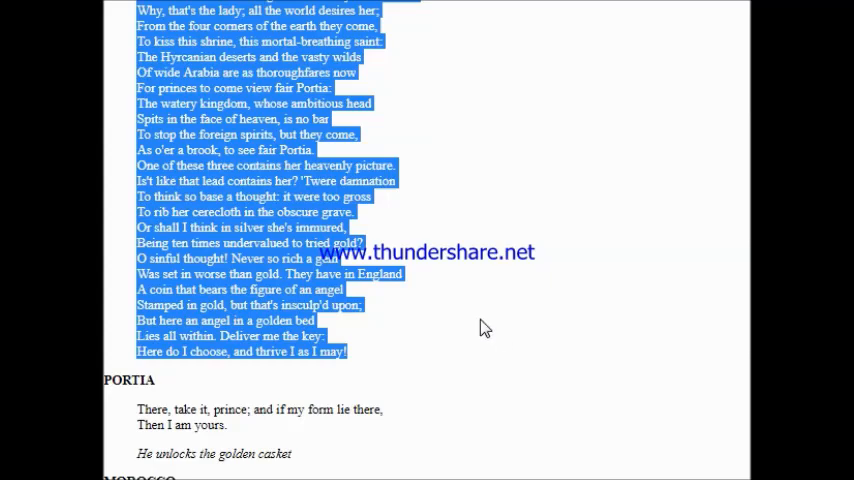
Scroll along as Morocco's 'All that glitters is not gold' scroll speech is read to 'Exit with his train'
scroll("down", 3)
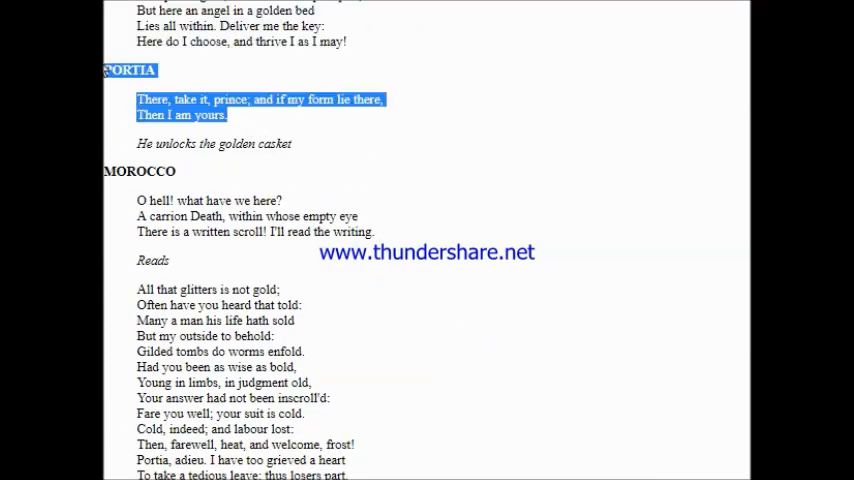
mouse_move(451, 232)
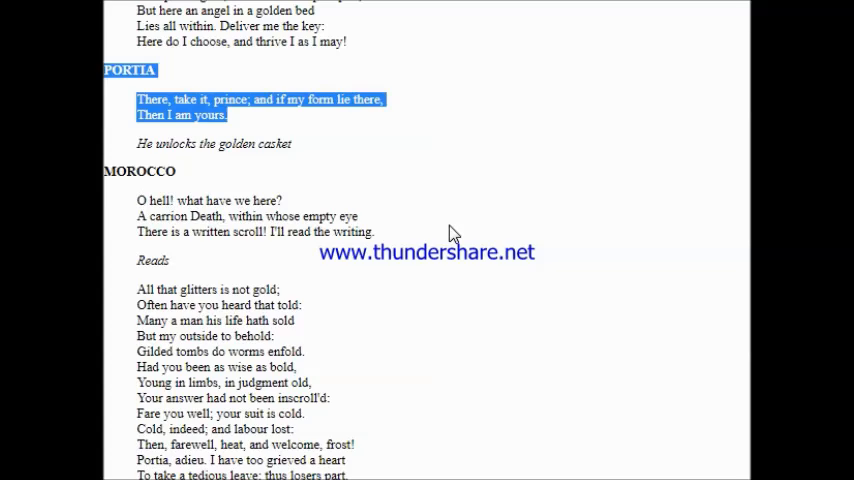
mouse_move(239, 253)
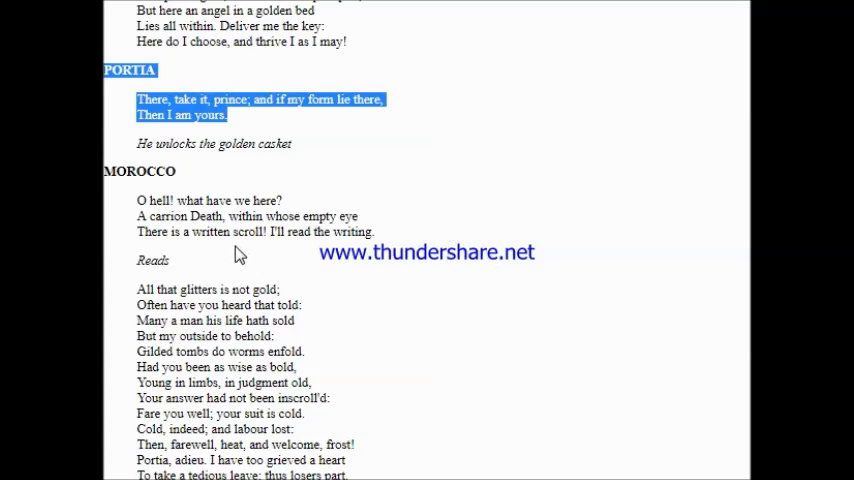
scroll("down", 3)
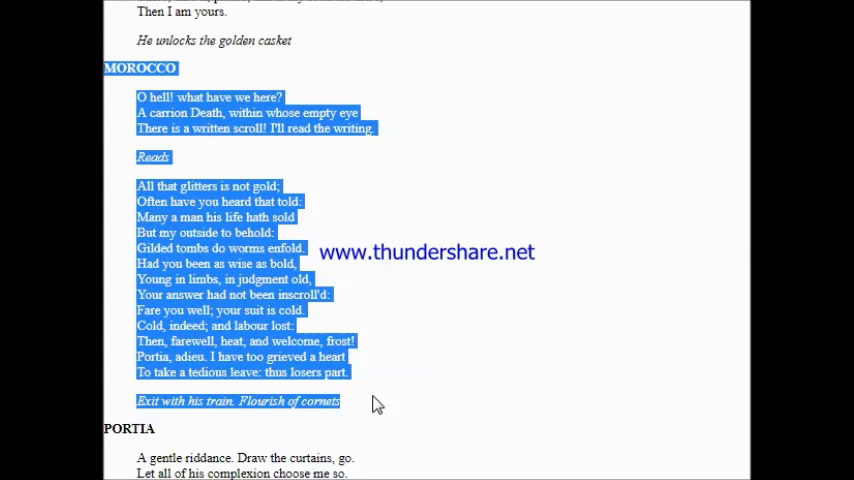
Scroll into Scene VIII as Portia's exit lines and Salarino's and Salanio's speeches are read
scroll("down", 3)
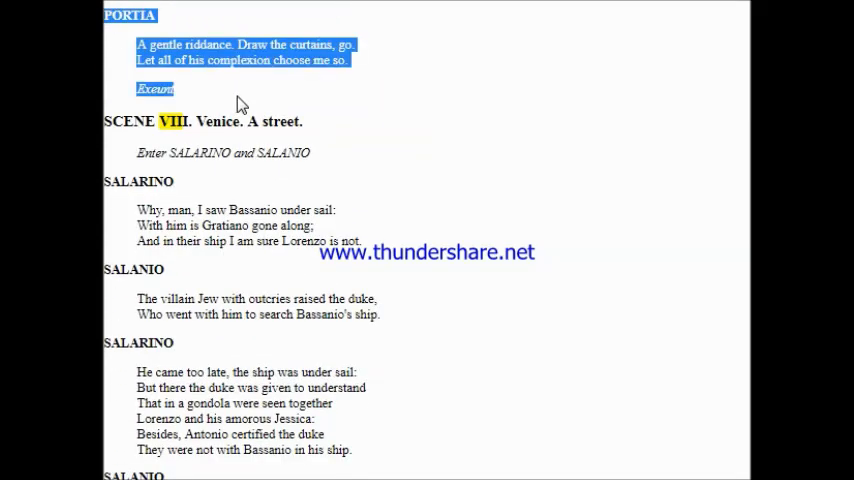
mouse_move(323, 92)
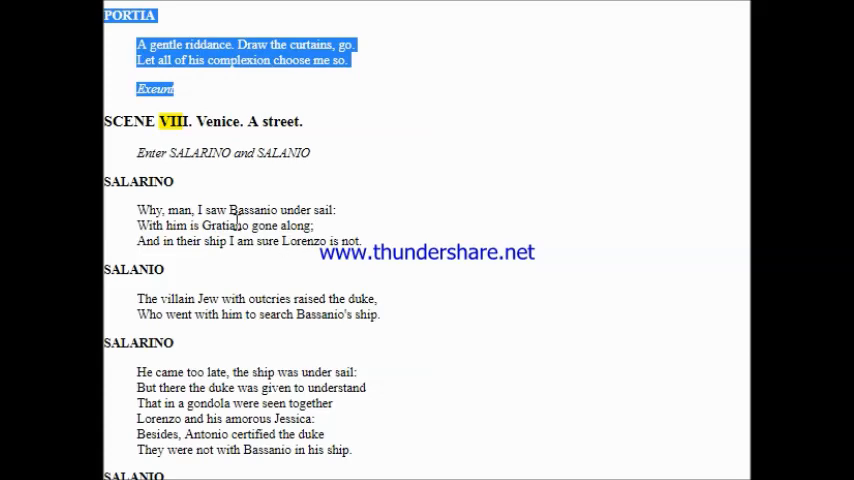
scroll("down", 3)
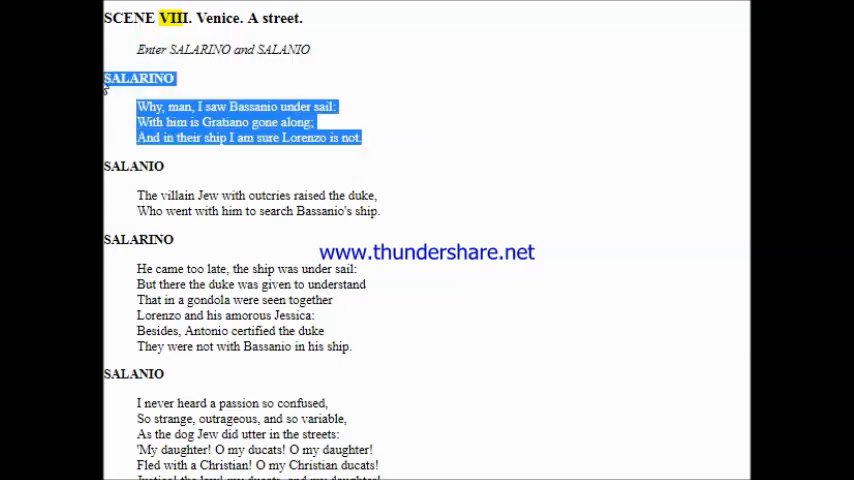
mouse_move(408, 161)
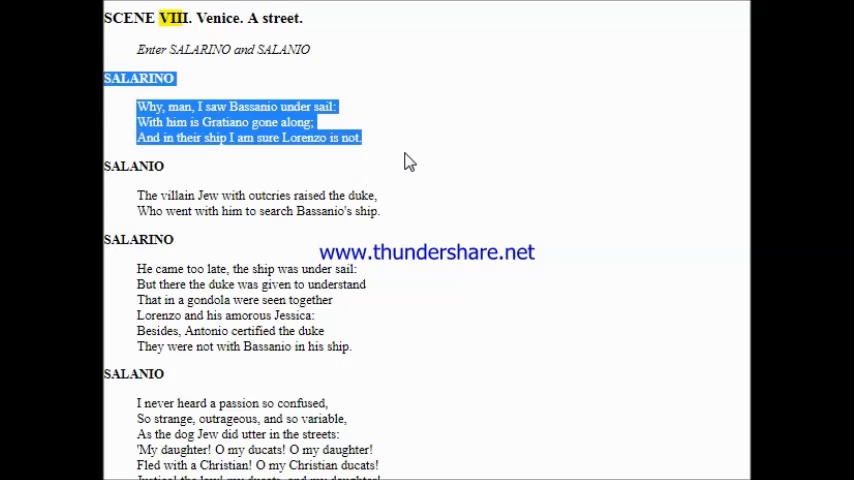
mouse_move(401, 186)
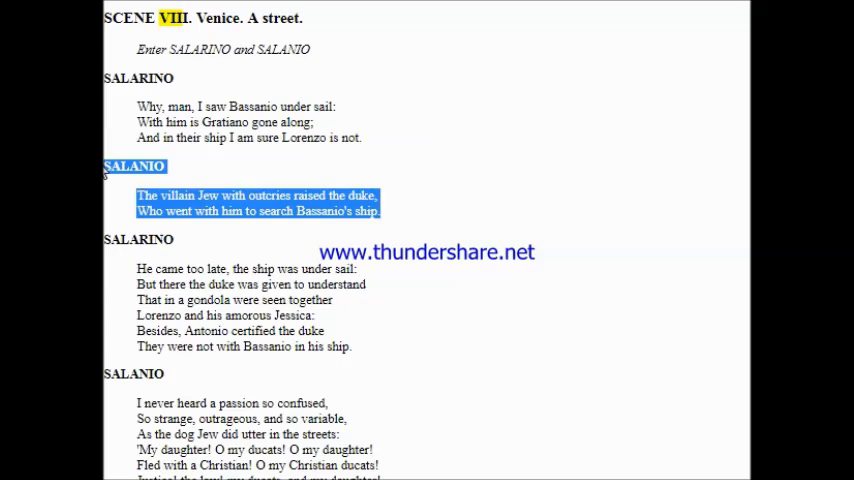
Scroll to follow the reading through Salarino's 'all the boys in Venice follow him' reply
scroll("down", 3)
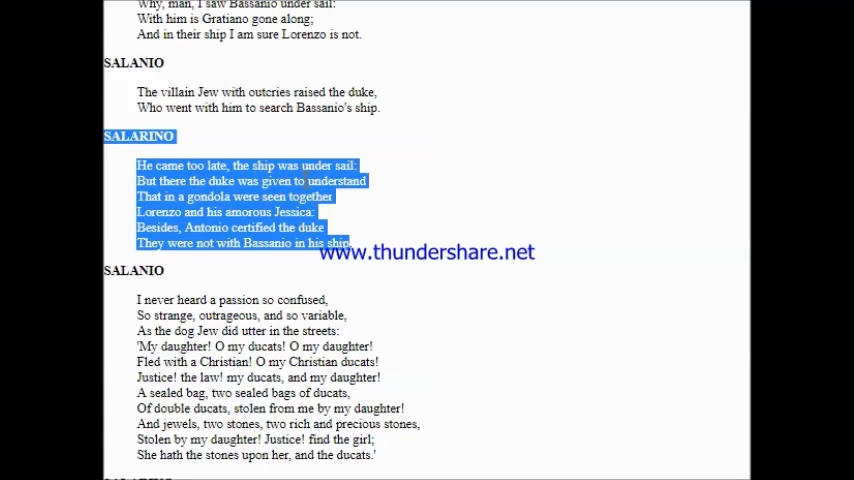
scroll("down", 3)
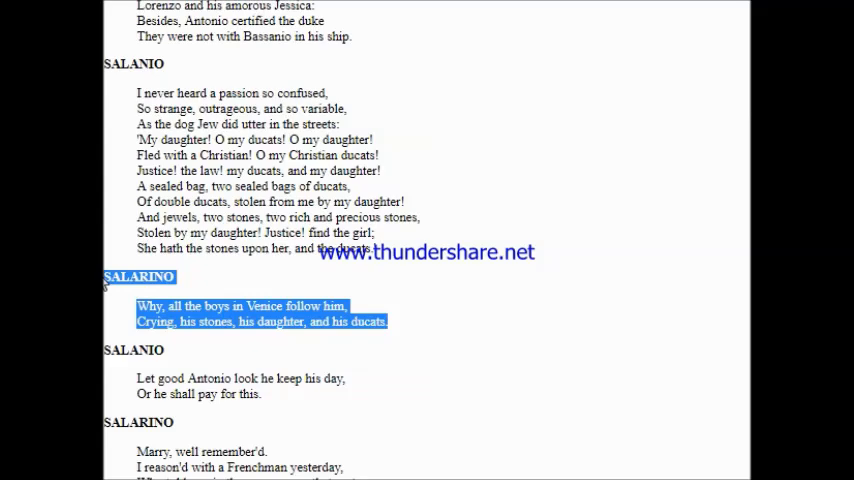
mouse_move(266, 255)
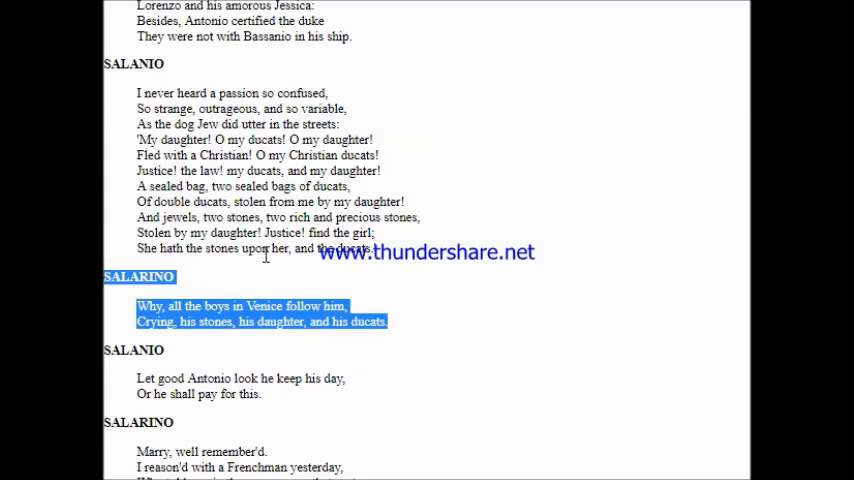
Scroll along as Salarino and Salanio's remaining speeches are read through 'Do we so. Exeunt'
scroll("down", 3)
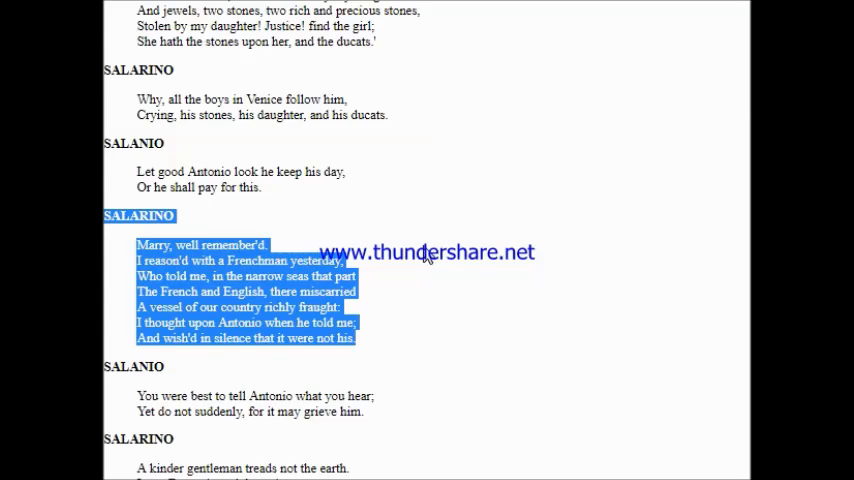
scroll("down", 3)
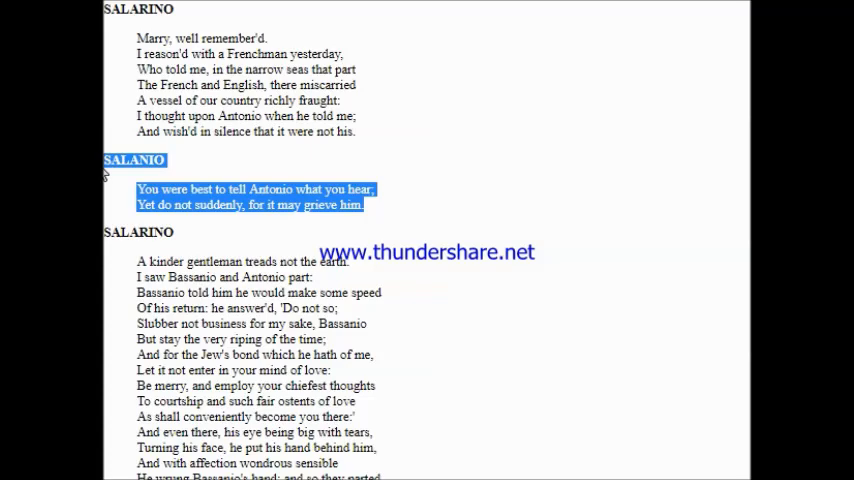
scroll("down", 3)
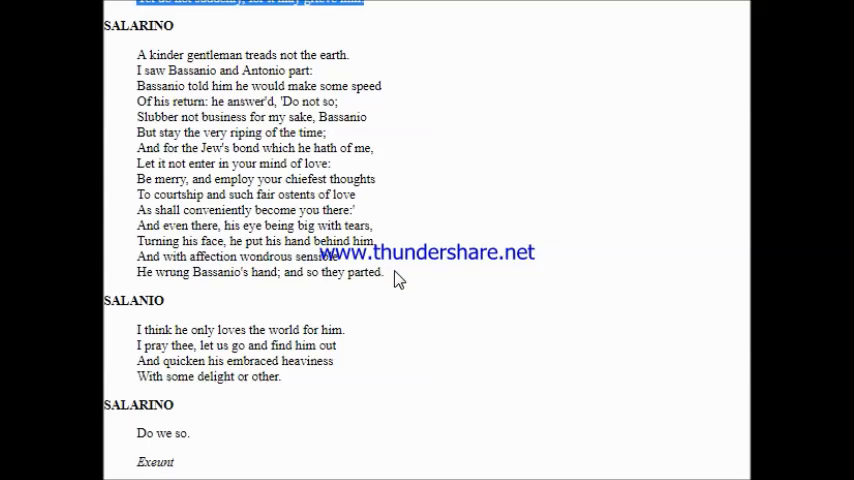
left_click_drag(103, 25, 384, 272)
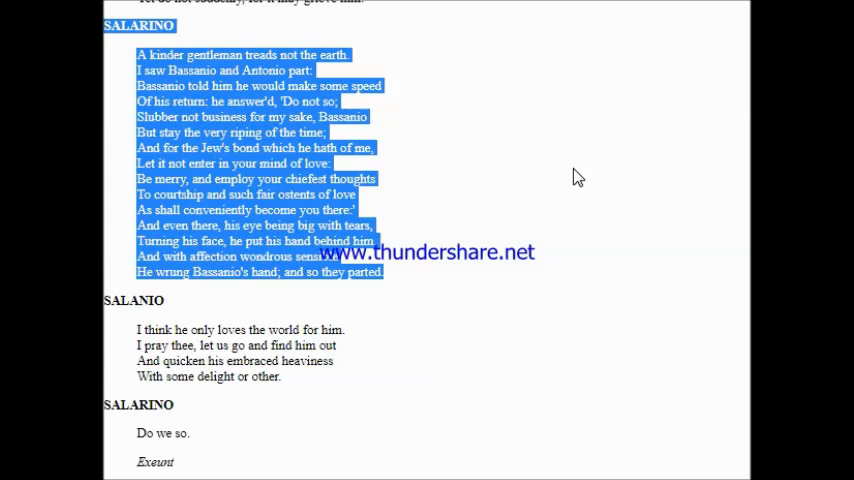
scroll("down", 3)
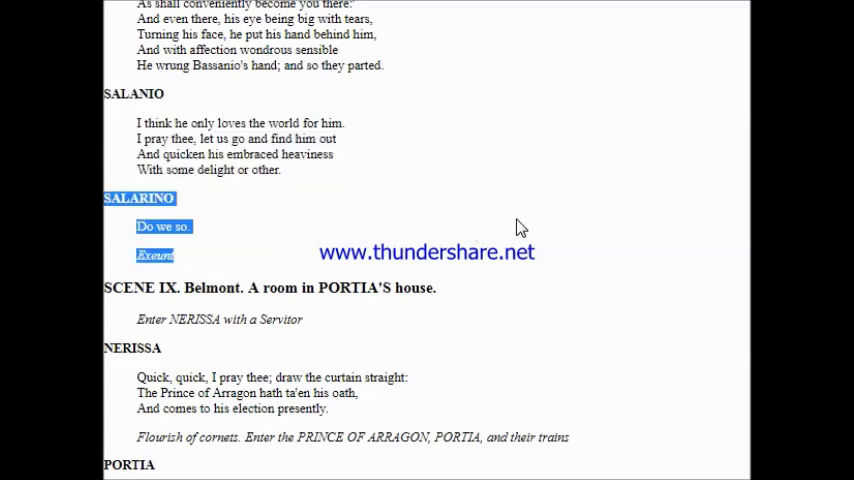
Scroll into Scene IX as Arragon's 'And so have I address'd me' casket speech is read
scroll("down", 3)
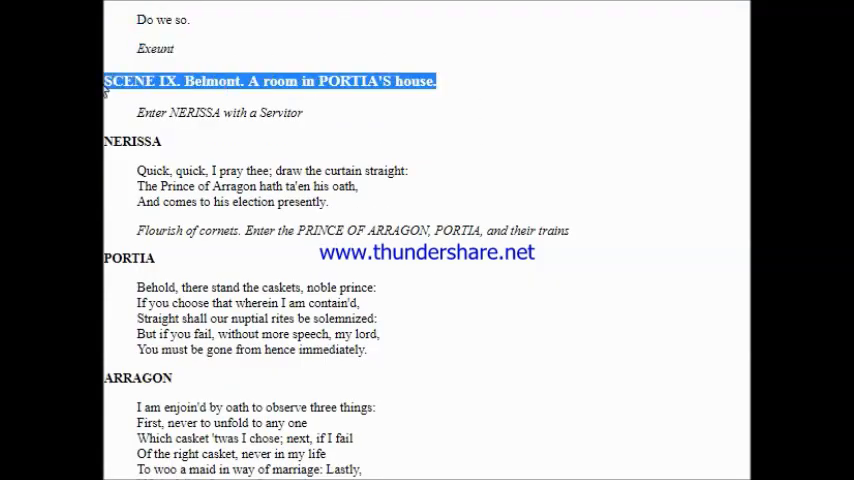
mouse_move(270, 150)
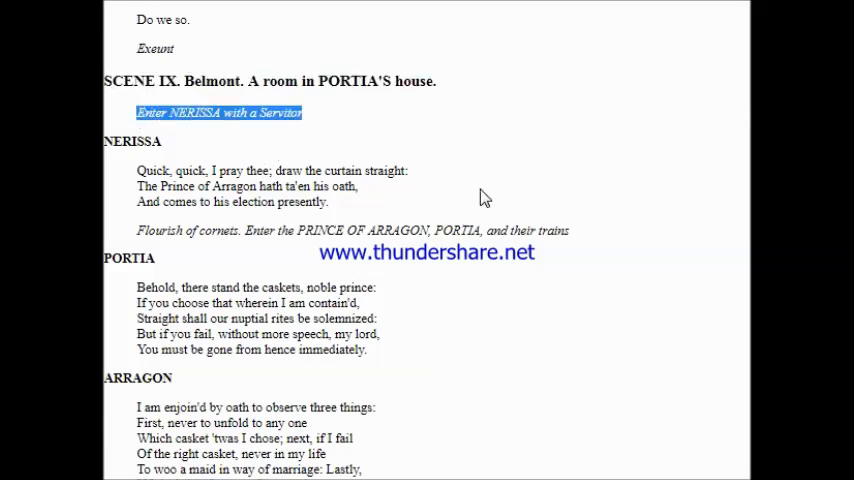
mouse_move(424, 197)
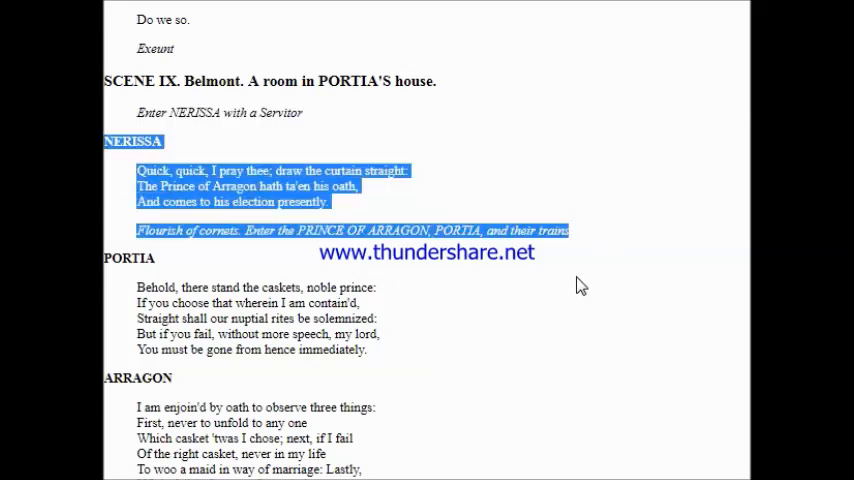
mouse_move(600, 268)
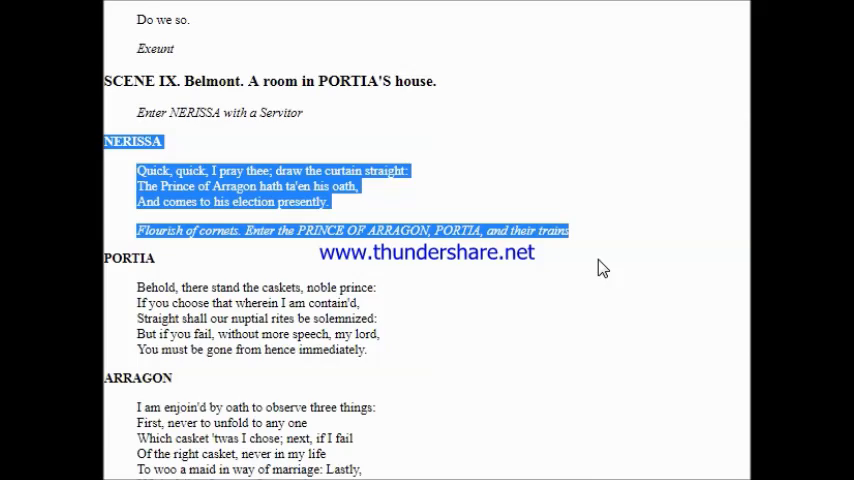
scroll("down", 3)
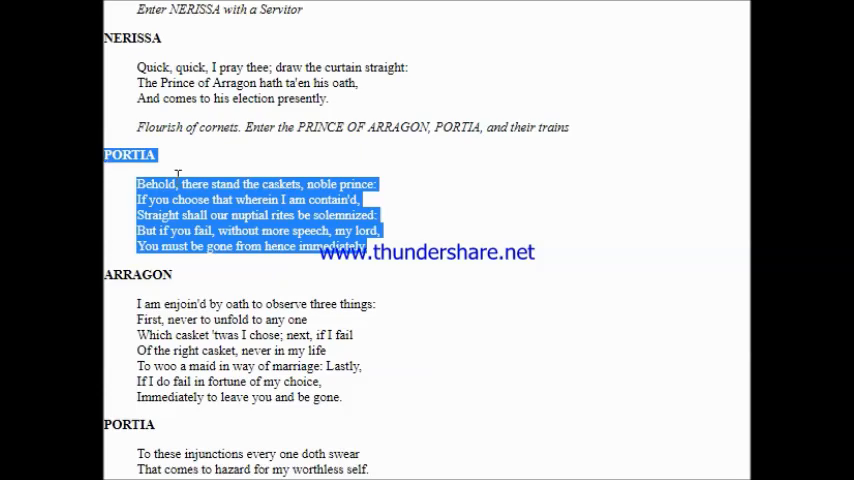
mouse_move(337, 108)
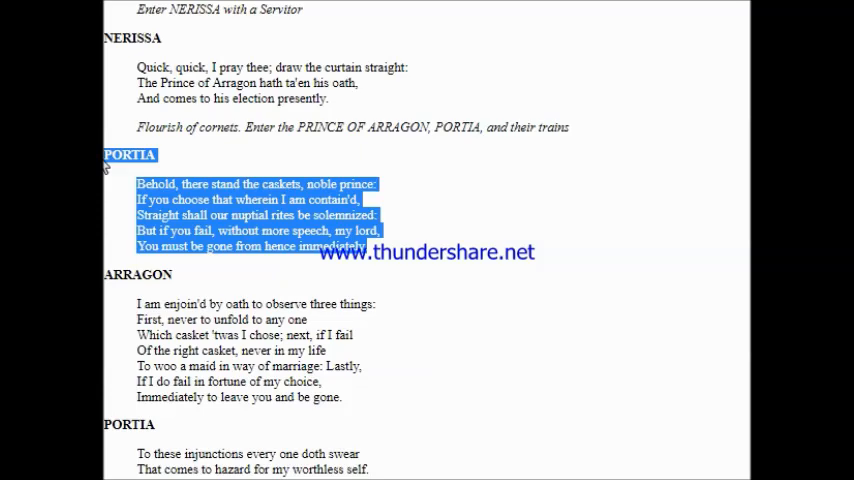
scroll("down", 3)
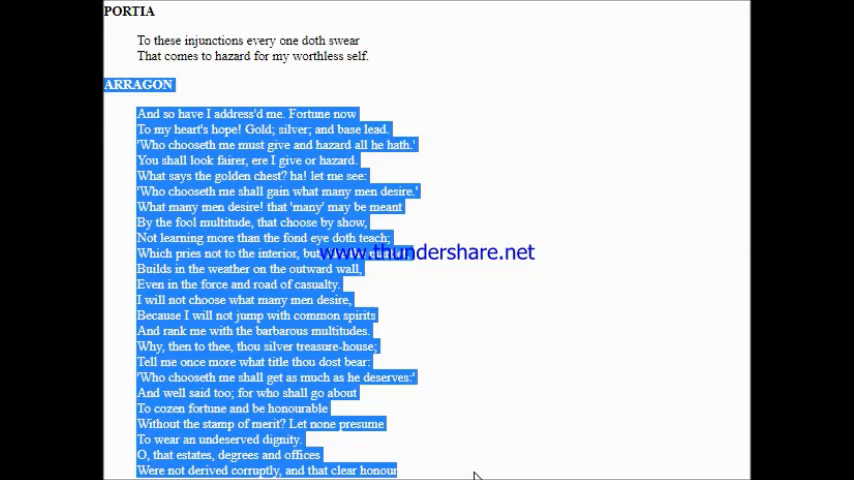
Keep Arragon's 'Were not derived corruptly' lines through 'He opens the silver casket' in view
scroll("down", 3)
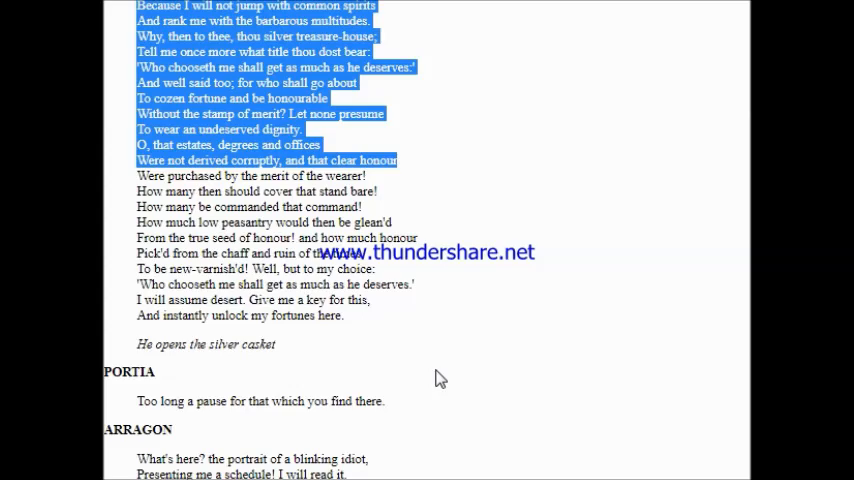
scroll("up", 3)
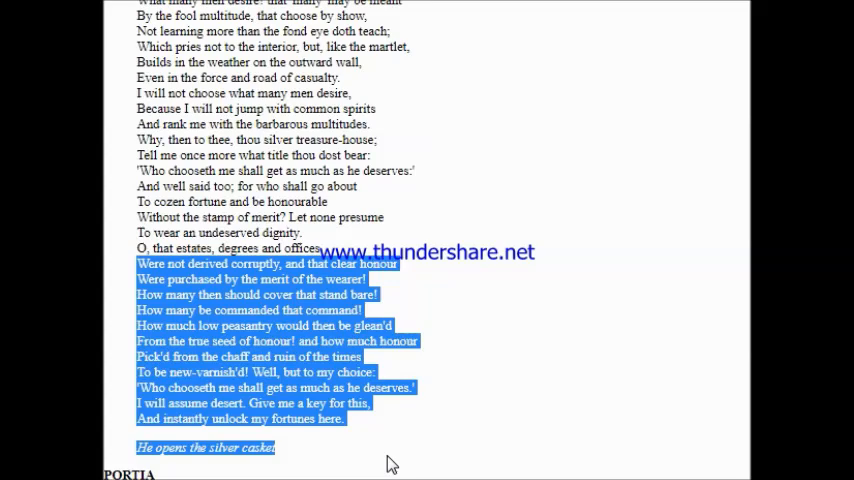
mouse_move(325, 470)
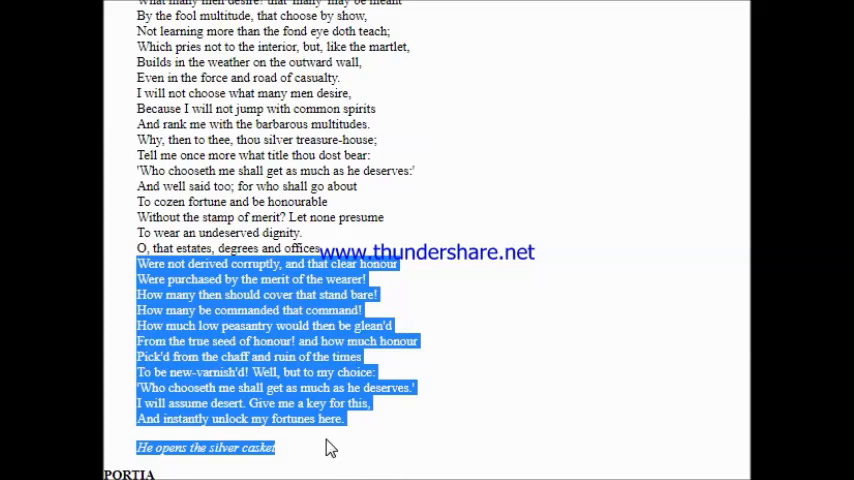
Scroll as Arragon's 'What's here?' speech and Portia's 'To offend, and judge' reply are read
scroll("down", 3)
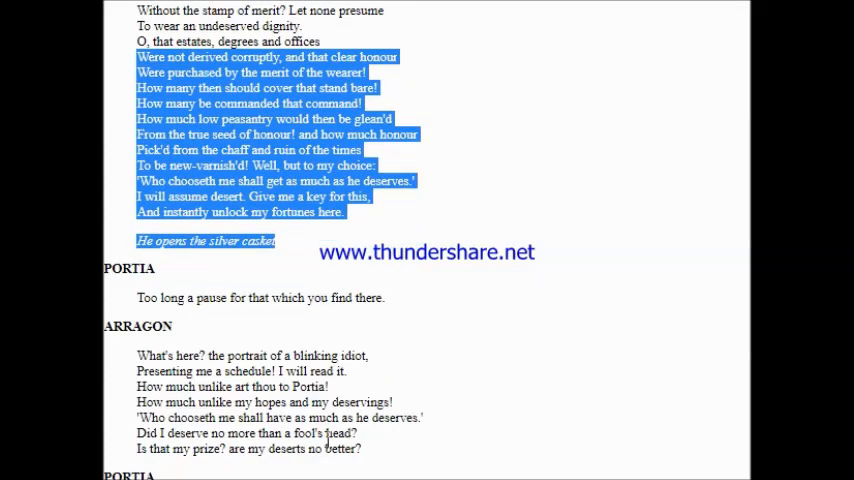
scroll("down", 3)
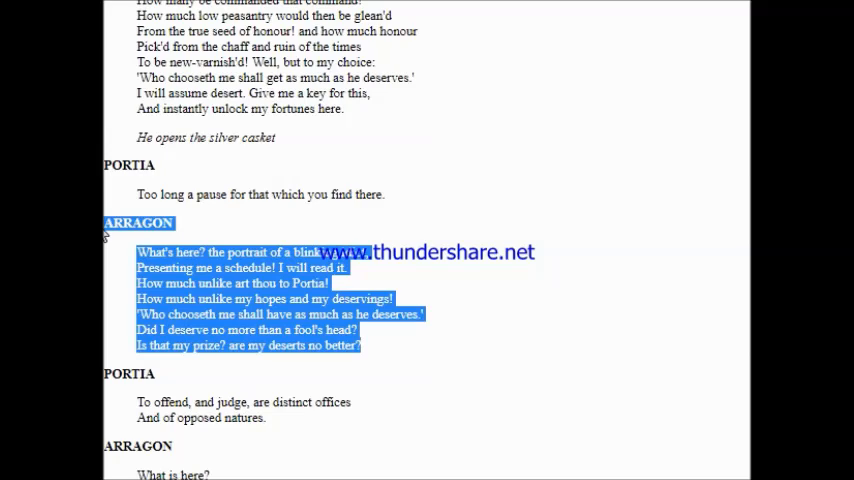
scroll("down", 3)
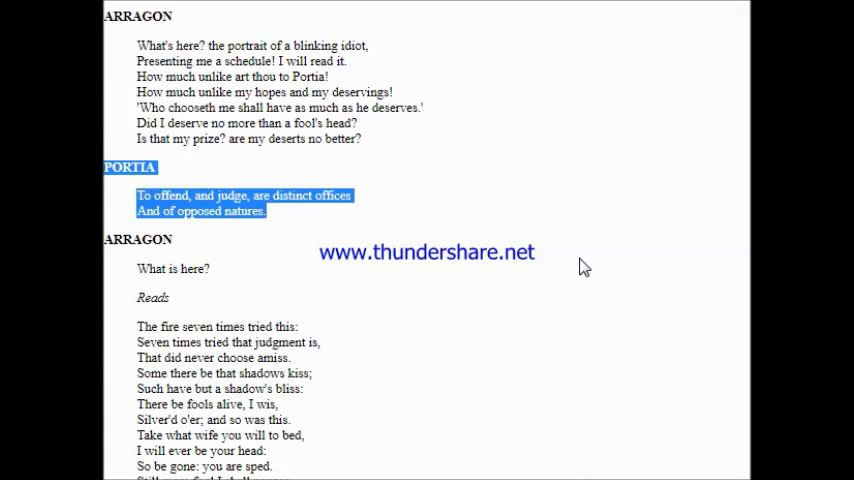
Scroll as 'The fire seven times tried this' is read through 'Exeunt Arragon and train'
scroll("down", 3)
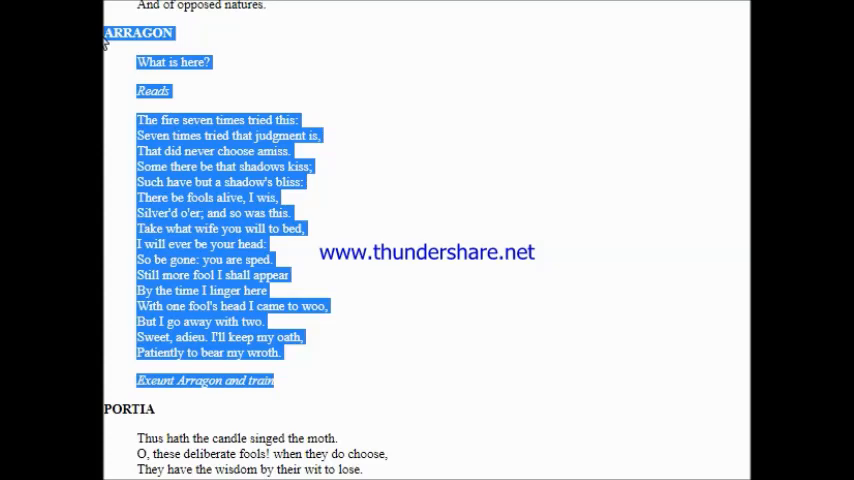
scroll("down", 3)
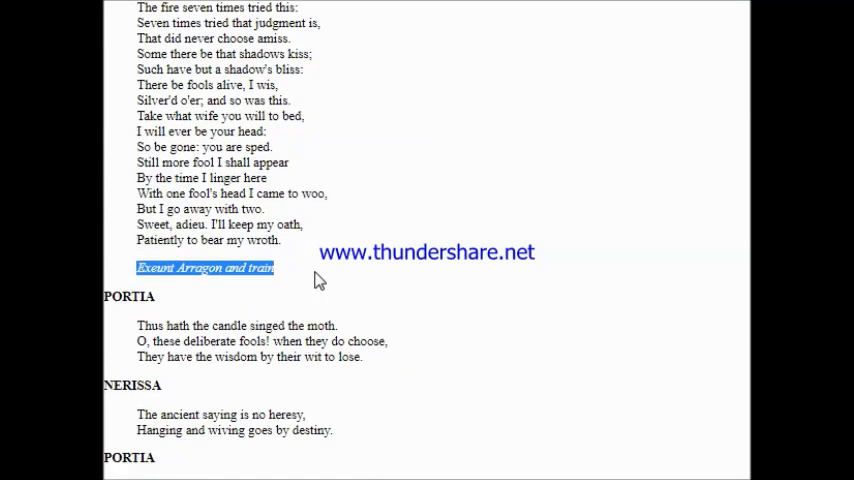
Scroll through Portia, Nerissa and Servant lines to 'Madam, there is alighted at your gate'
scroll("down", 3)
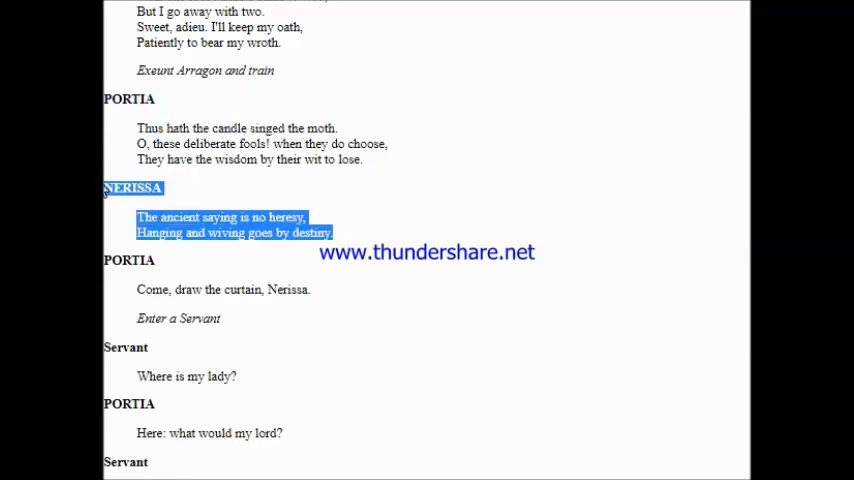
mouse_move(725, 213)
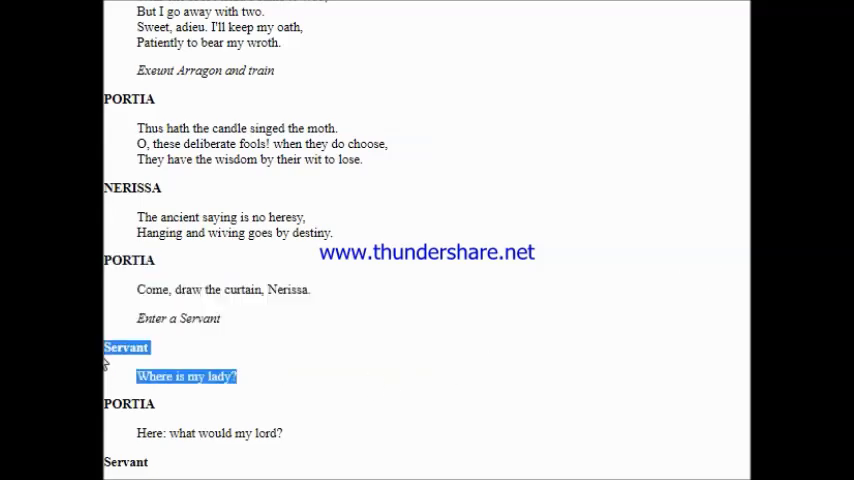
scroll("down", 3)
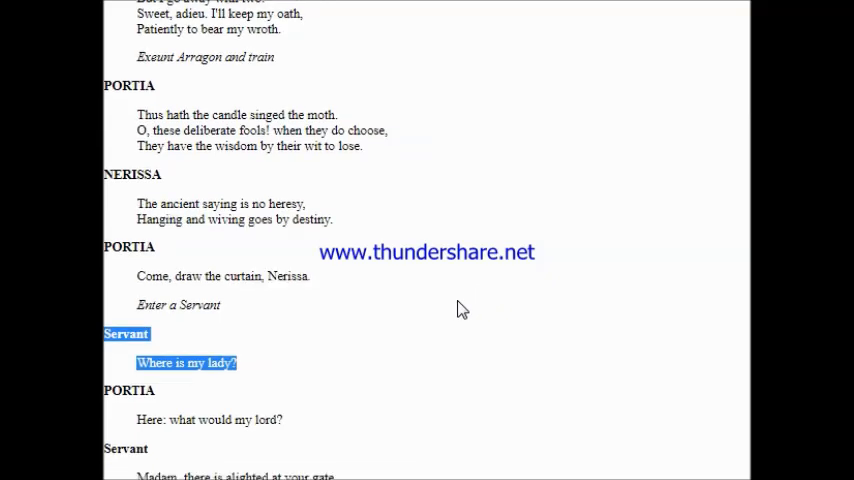
scroll("down", 3)
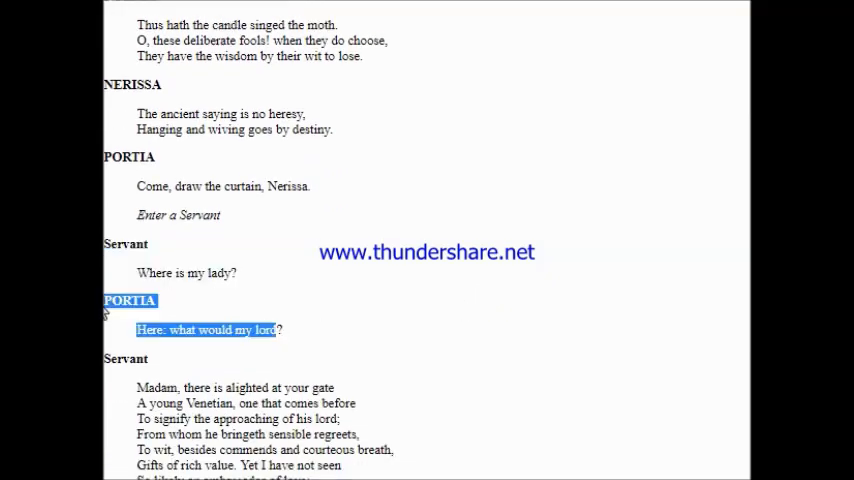
mouse_move(458, 320)
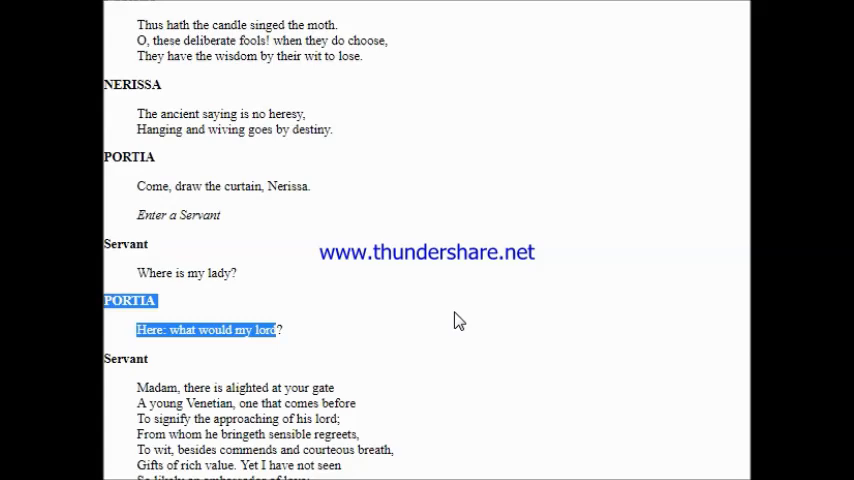
scroll("down", 3)
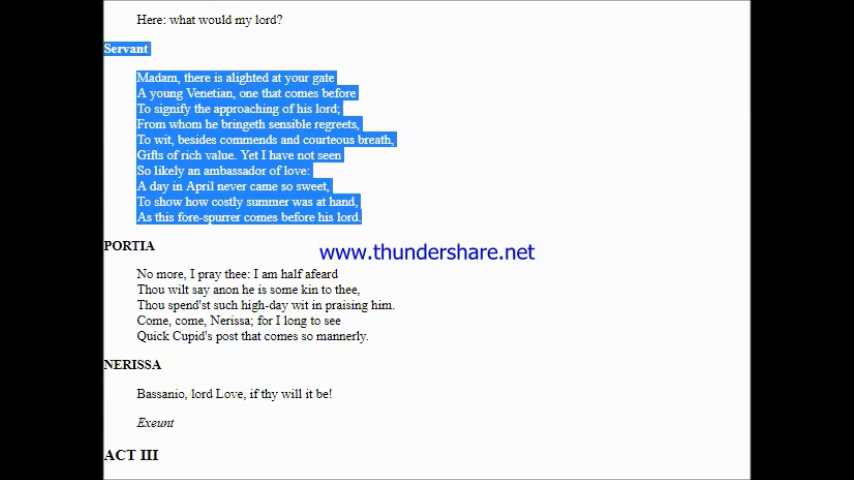
Scroll as Portia's 'No more, I pray thee' and Nerissa's 'Bassanio, lord Love' close Act II
scroll("down", 3)
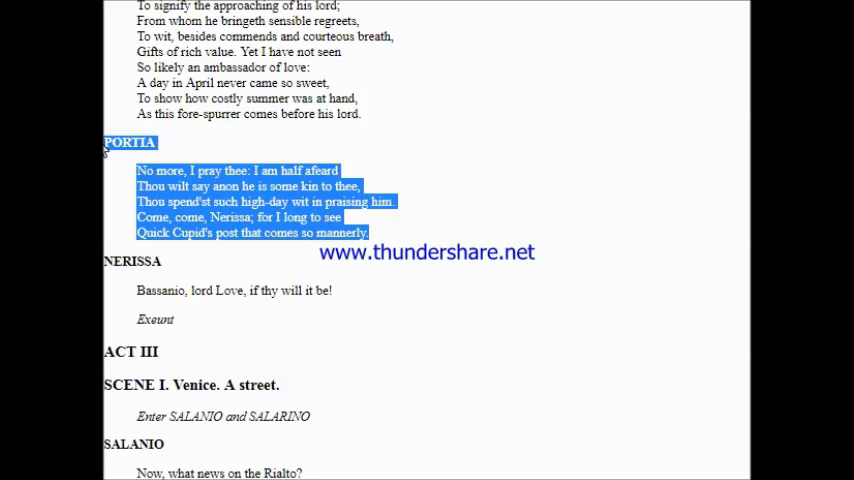
mouse_move(278, 337)
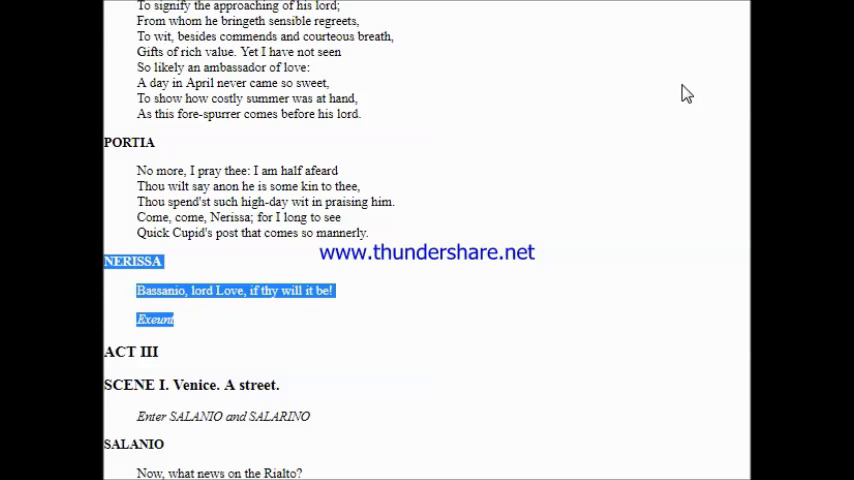
scroll("down", 3)
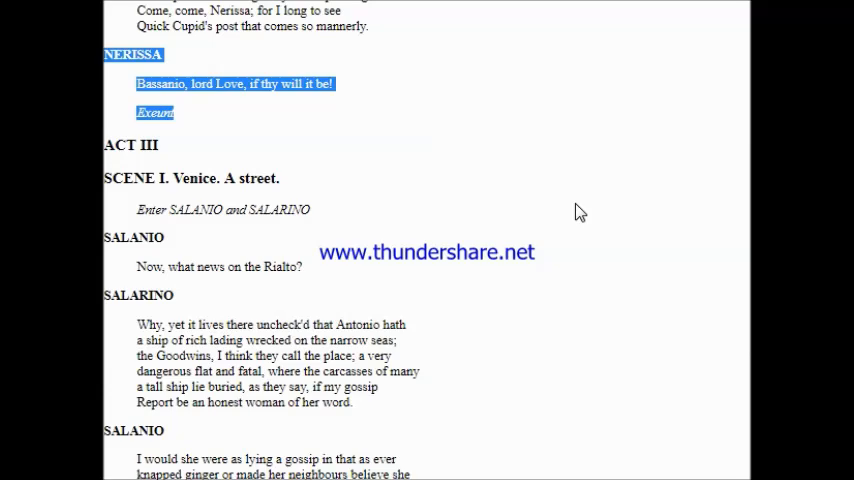
mouse_move(395, 172)
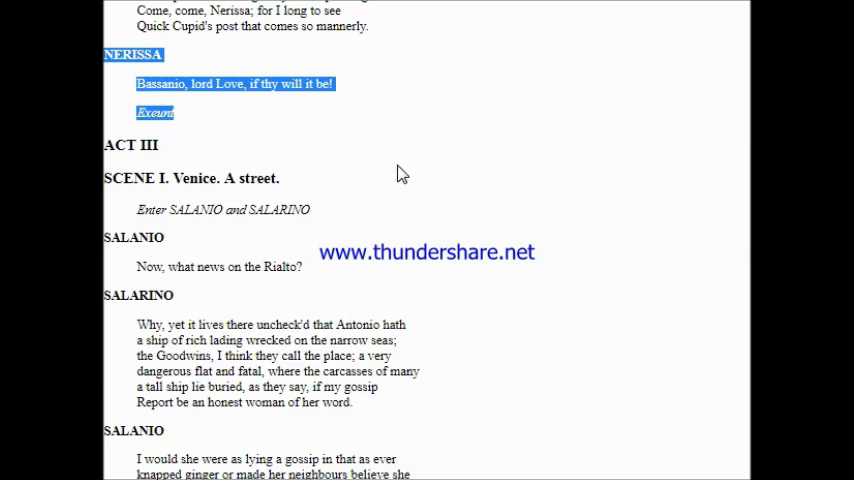
mouse_move(265, 210)
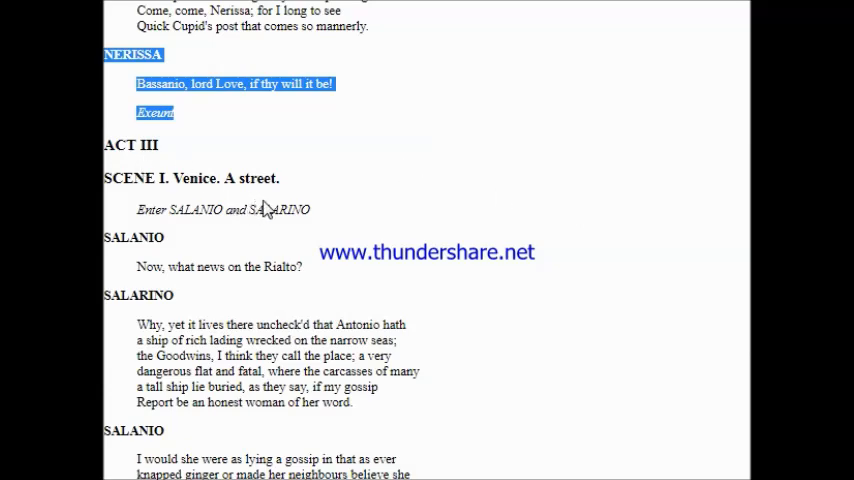
mouse_move(420, 196)
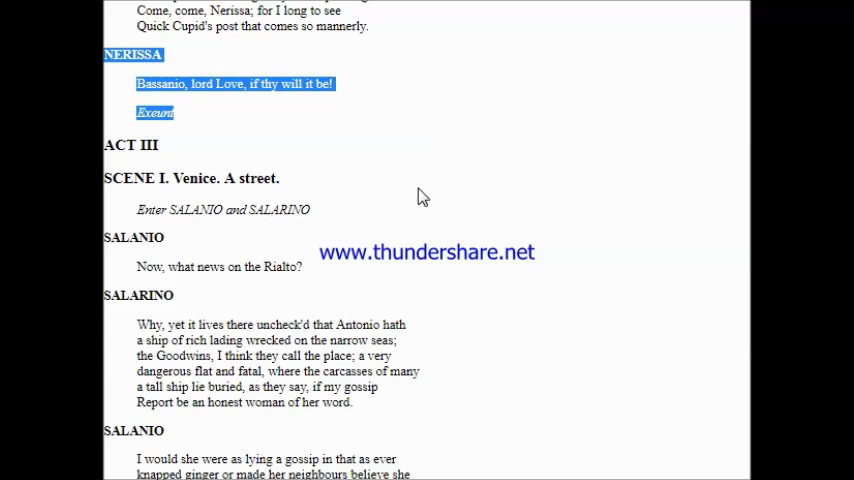
mouse_move(444, 197)
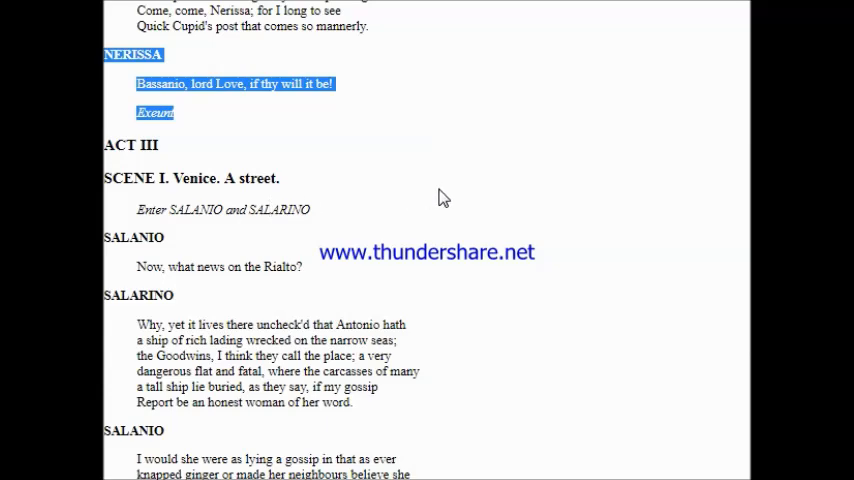
mouse_move(449, 201)
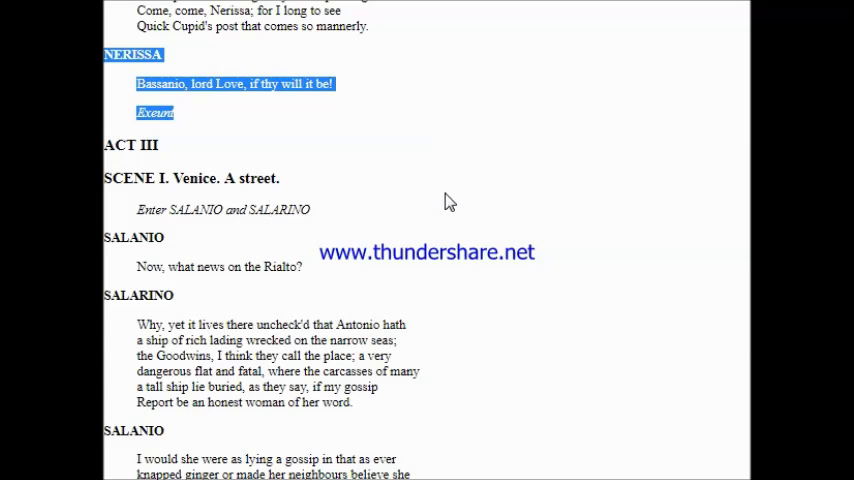